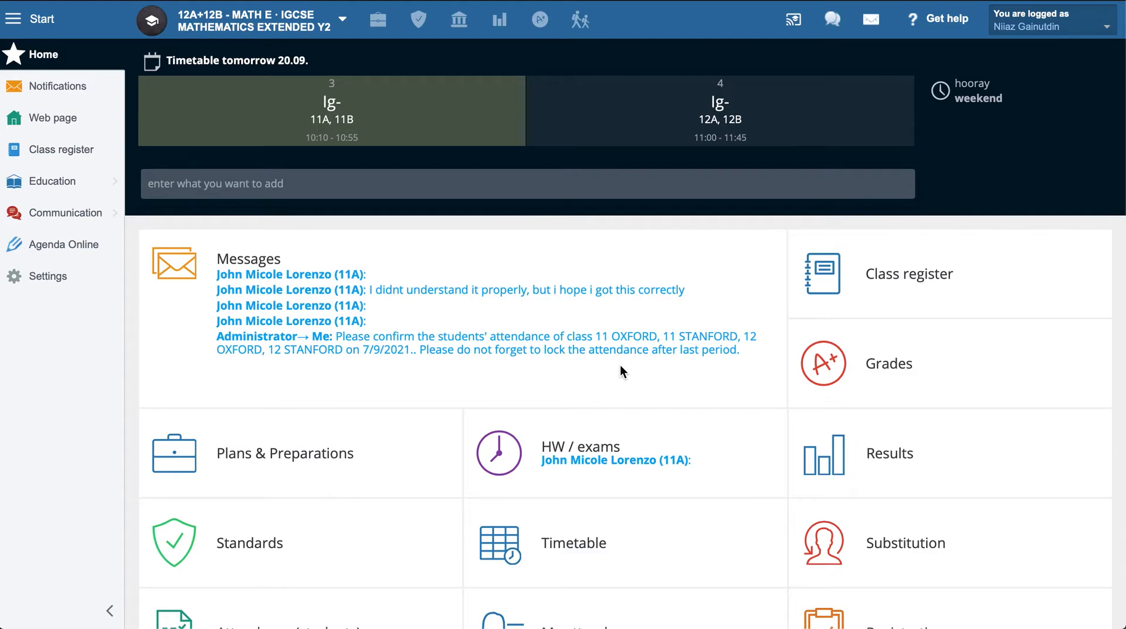
mouse_move(543, 56)
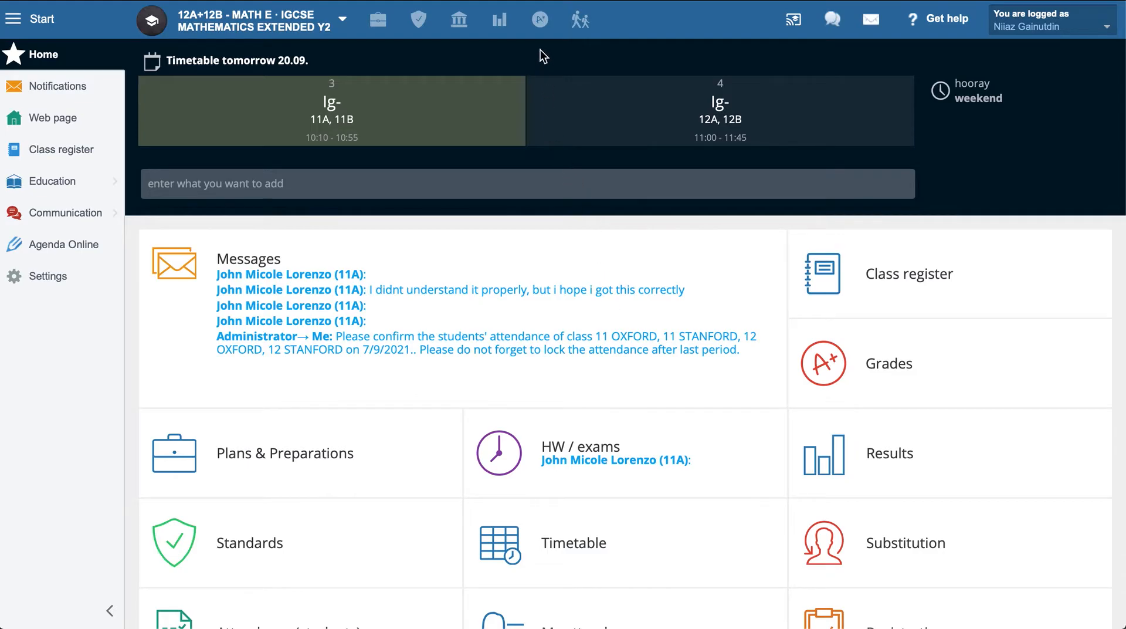
mouse_move(158, 310)
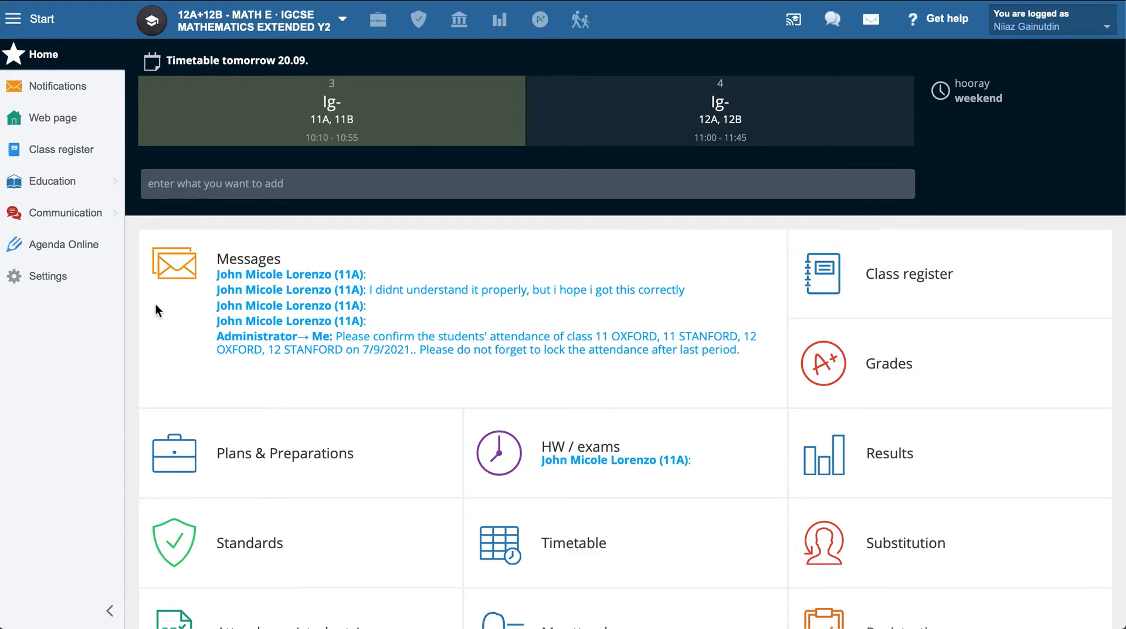
mouse_move(539, 19)
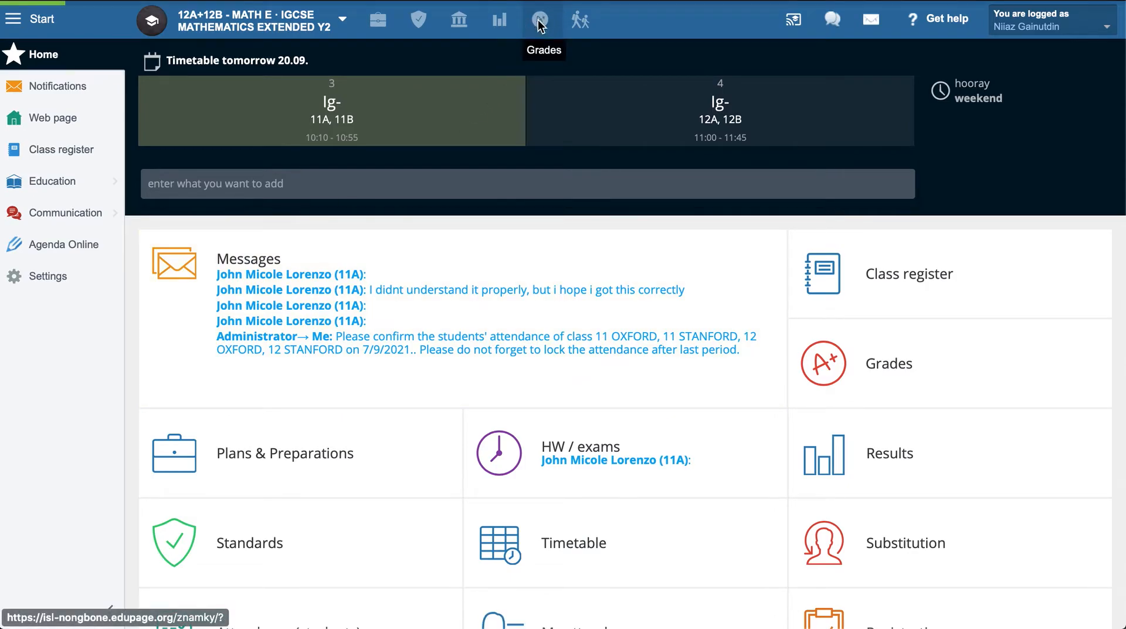
Step: Open Grades and select the 12A+12B - MATH E course gradebook
click(540, 19)
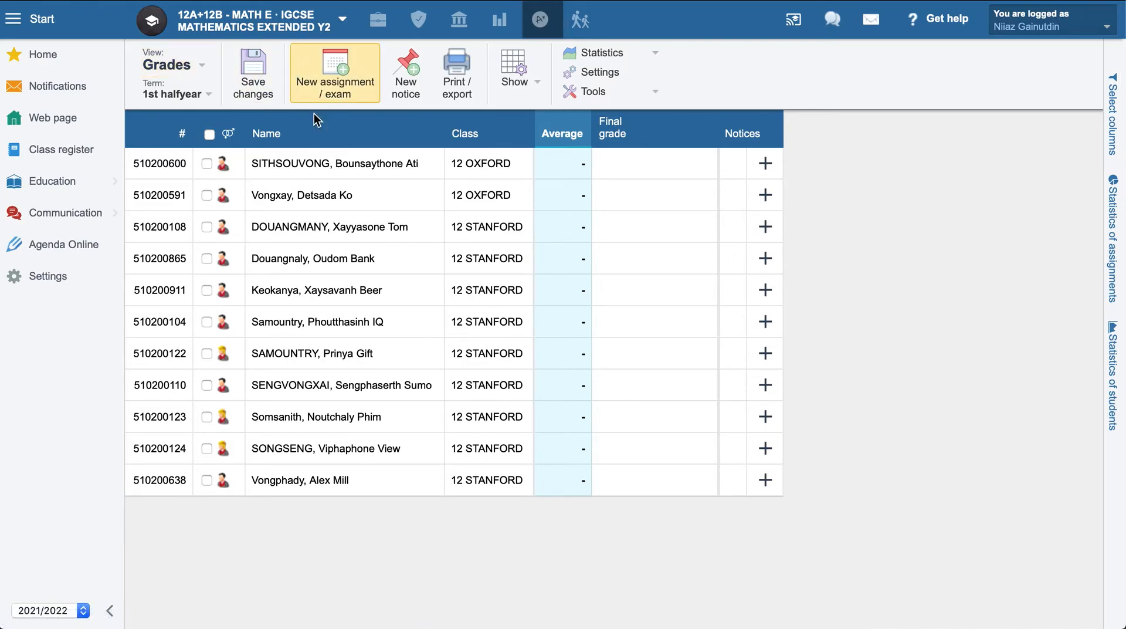
mouse_move(284, 25)
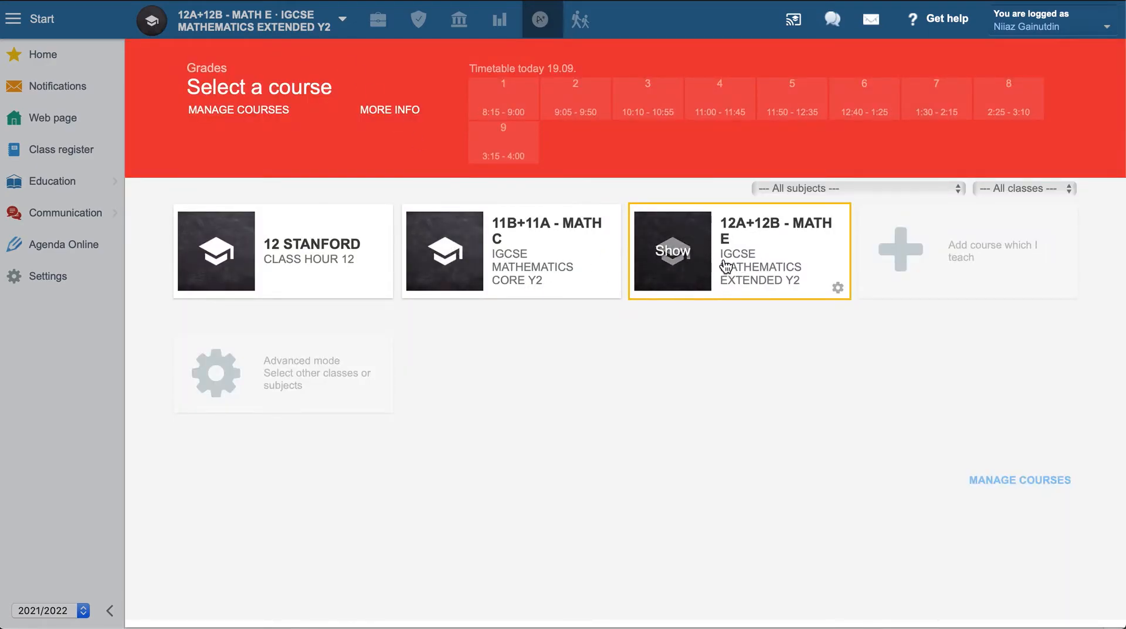
click(672, 251)
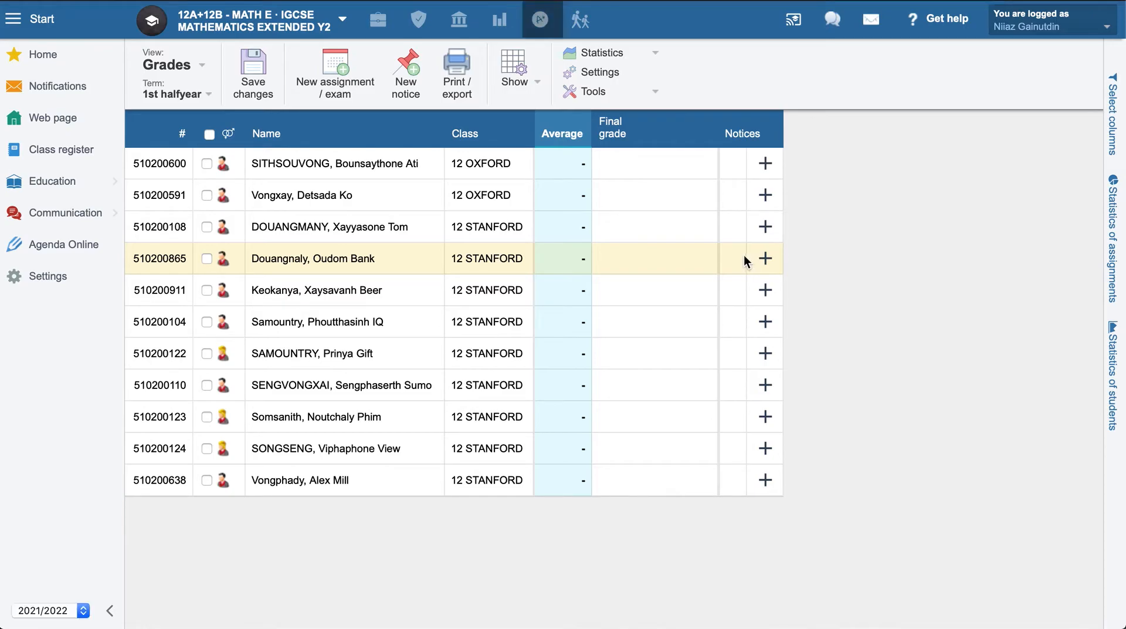
mouse_move(572, 187)
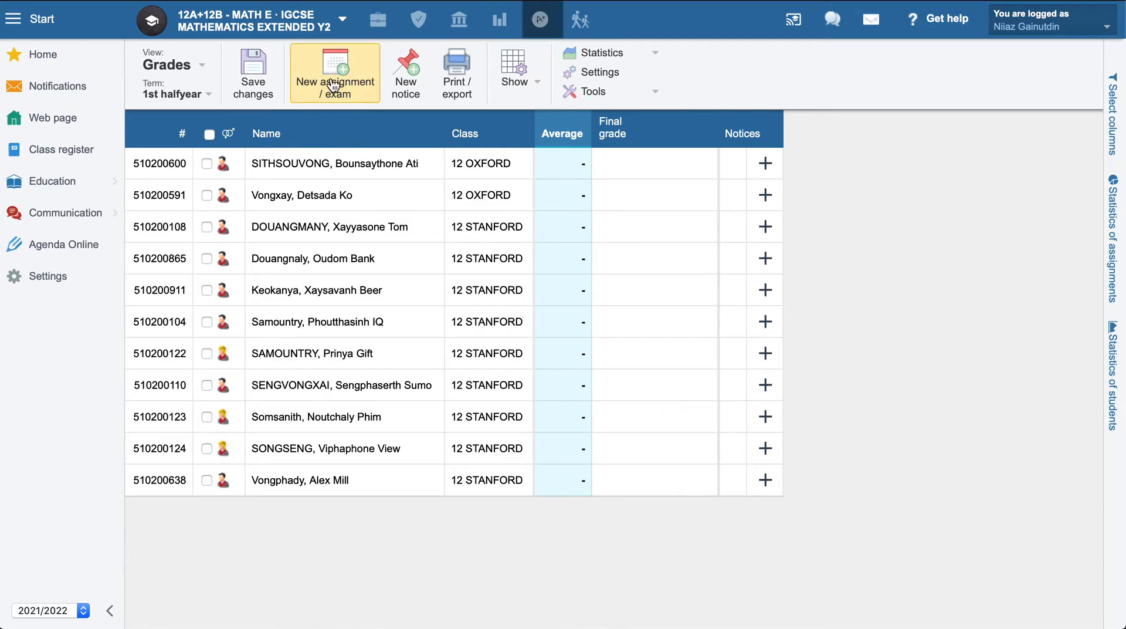
Step: Start a new assignment and name it 'Performance week1'
click(334, 72)
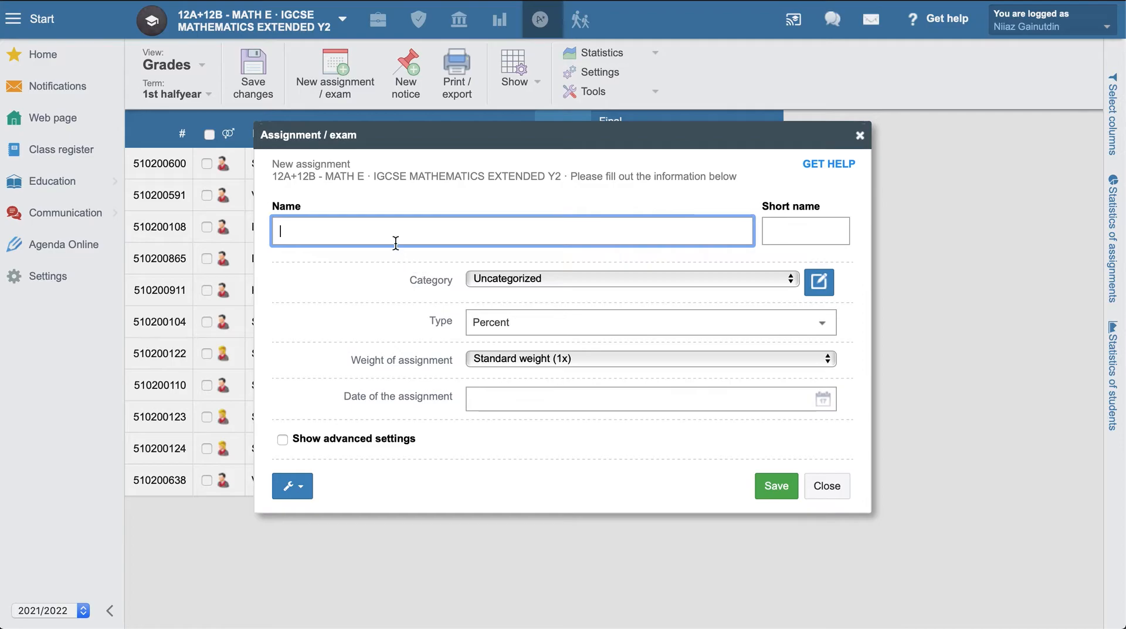
text(Performance)
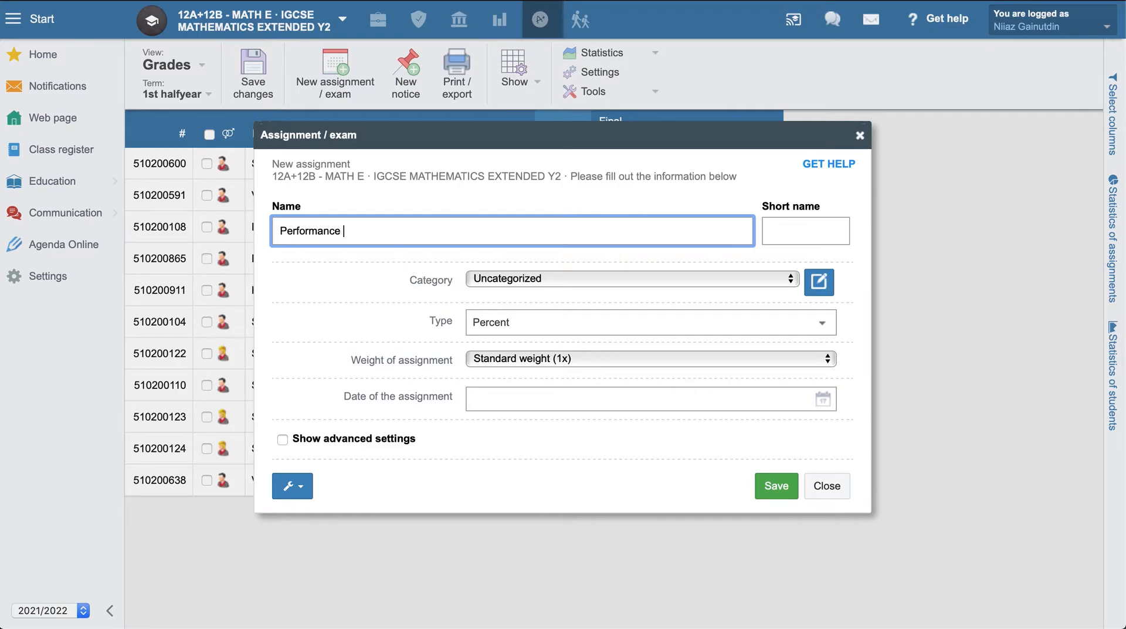
text(wee)
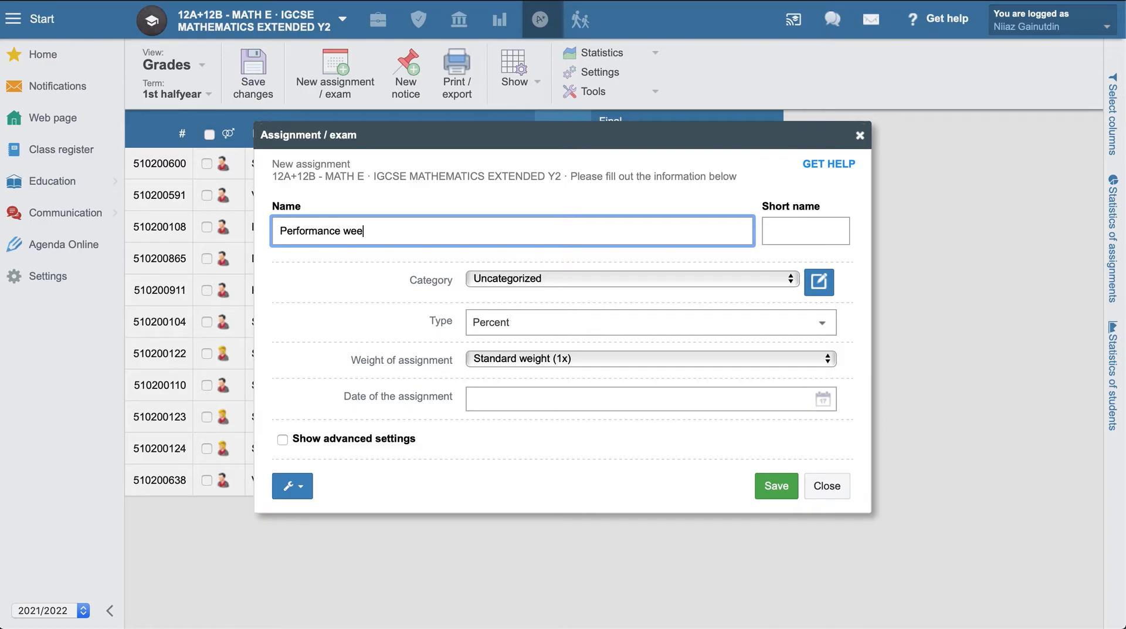
text(k1)
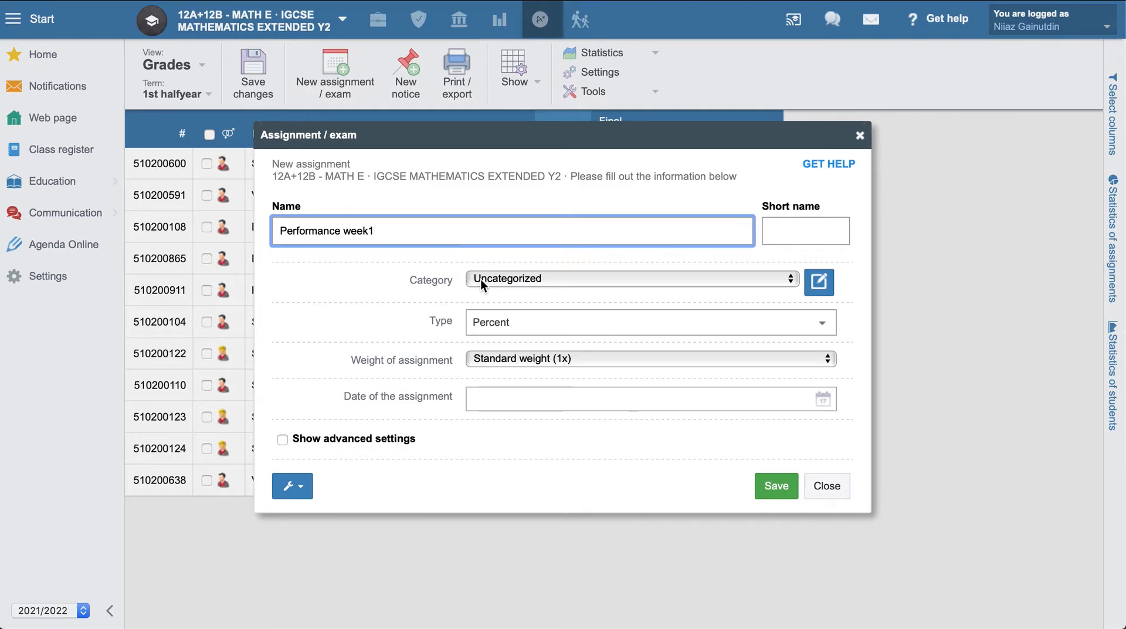
Step: Put the Performance week1 assignment in the Performance category
click(630, 278)
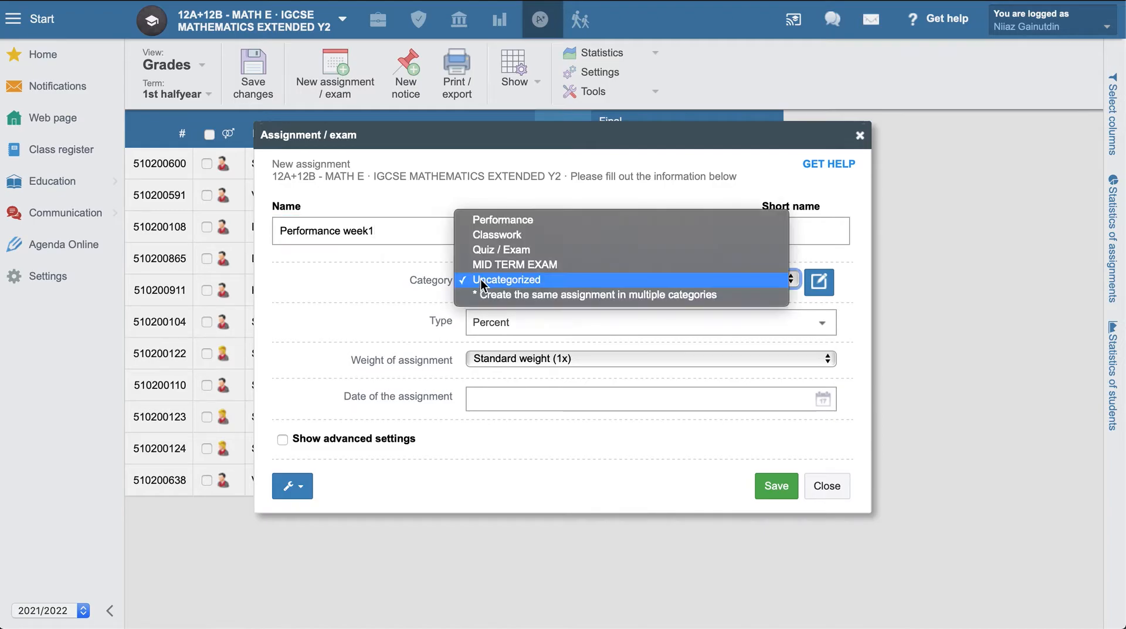
mouse_move(524, 227)
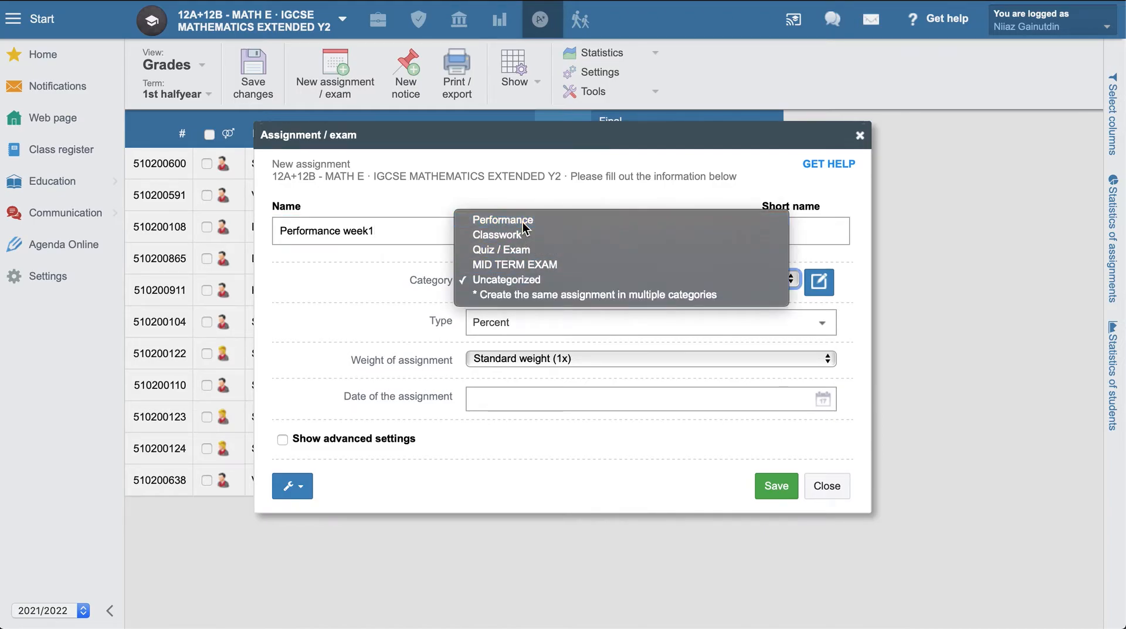
click(503, 220)
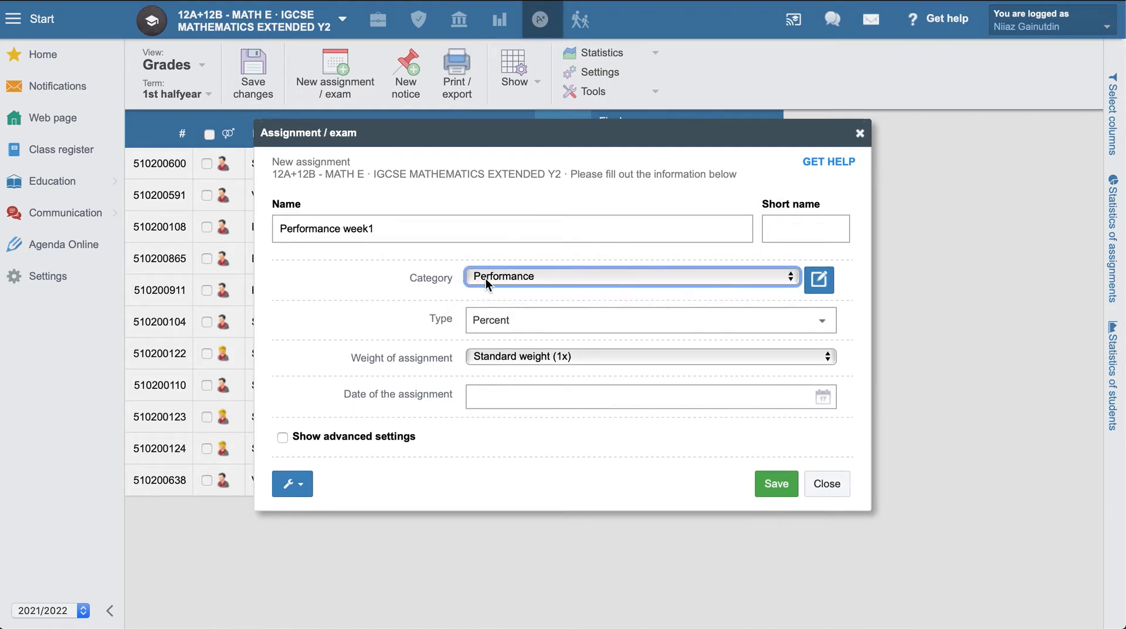
mouse_move(614, 370)
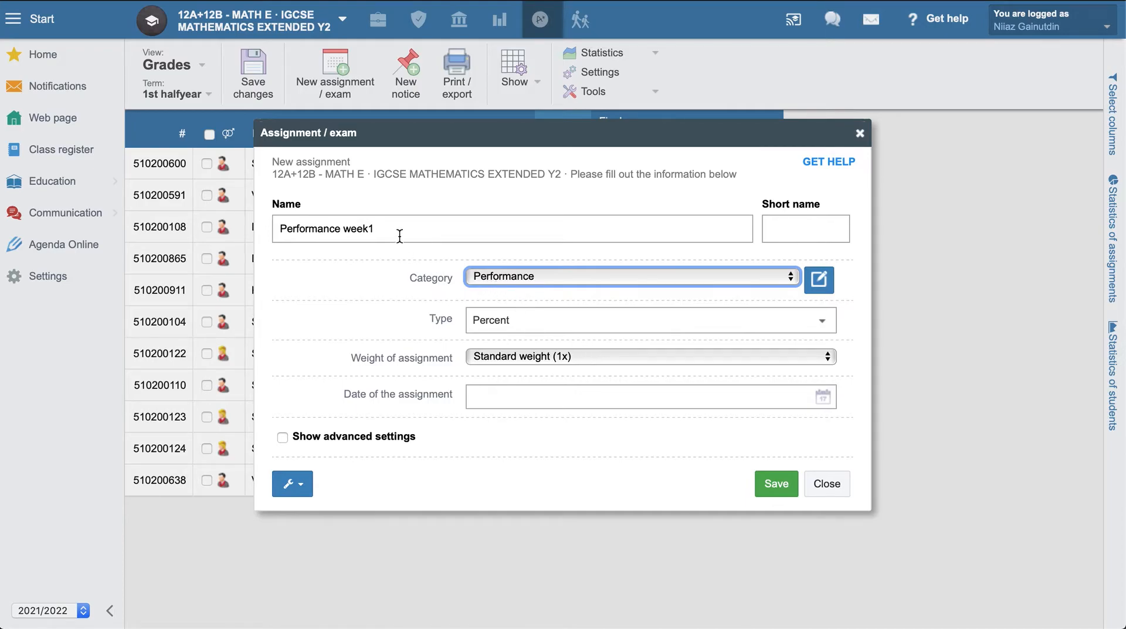
mouse_move(527, 328)
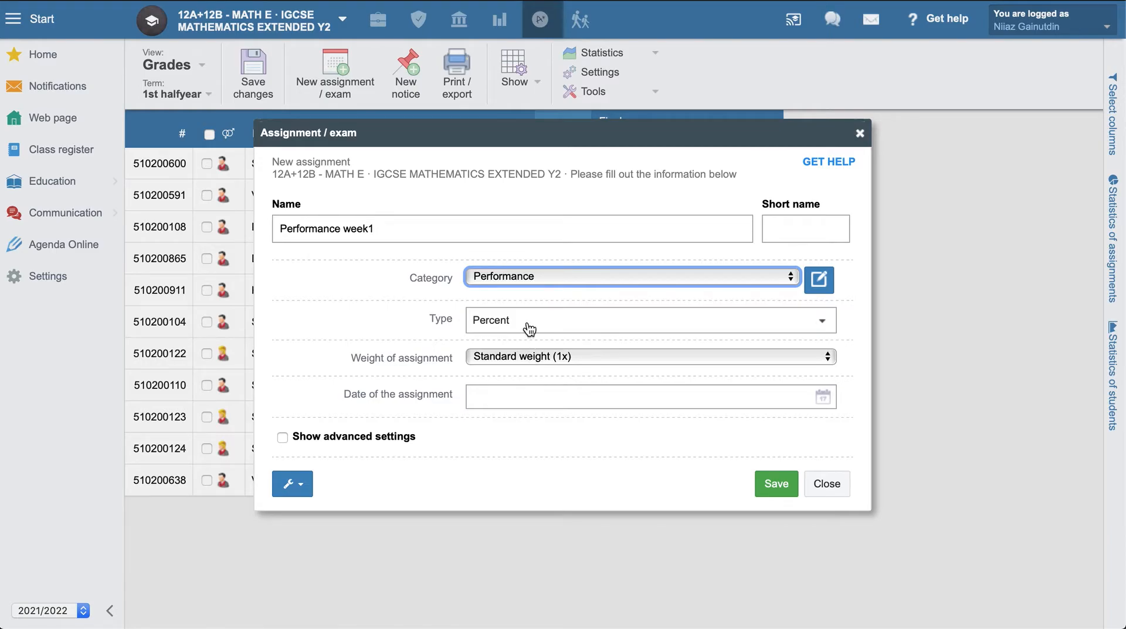
click(648, 320)
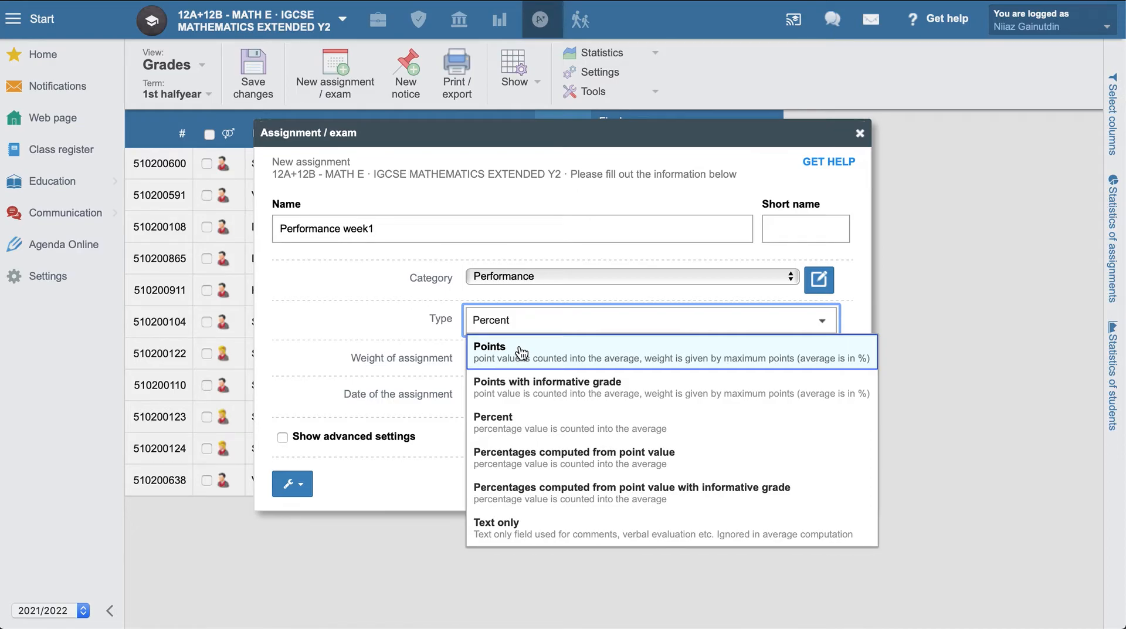
mouse_move(524, 372)
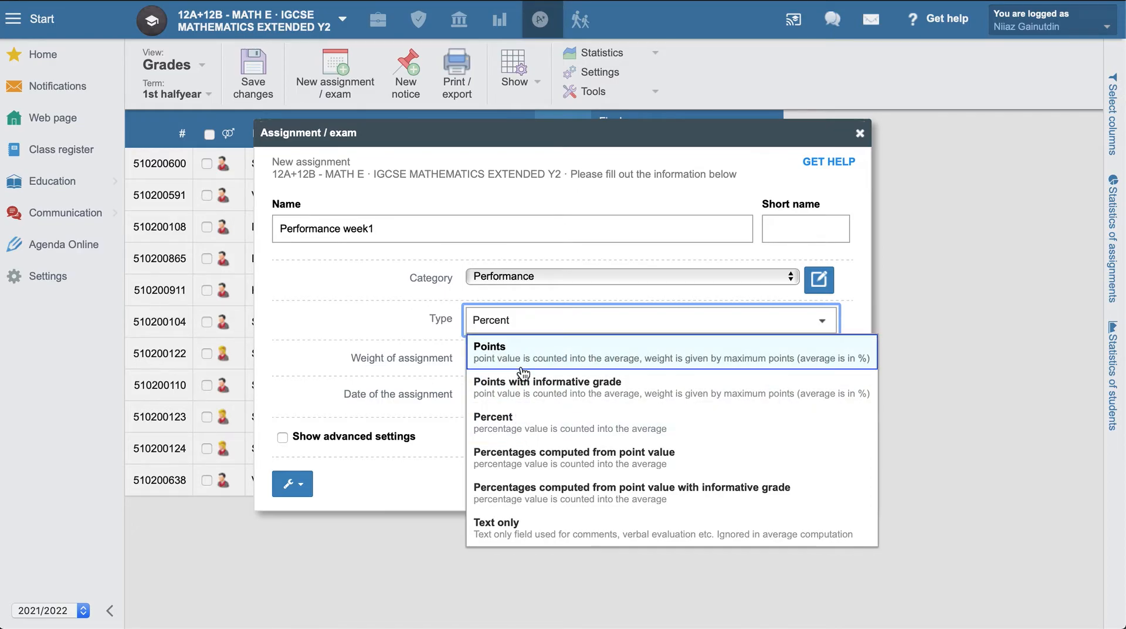
click(489, 347)
text(50)
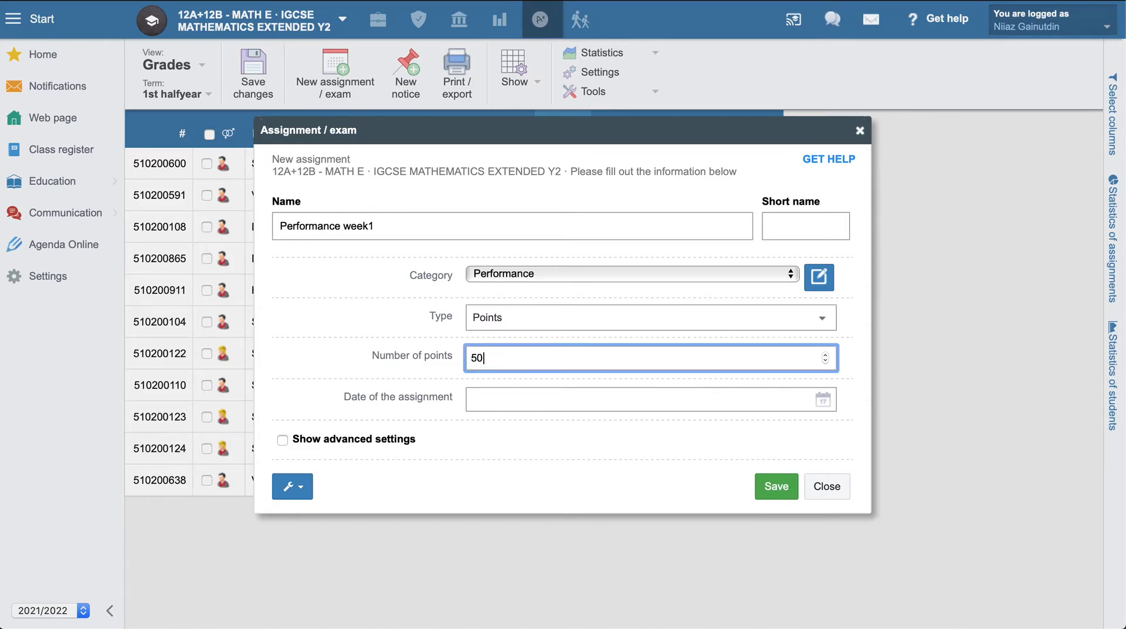
click(649, 317)
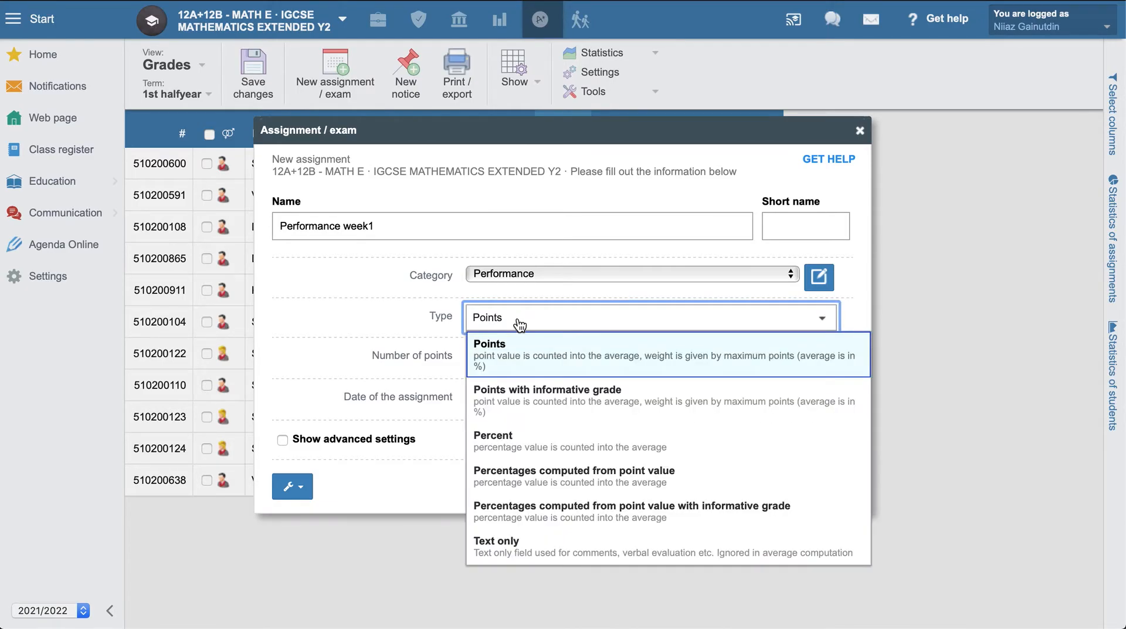
click(492, 434)
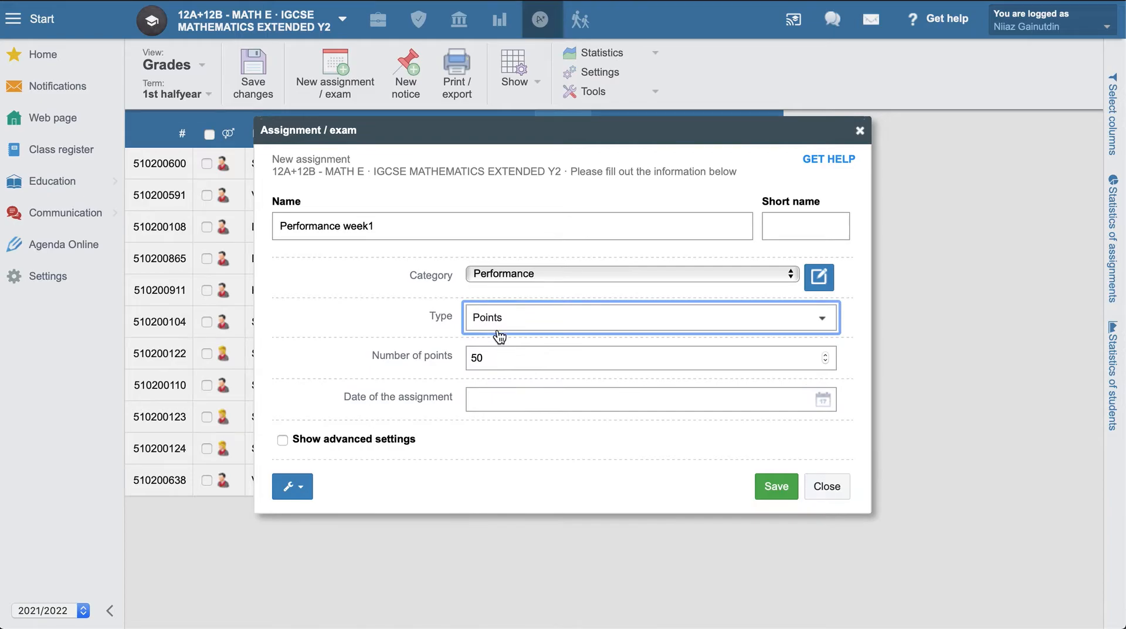
click(646, 318)
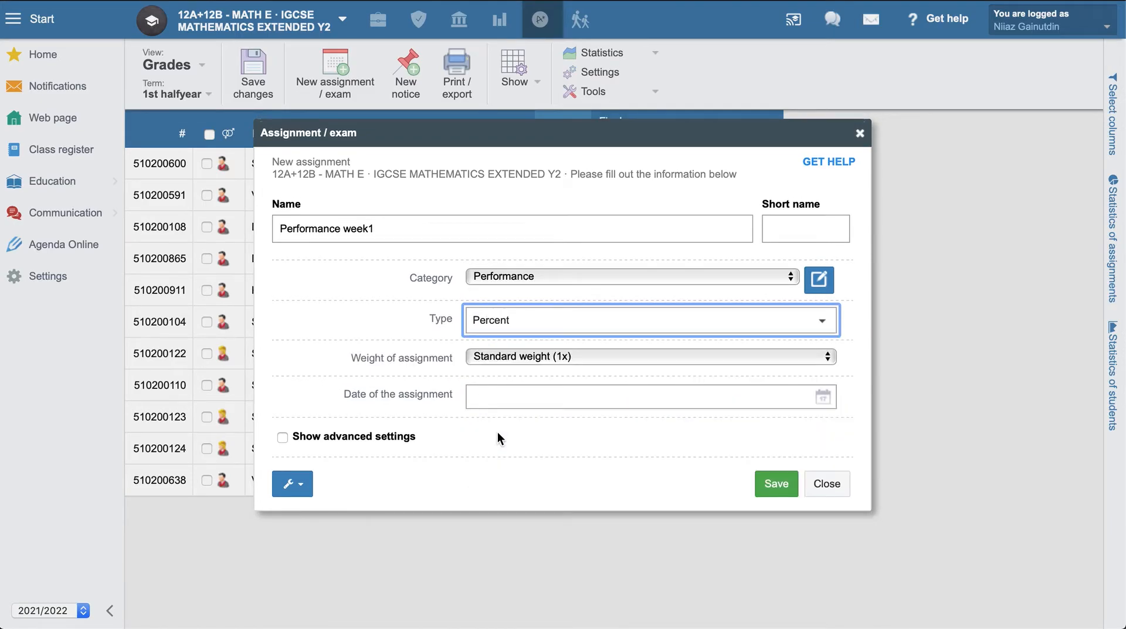
click(650, 355)
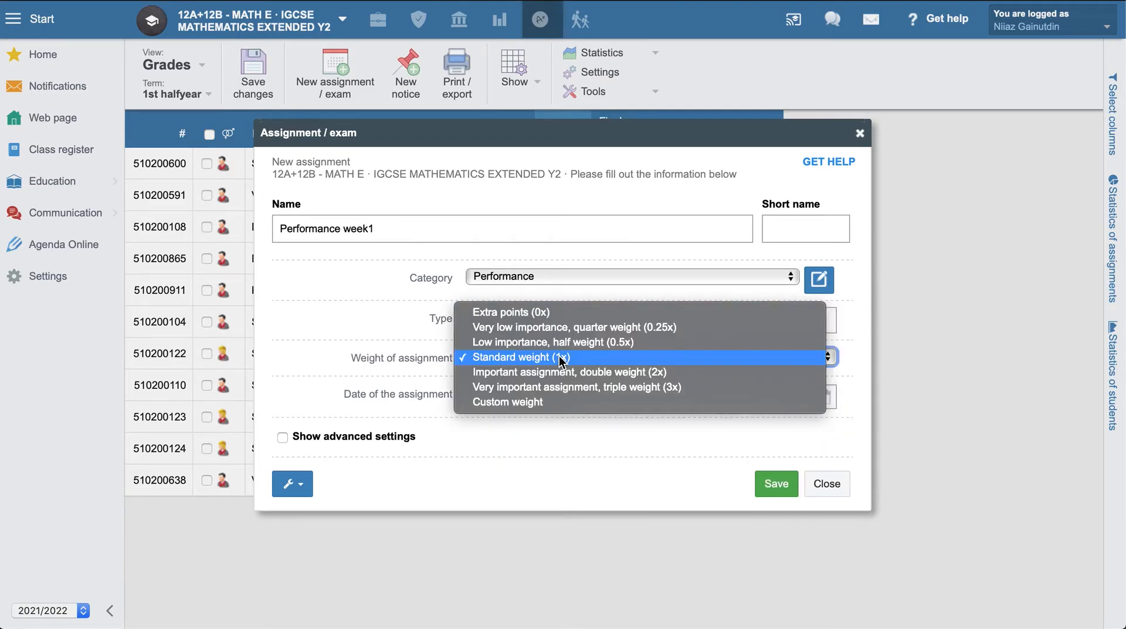
click(519, 357)
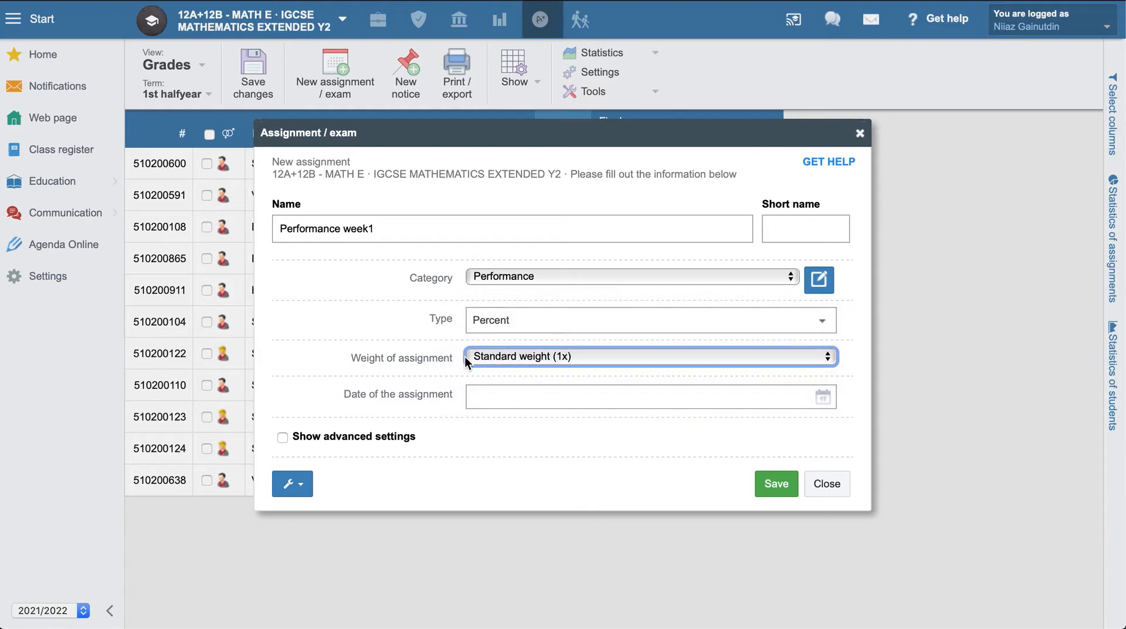
click(646, 355)
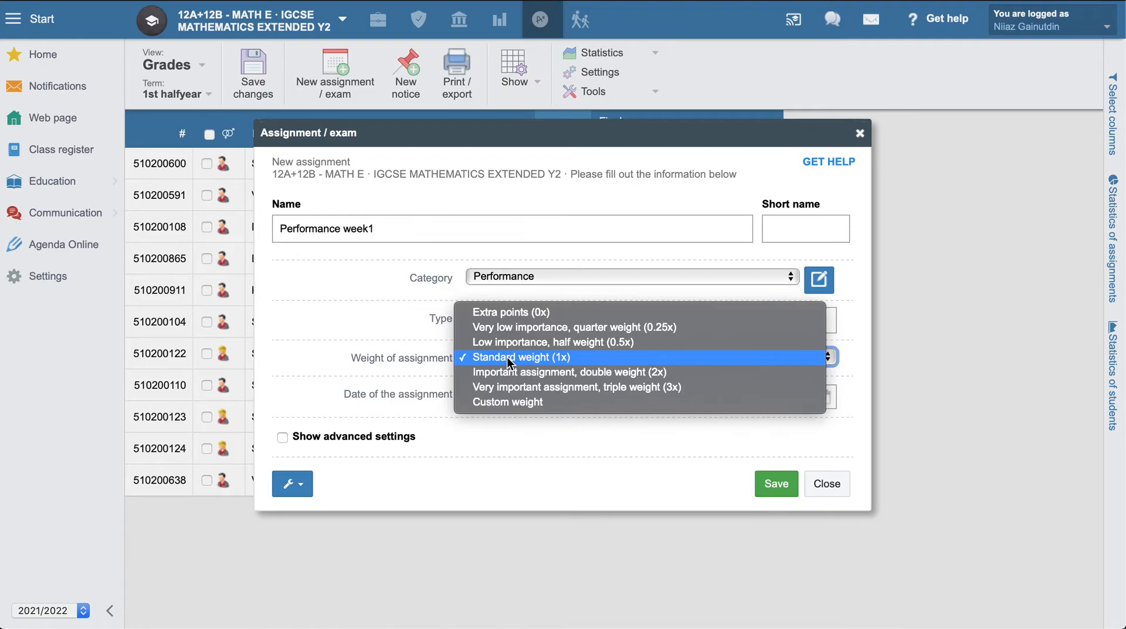
mouse_move(512, 372)
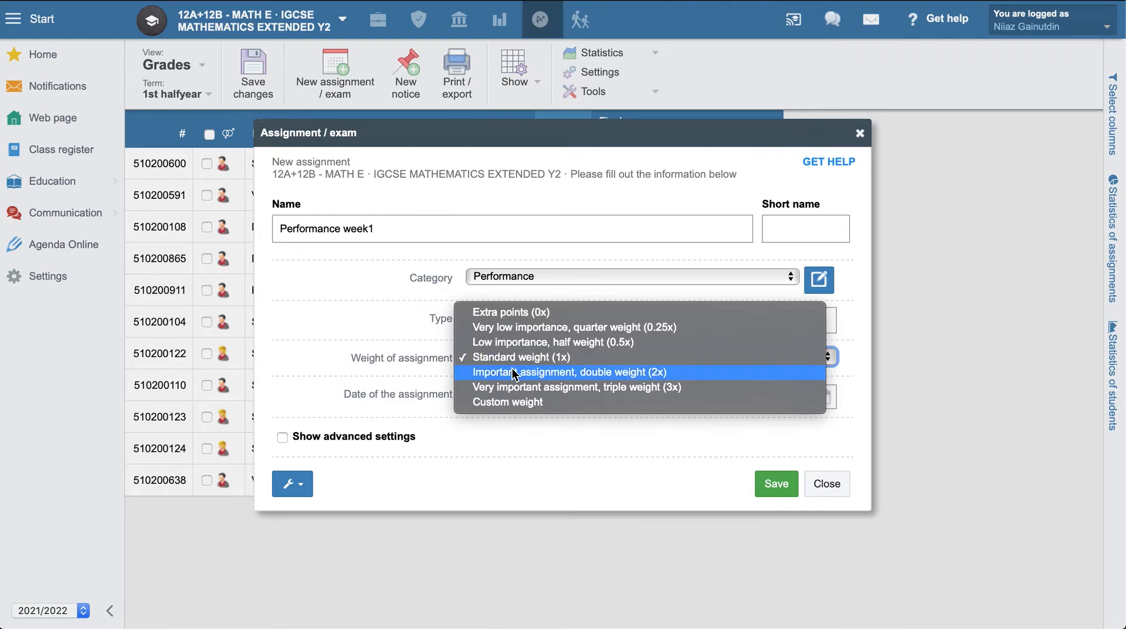
mouse_move(654, 377)
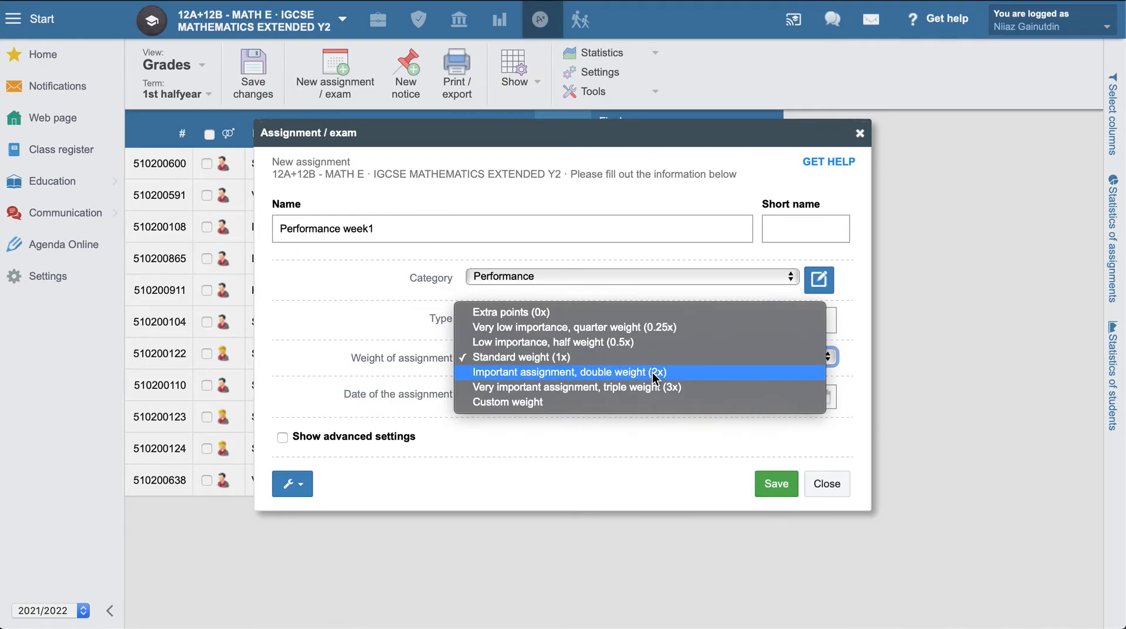
mouse_move(642, 387)
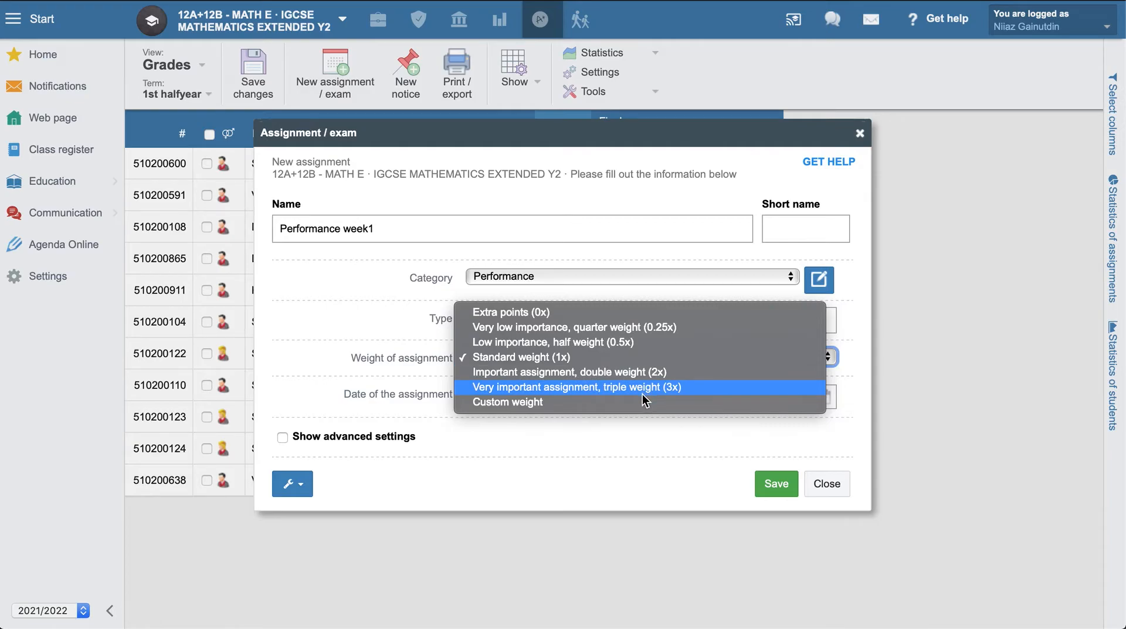
click(520, 358)
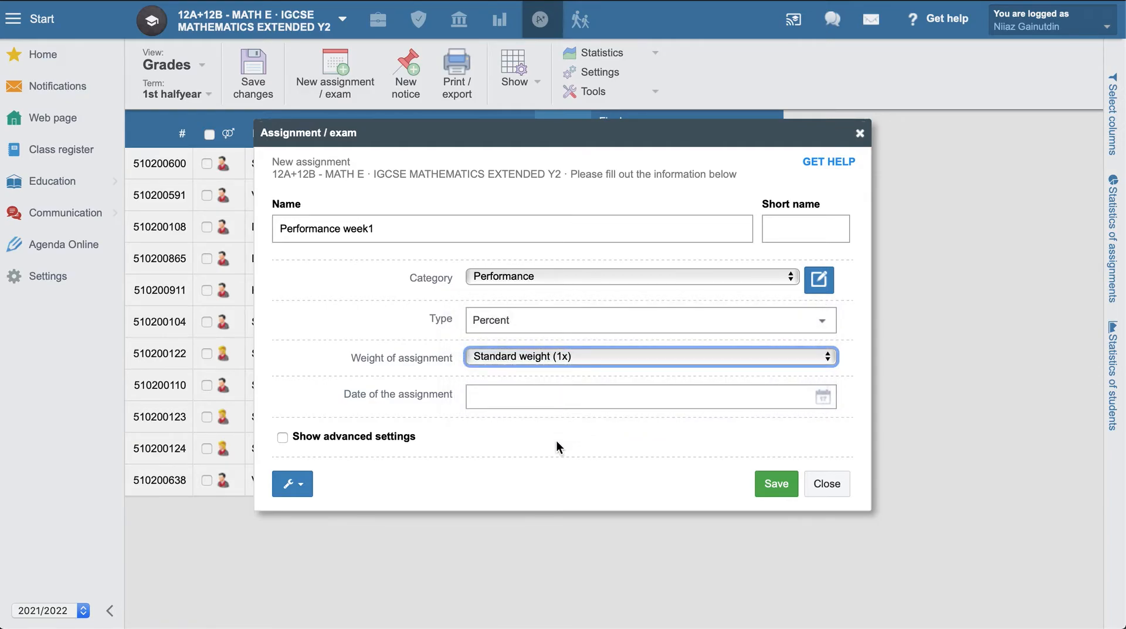
click(649, 355)
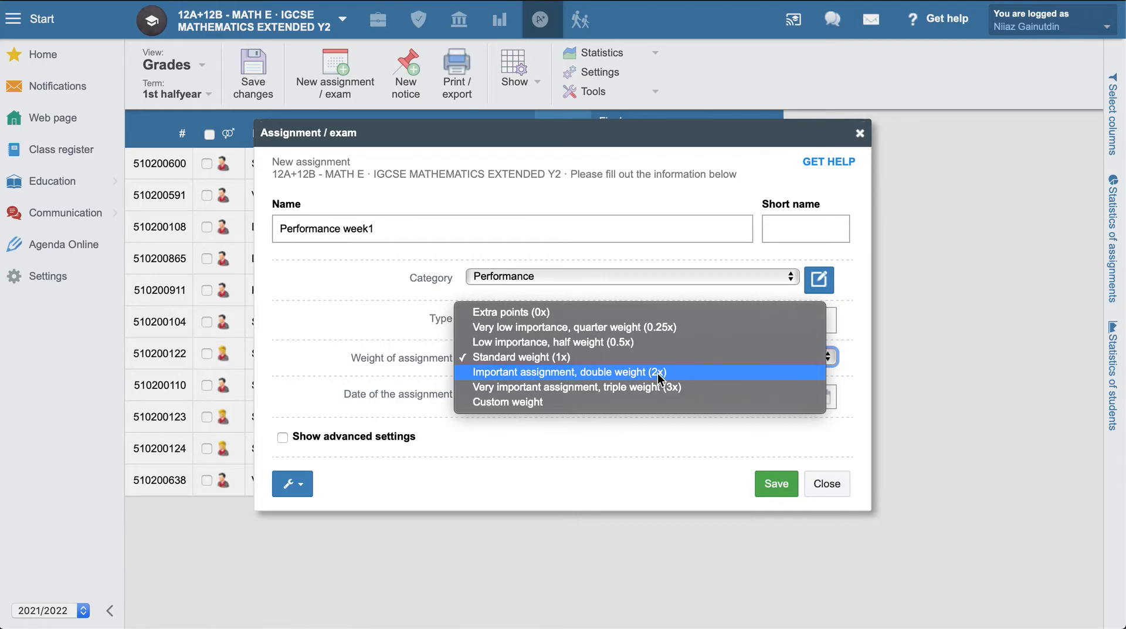
click(521, 357)
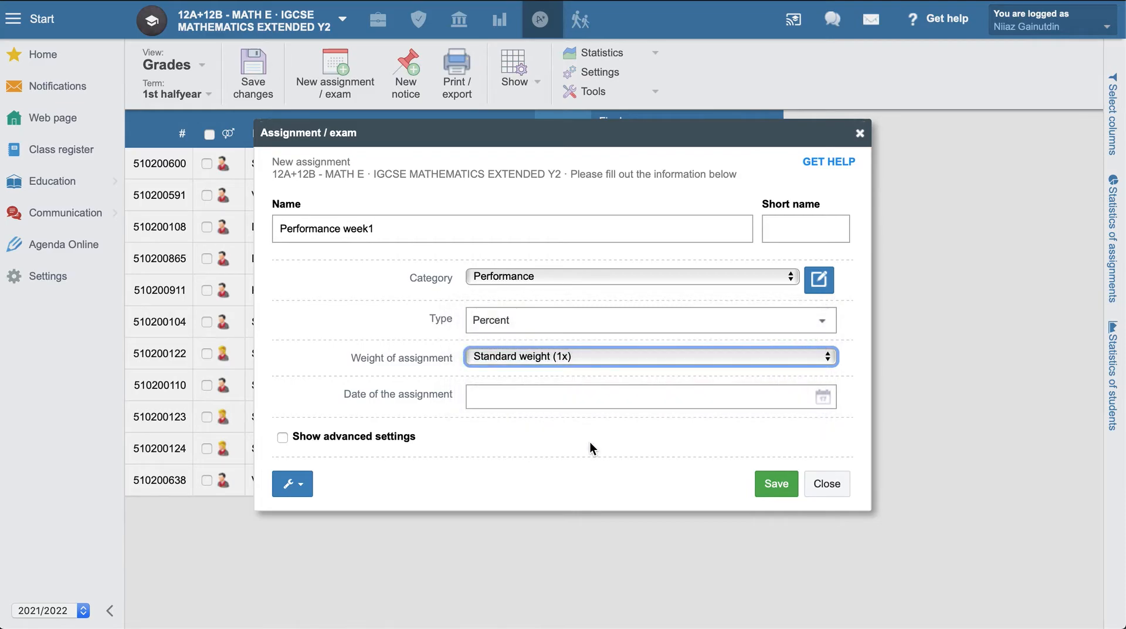
click(650, 355)
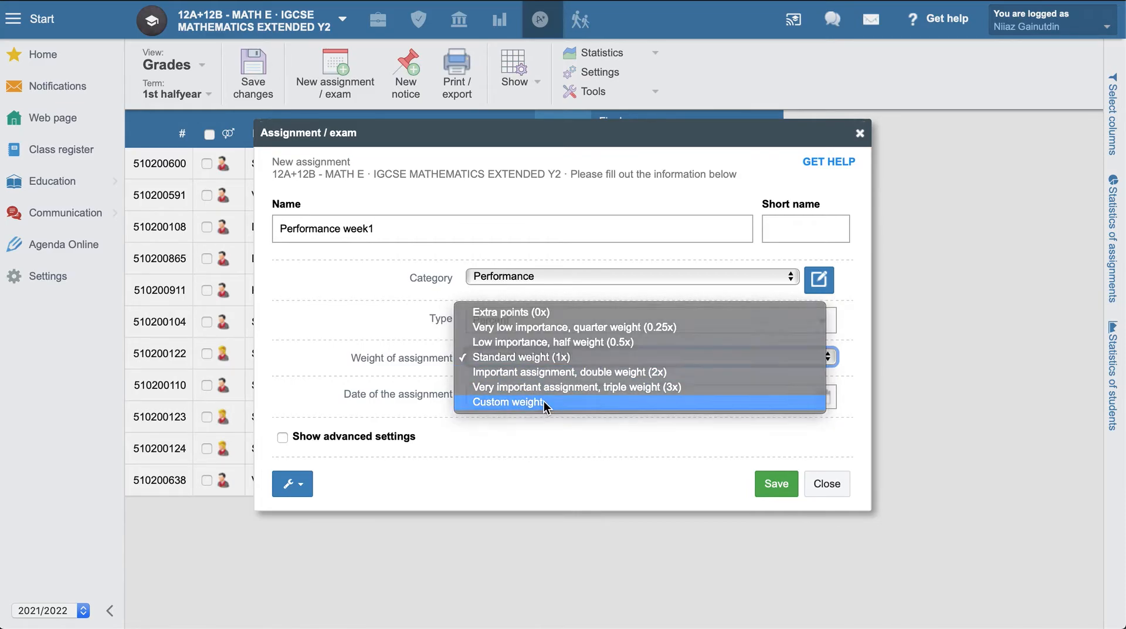
click(508, 402)
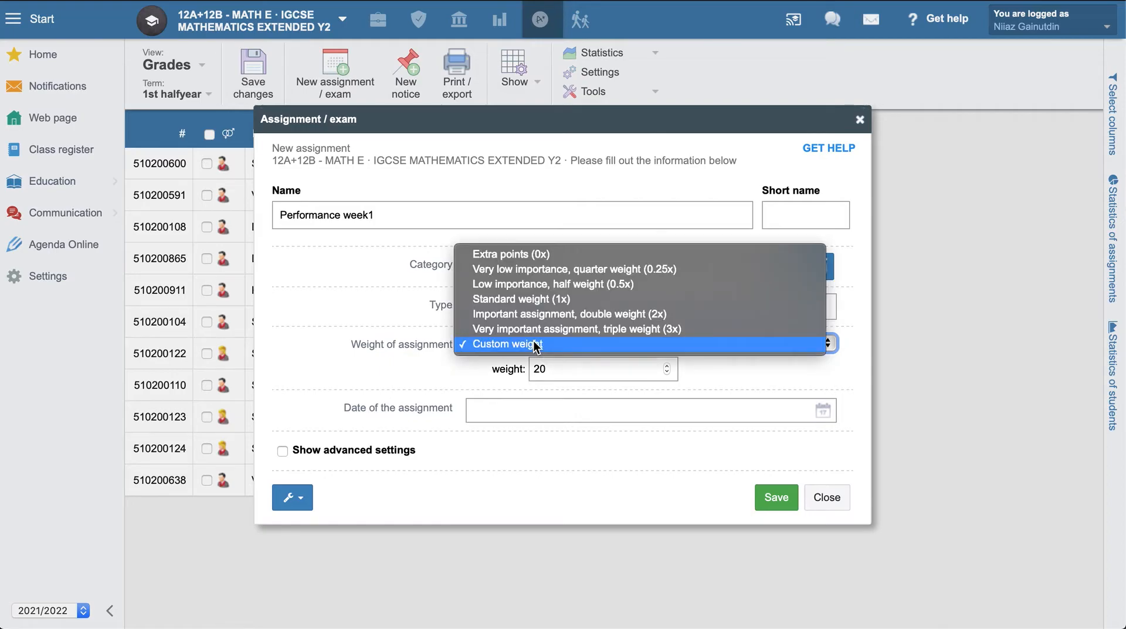
click(521, 298)
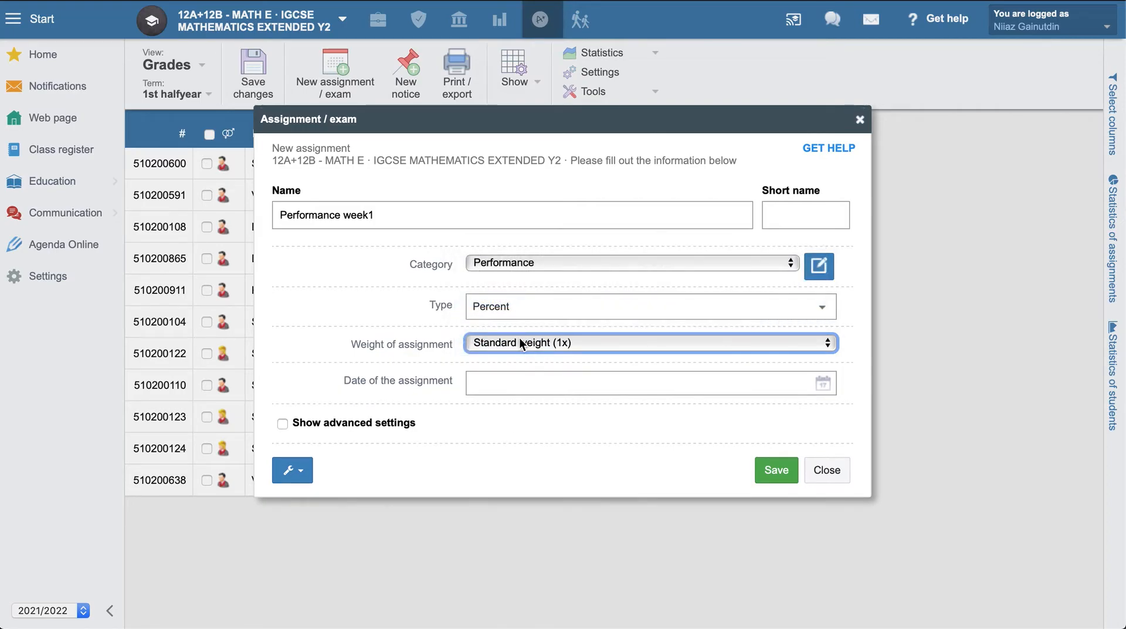
mouse_move(847, 382)
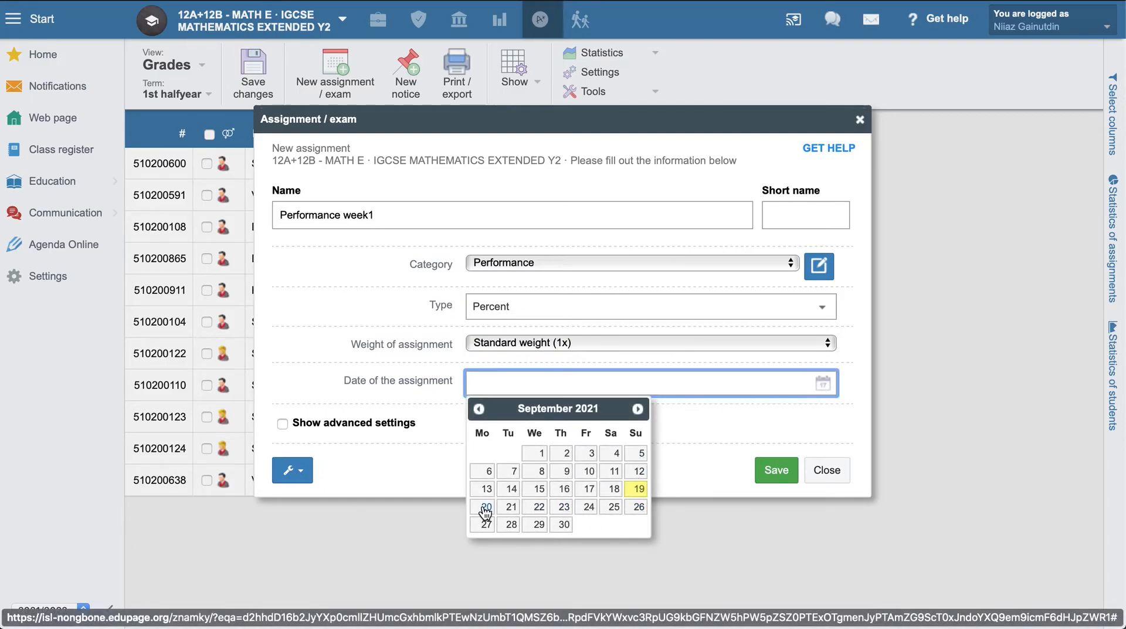
Step: Set the assignment date to 16 September 2021
click(484, 507)
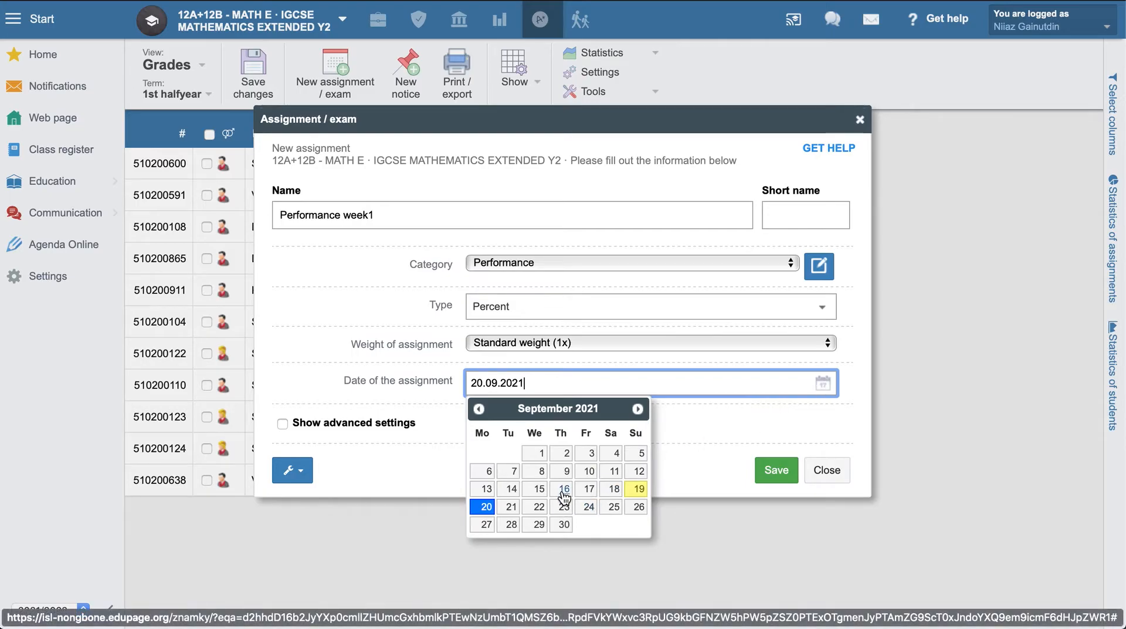
click(563, 489)
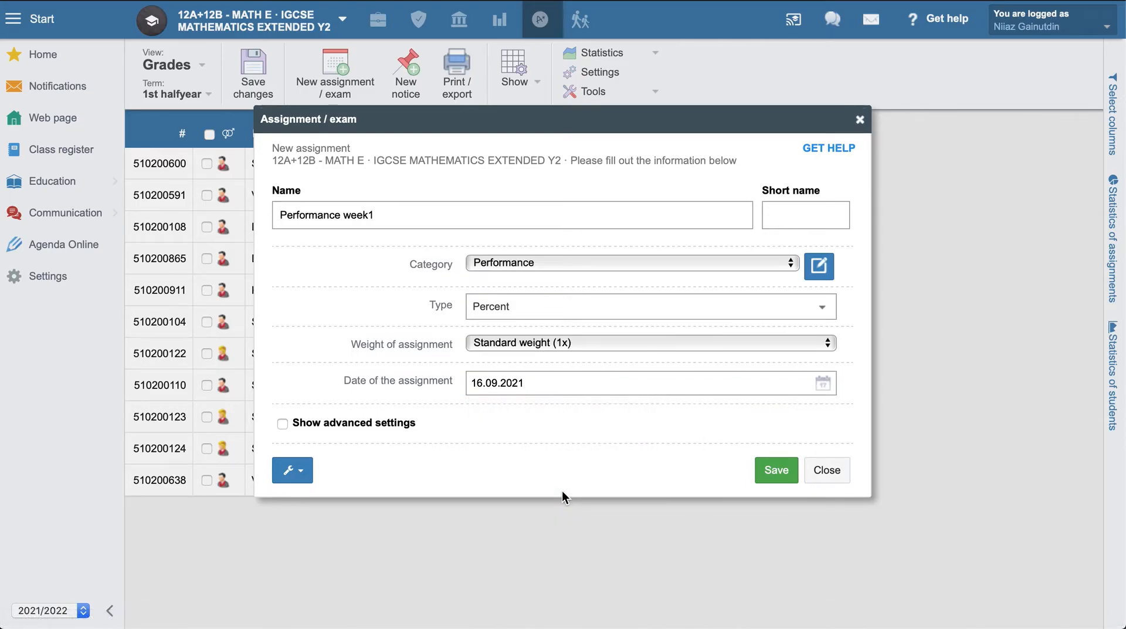
Step: Review the advanced settings, then save the Performance week1 assignment
click(282, 423)
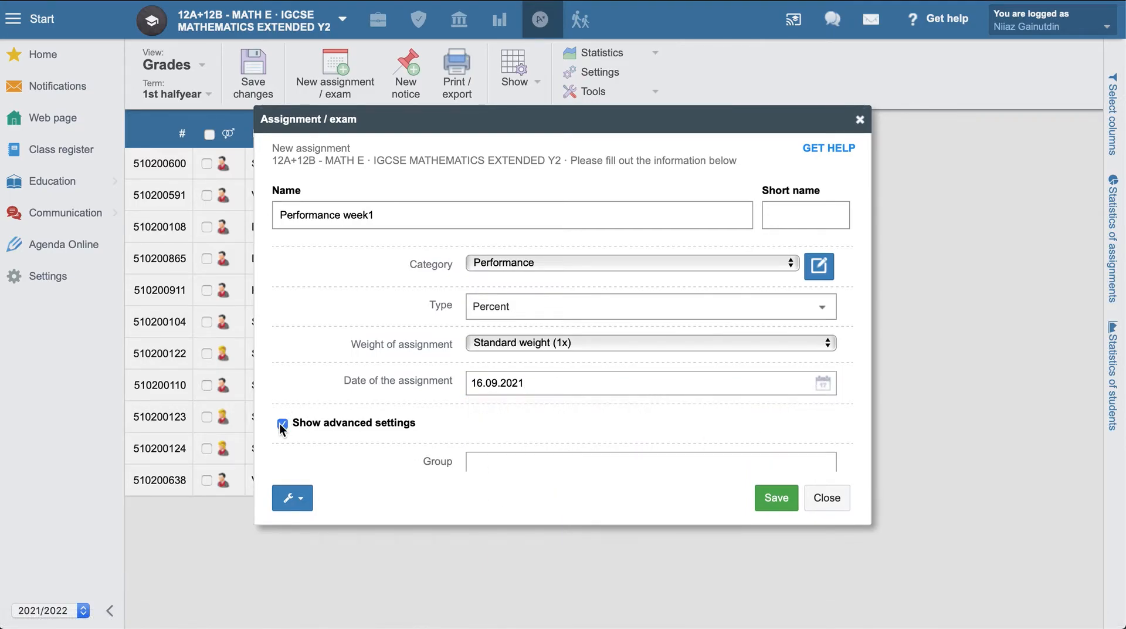
click(282, 423)
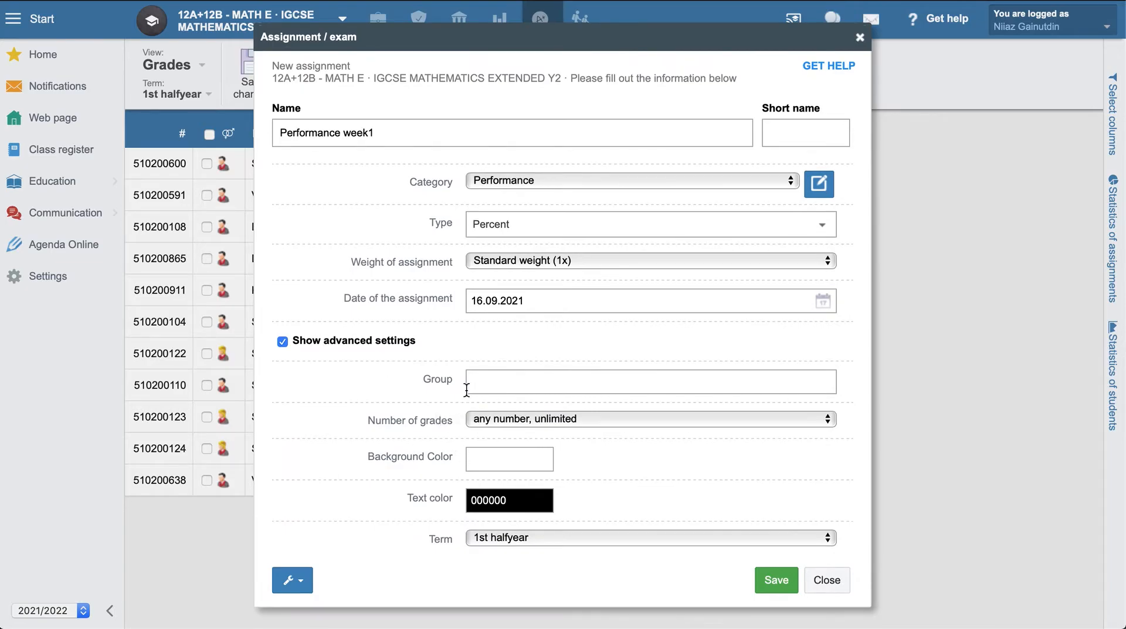
click(650, 382)
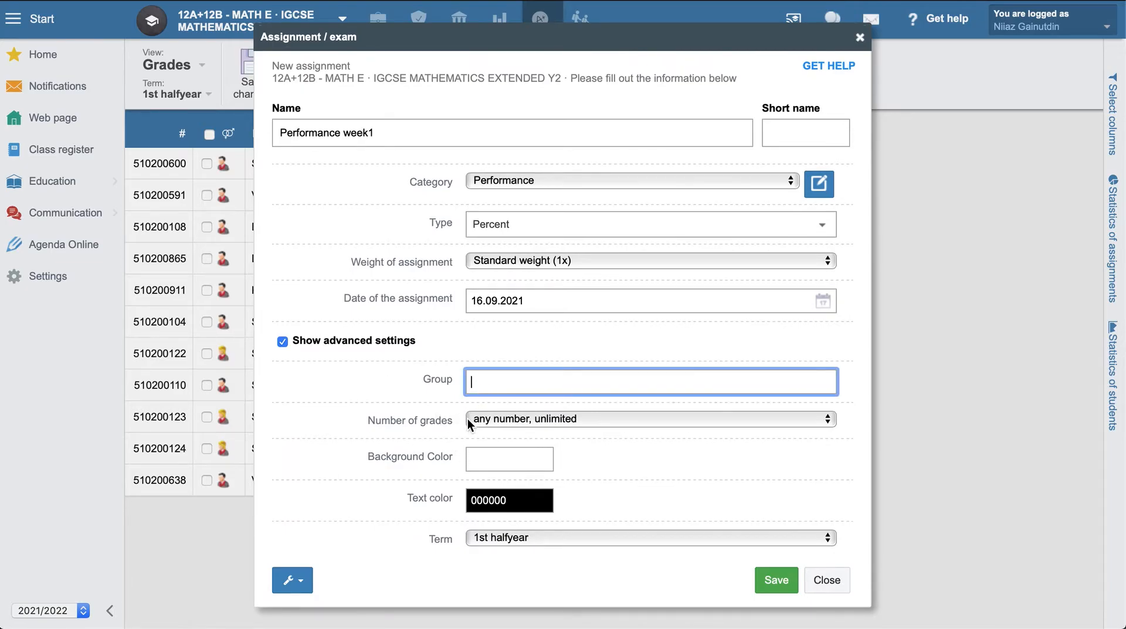
mouse_move(356, 386)
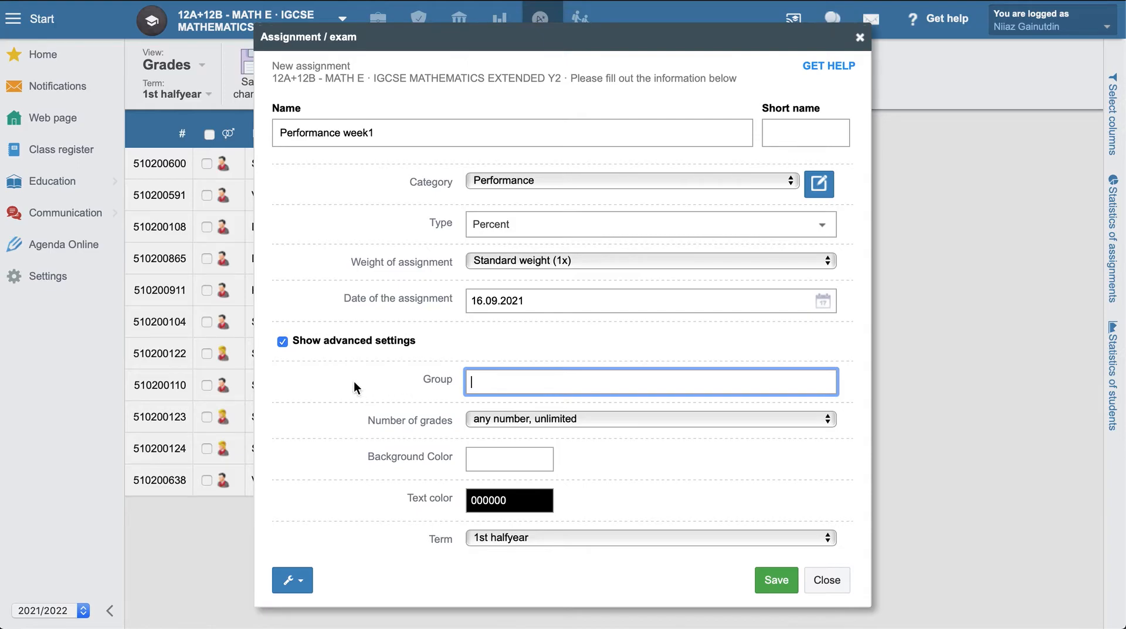
scroll(down, 3)
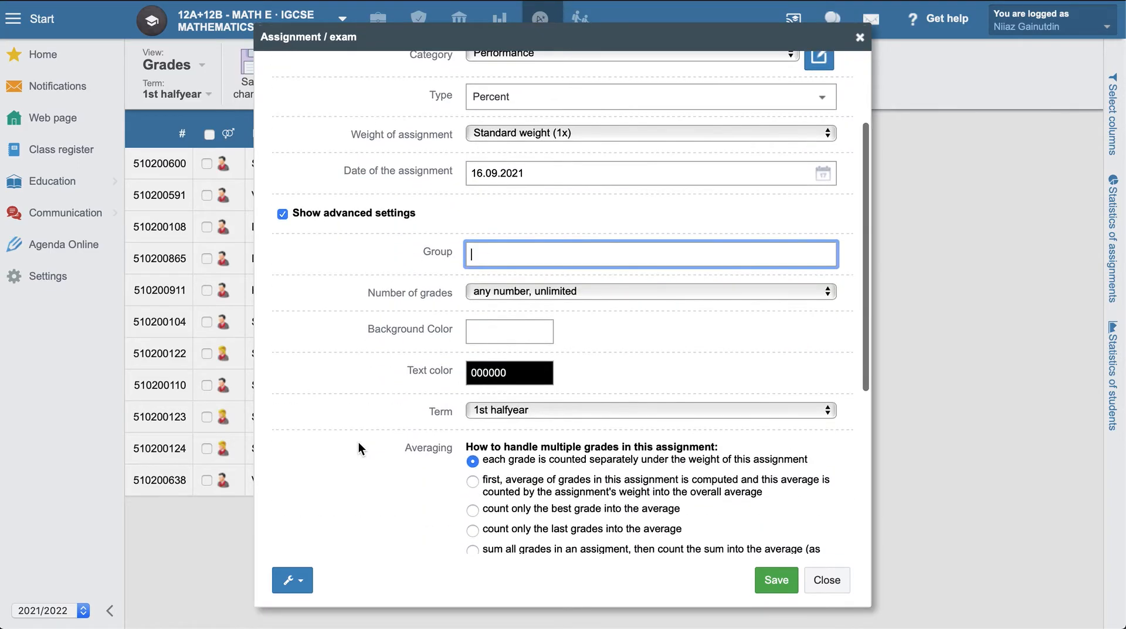
scroll(up, 3)
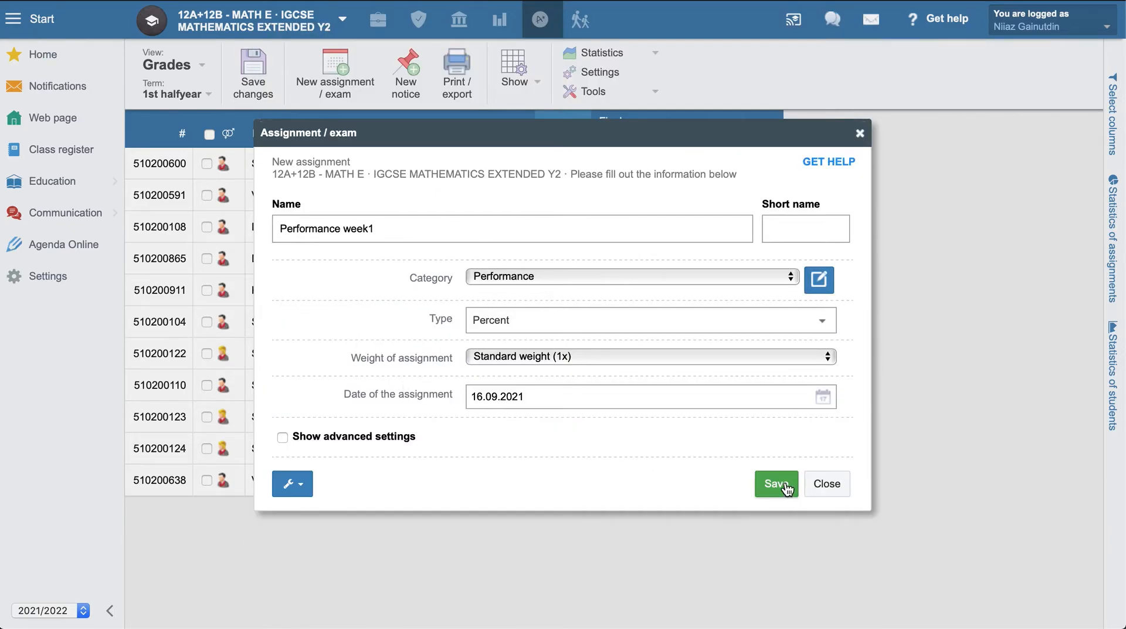
click(775, 484)
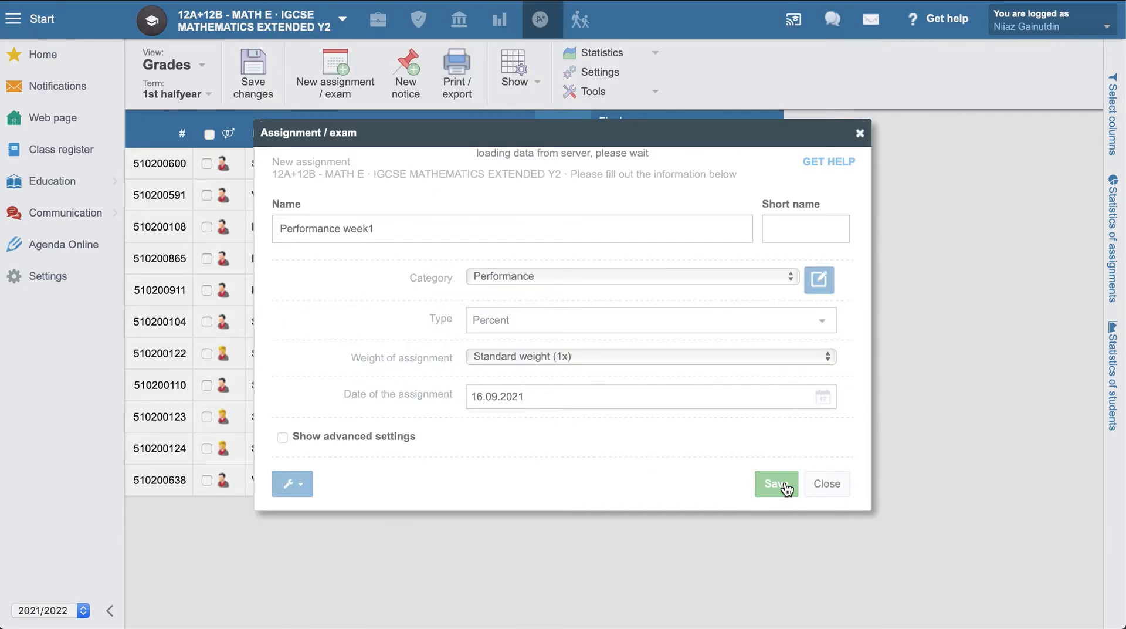
mouse_move(736, 427)
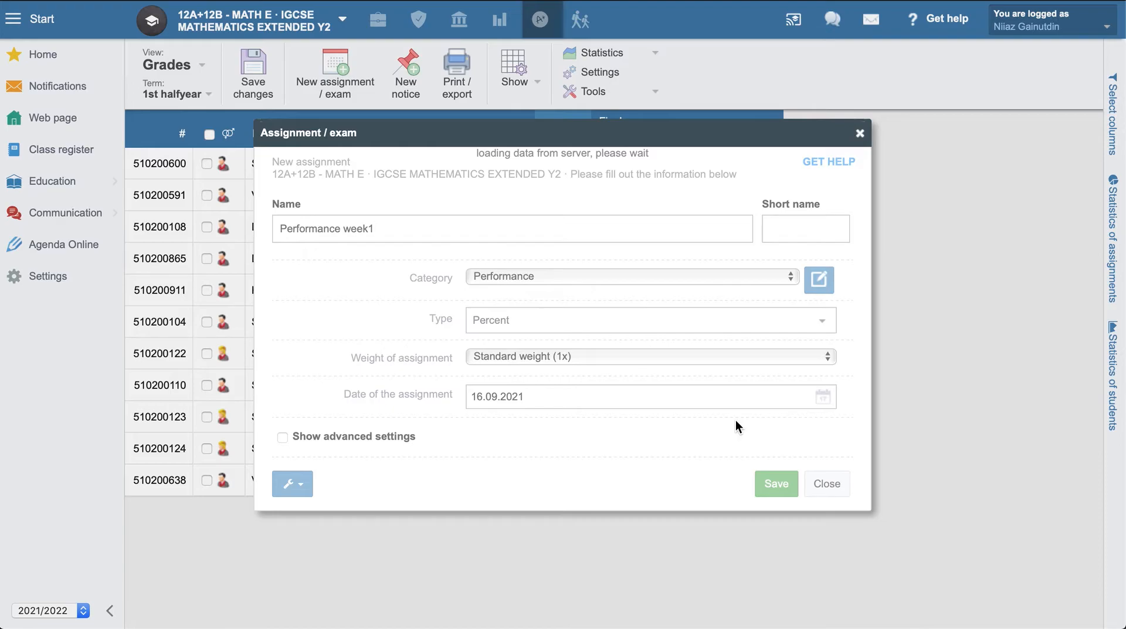
Step: Grade the first three students 100 on Performance week1 and save the changes
click(776, 483)
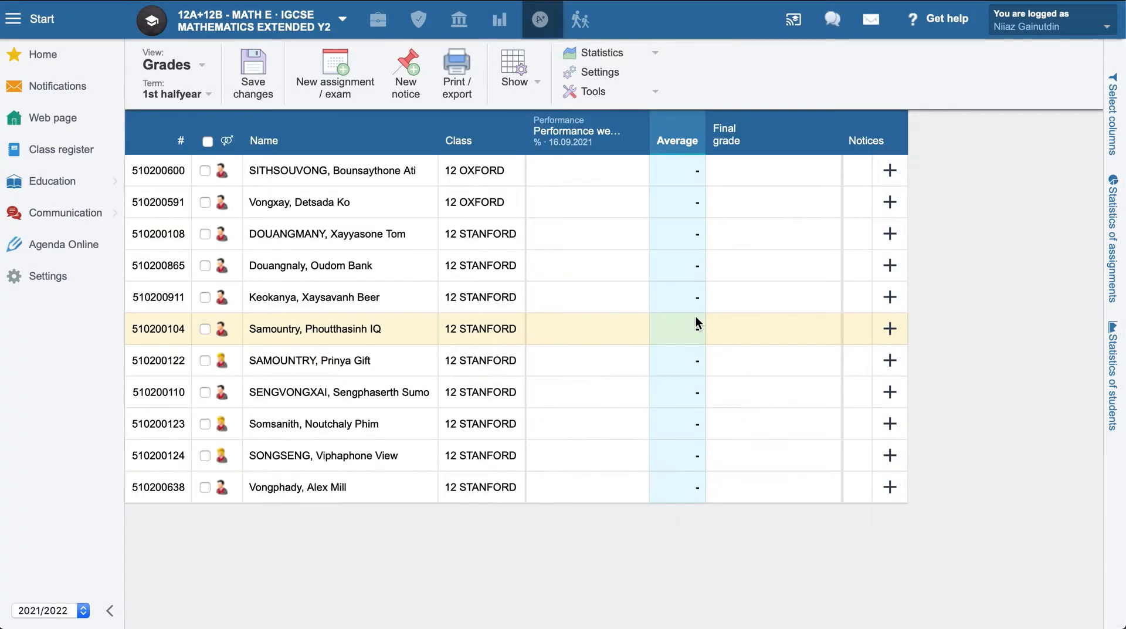
click(586, 170)
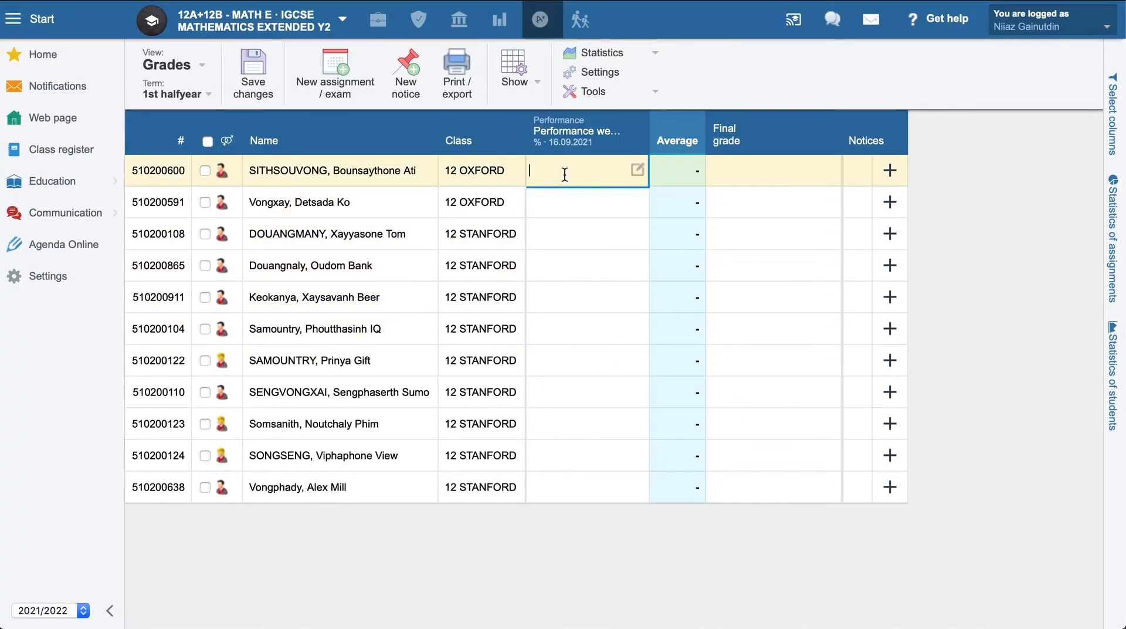
mouse_move(547, 159)
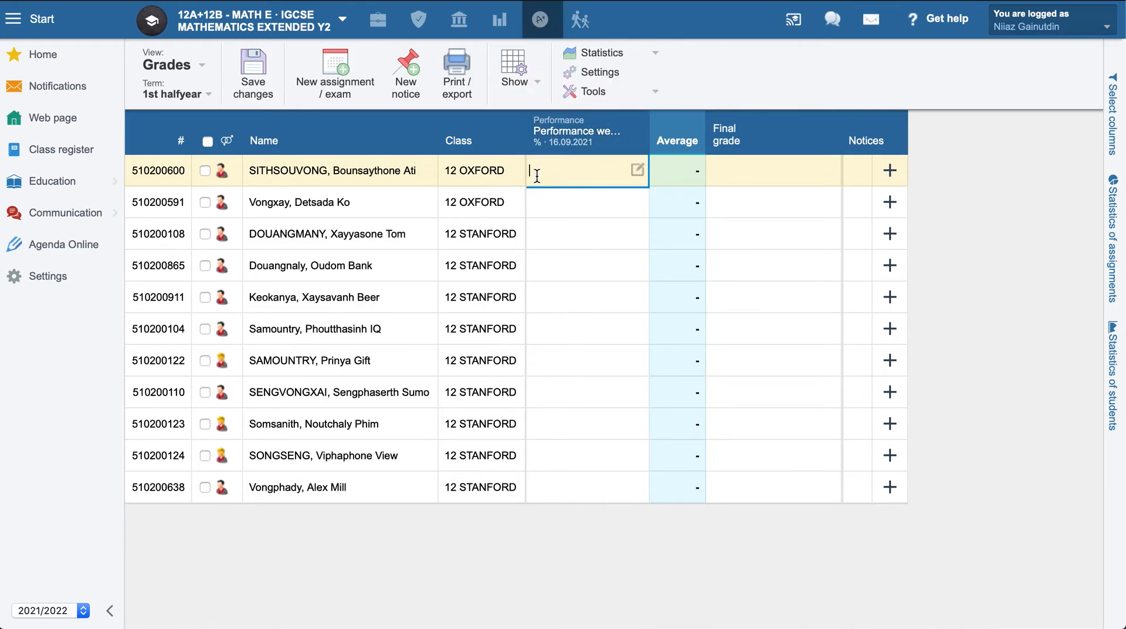
text(100)
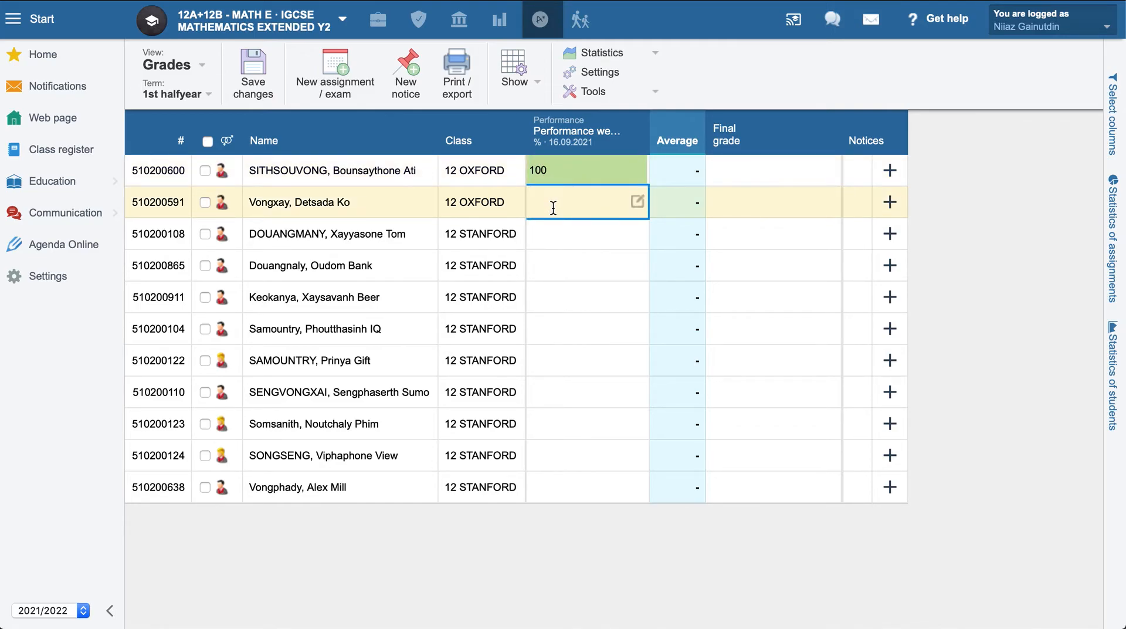
text(100)
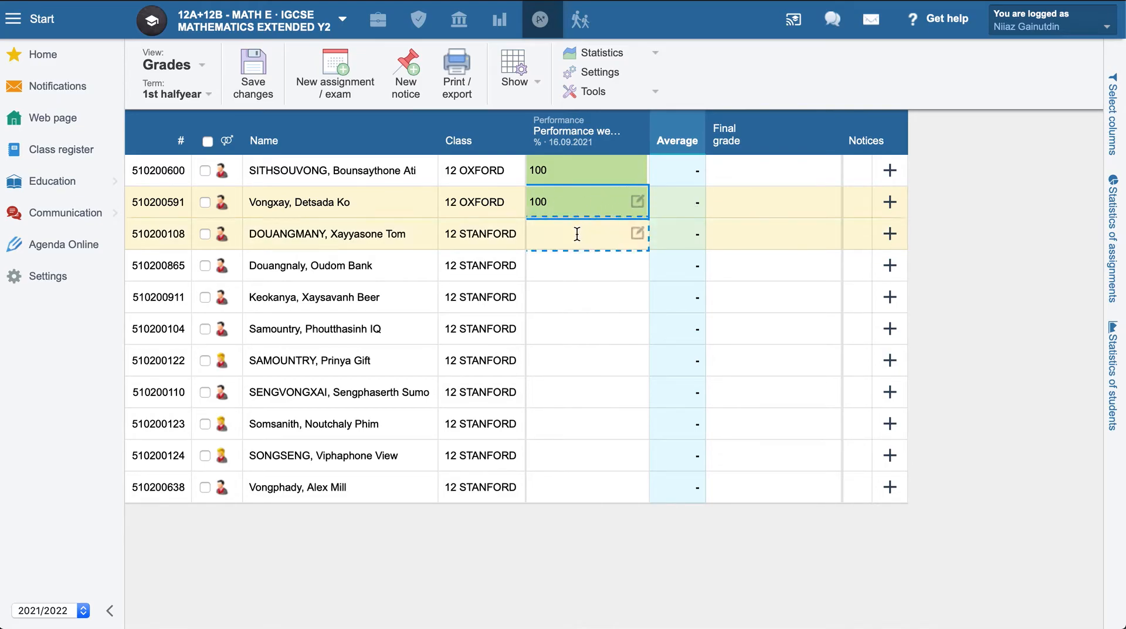
click(577, 233)
text(100)
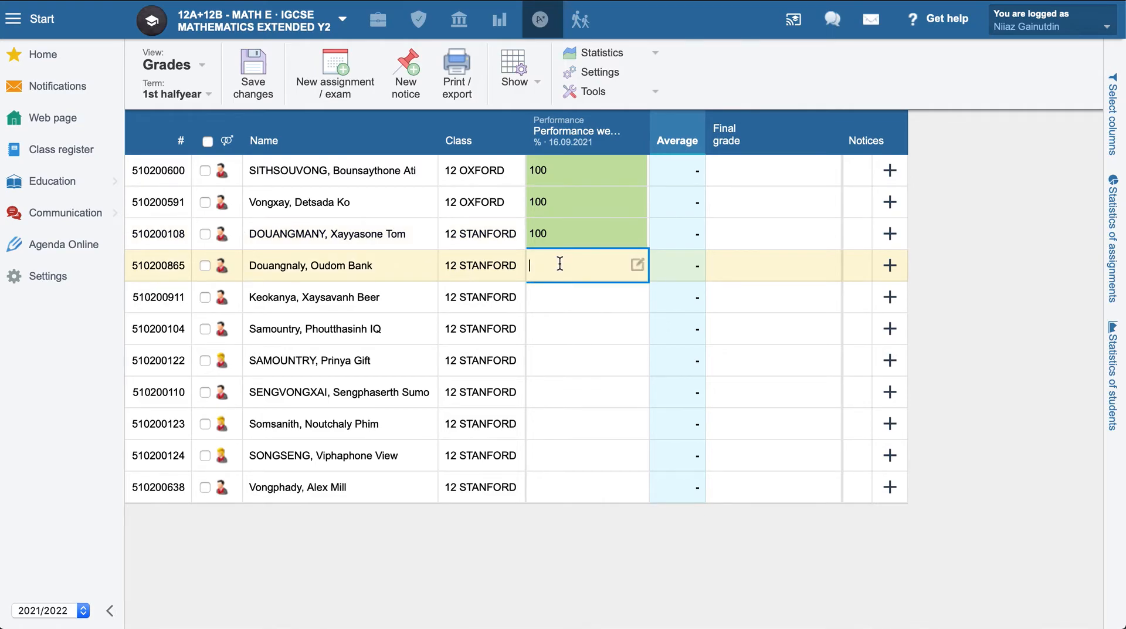
click(585, 329)
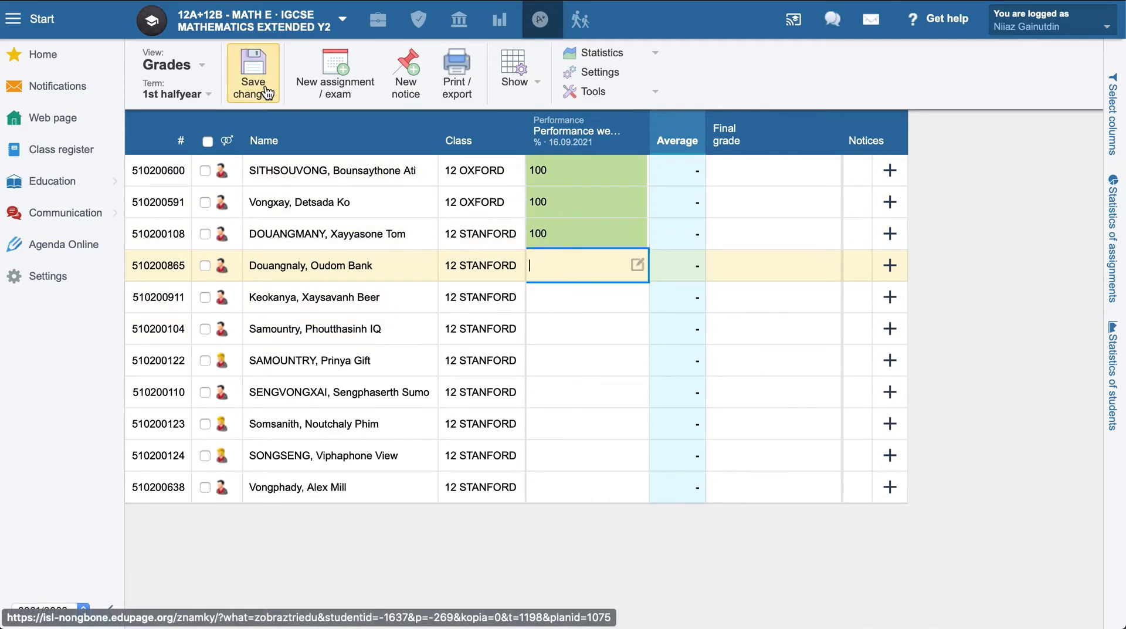
click(252, 72)
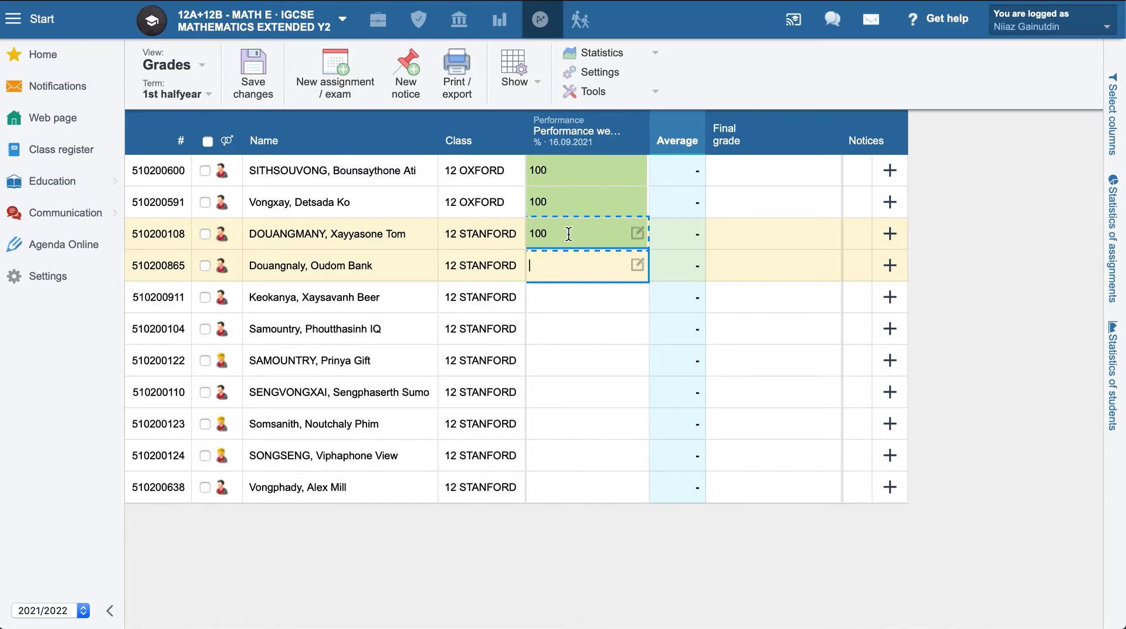
click(253, 72)
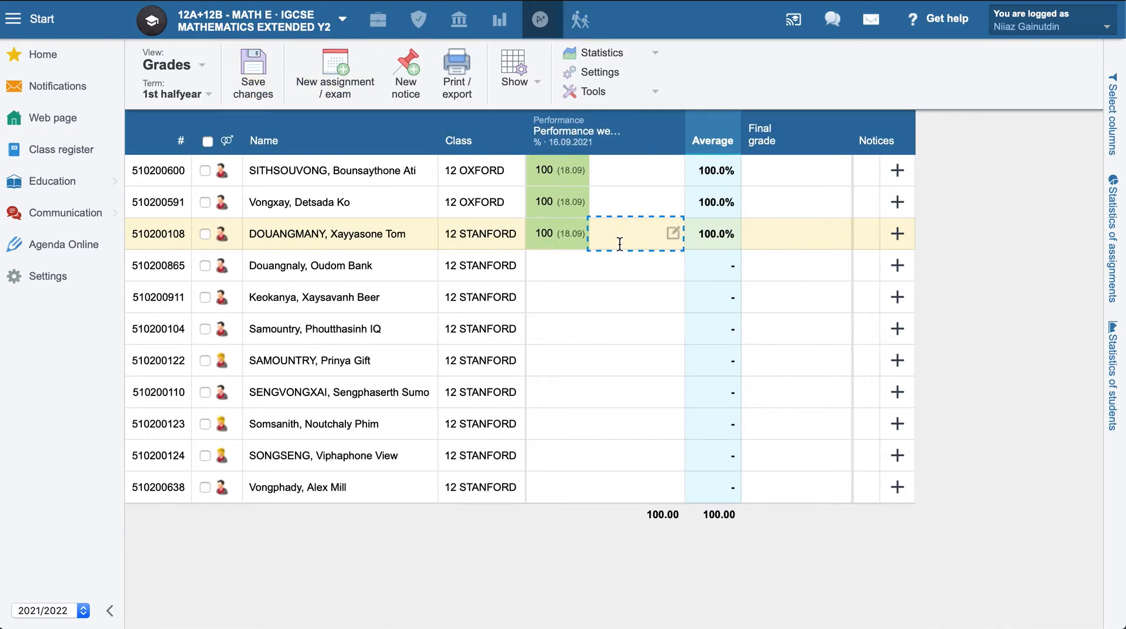
mouse_move(628, 140)
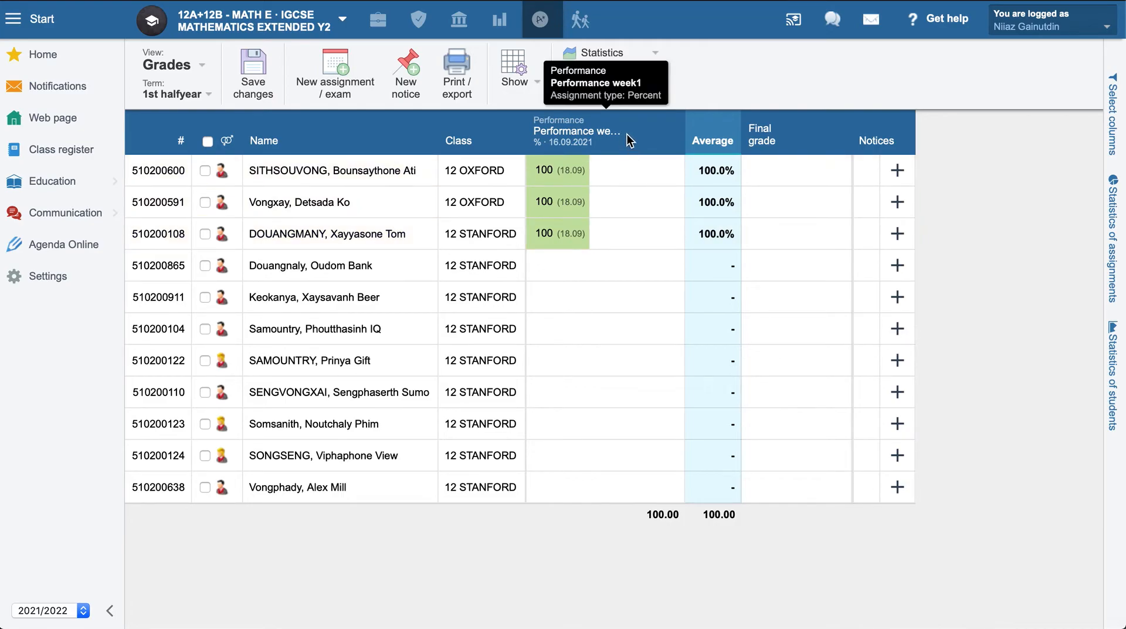
click(796, 170)
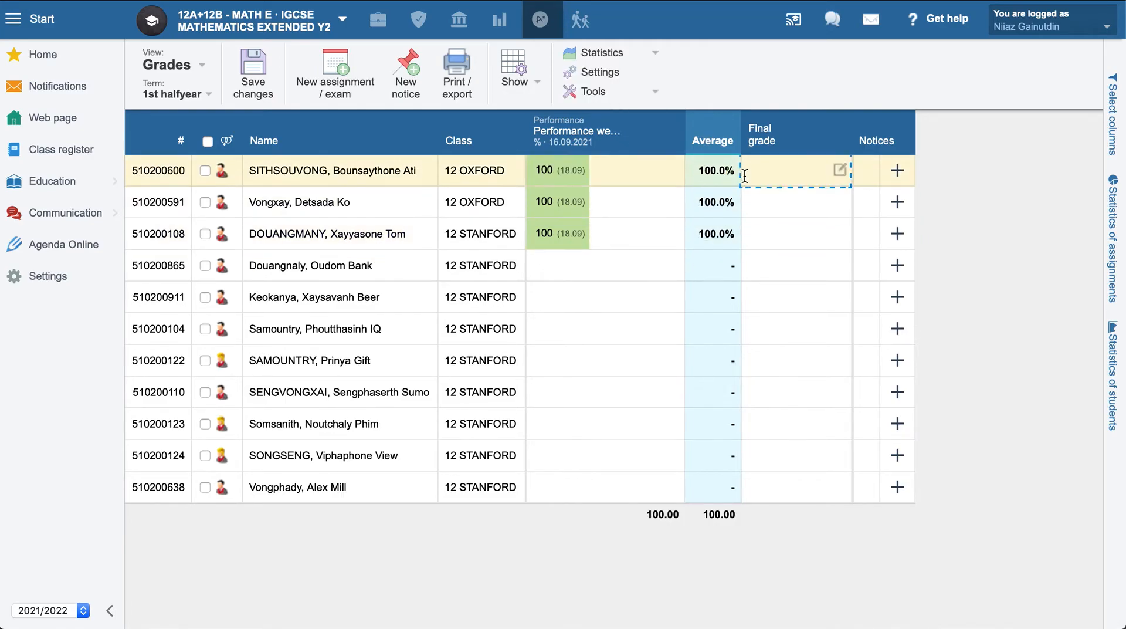
click(334, 72)
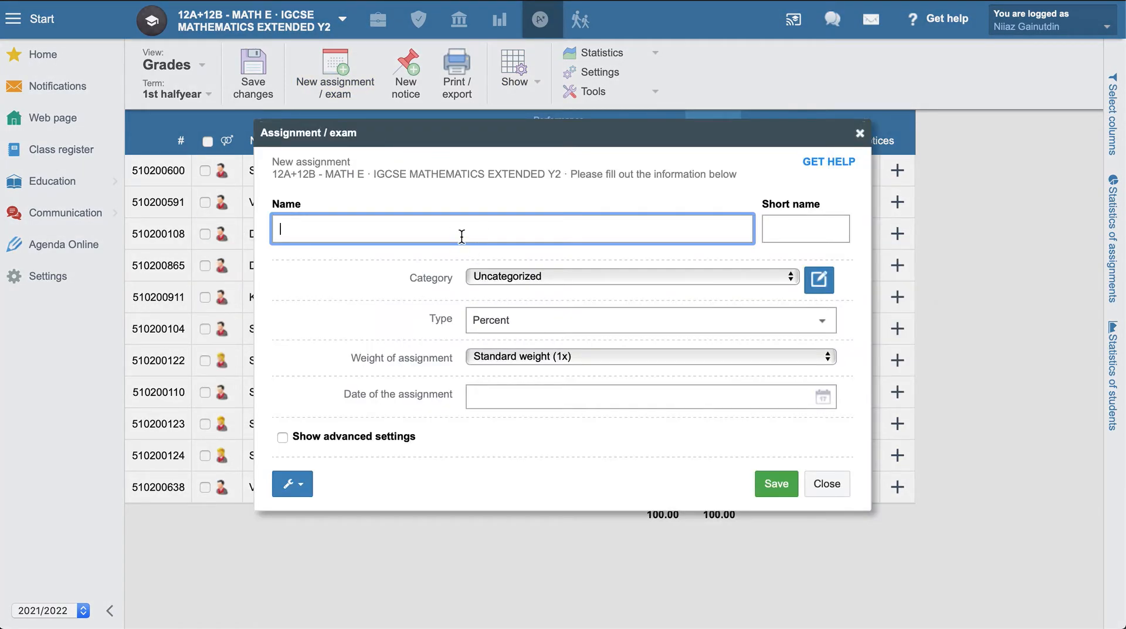
Step: Create 'Classwork week1': Classwork category, 50 points, dated 16.09.2021, and save
text(Clasws)
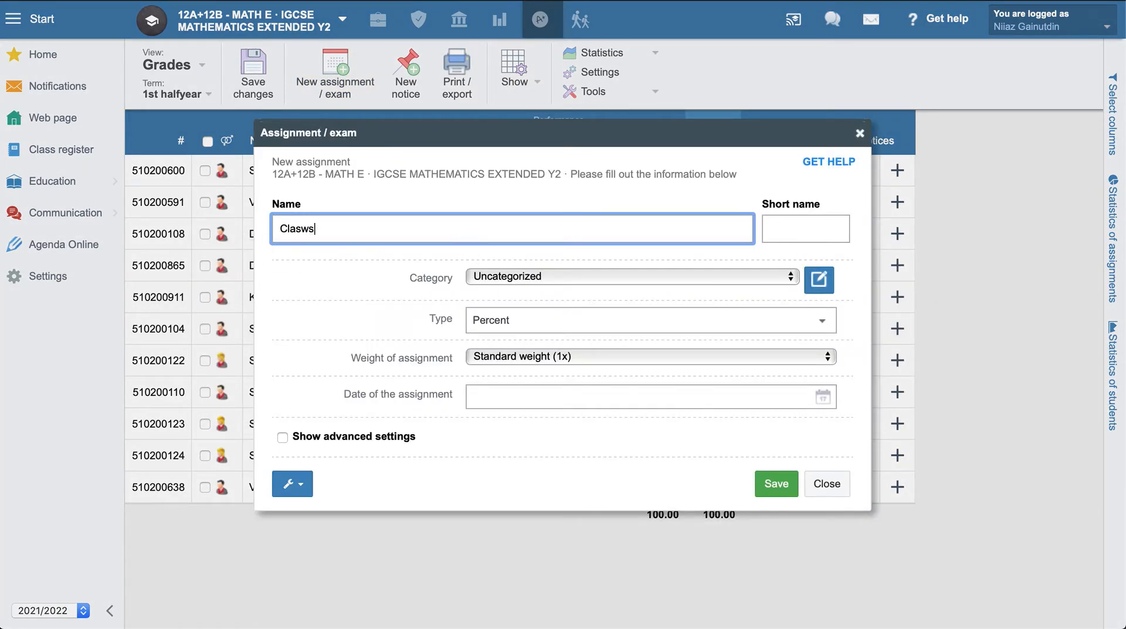
text(Classwork)
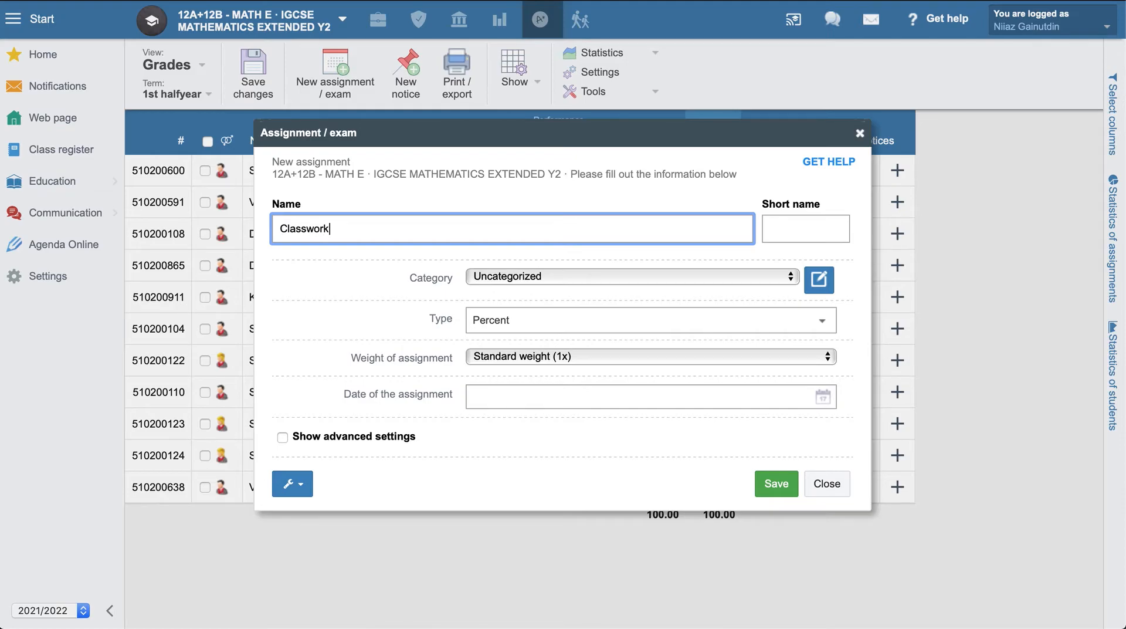
text(week1)
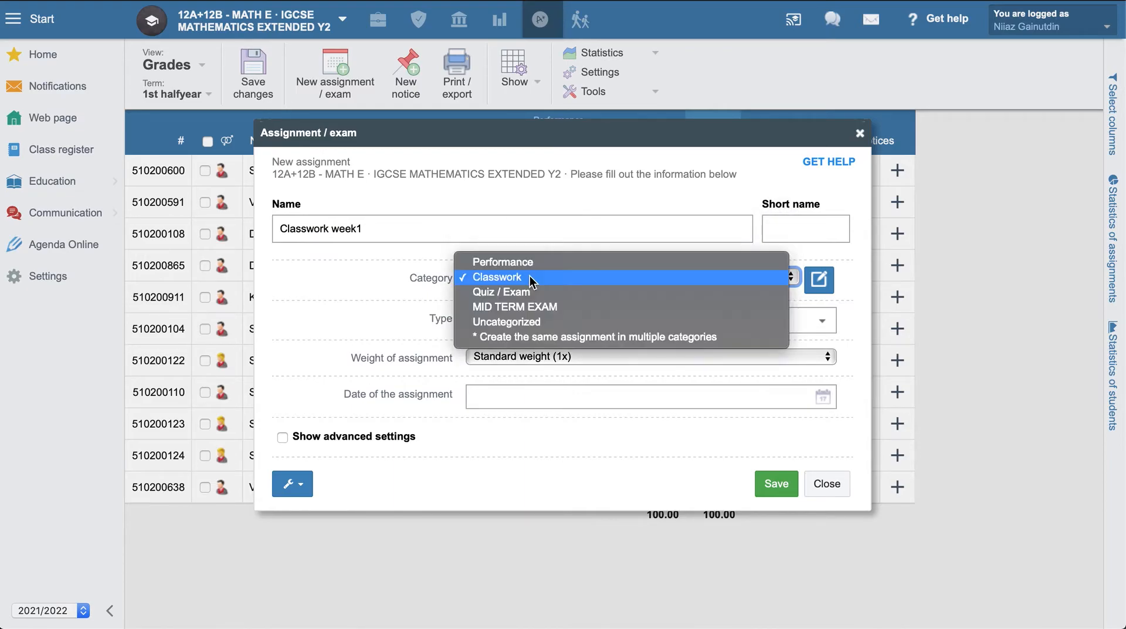
mouse_move(528, 285)
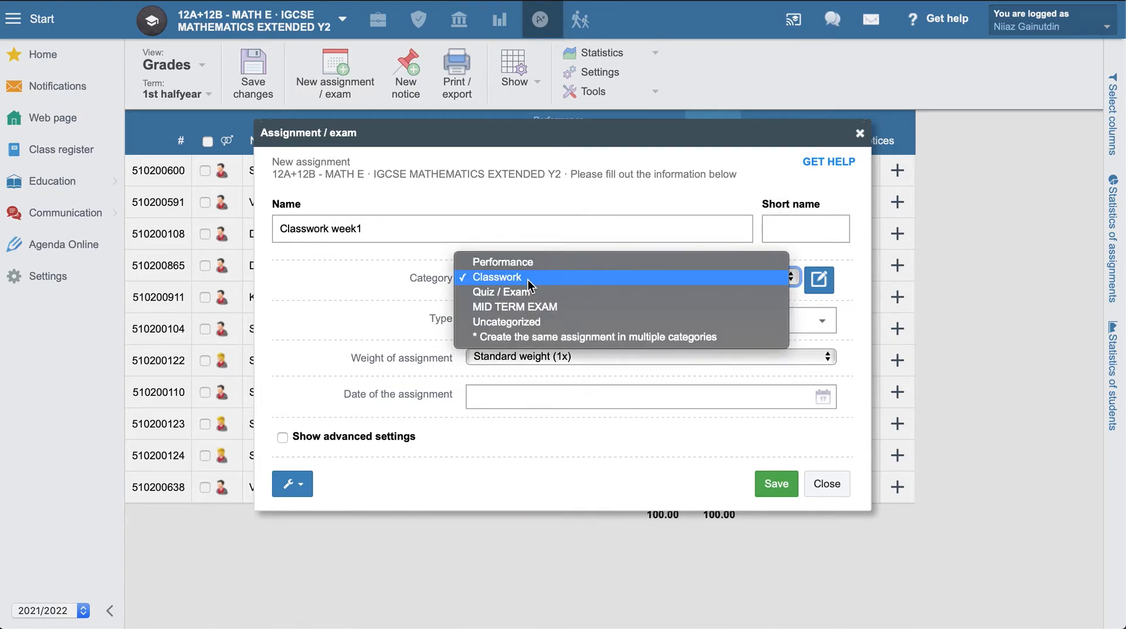
click(496, 278)
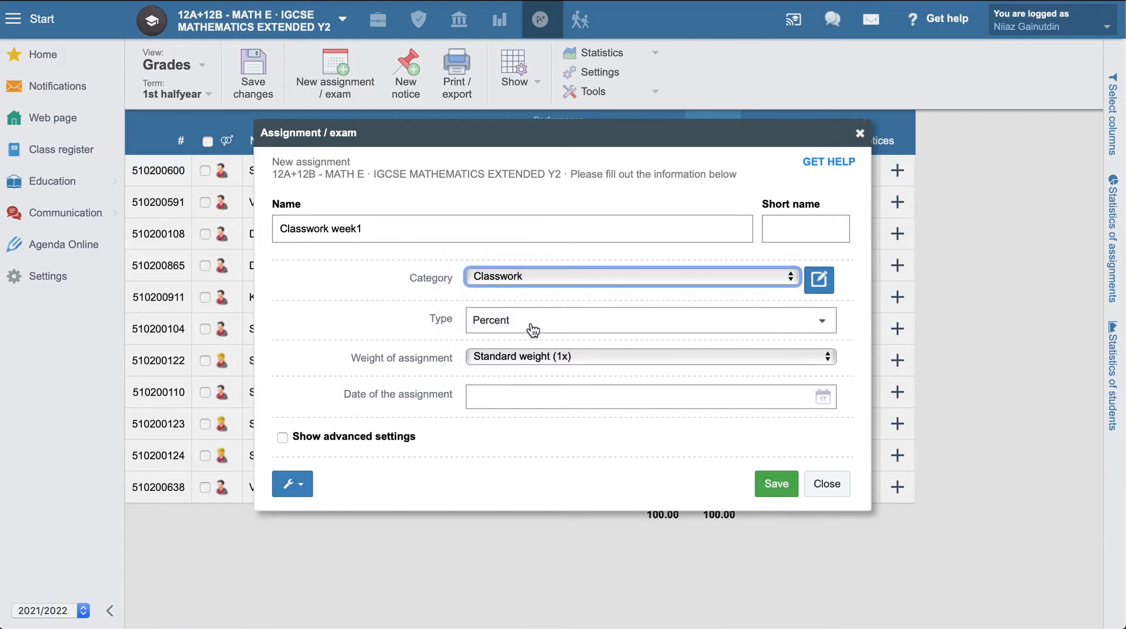
click(649, 320)
text(50)
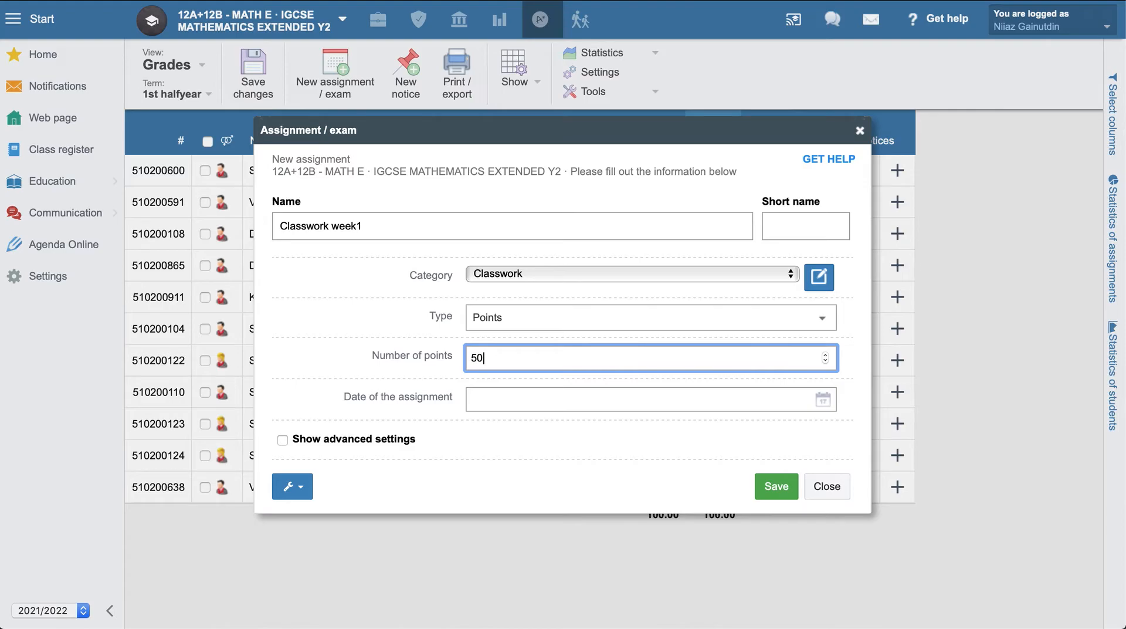
click(646, 399)
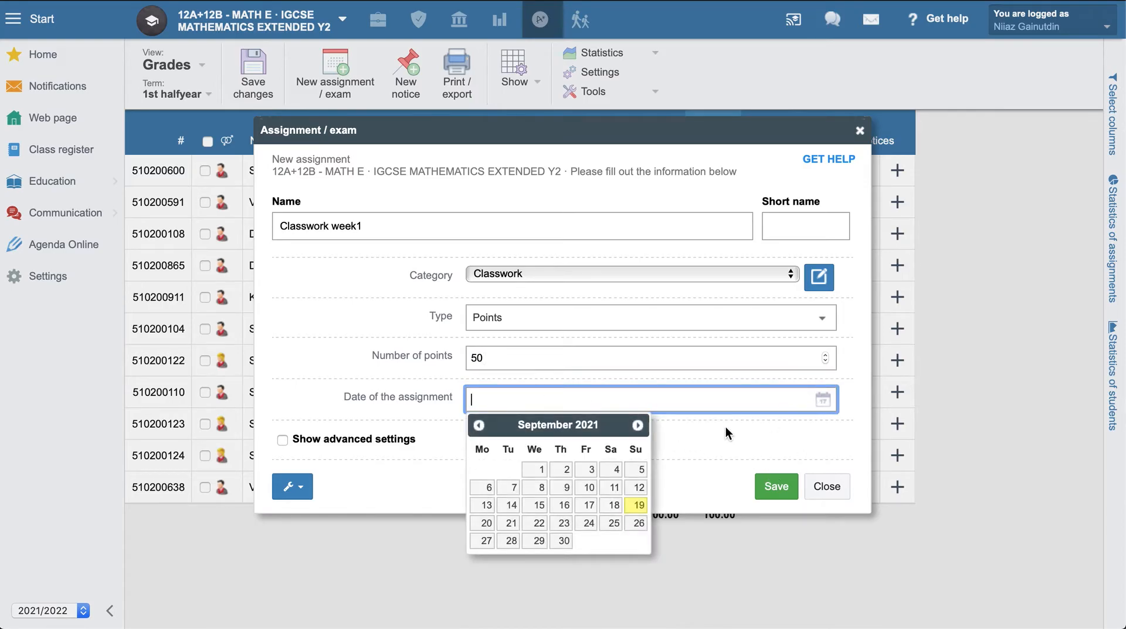
click(562, 504)
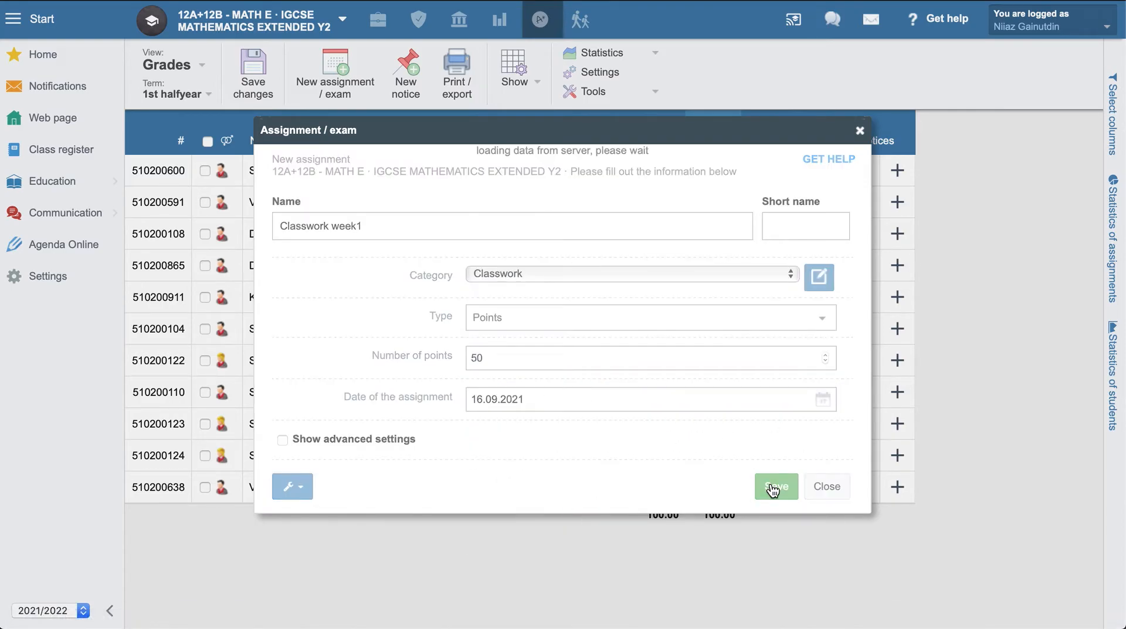
click(775, 486)
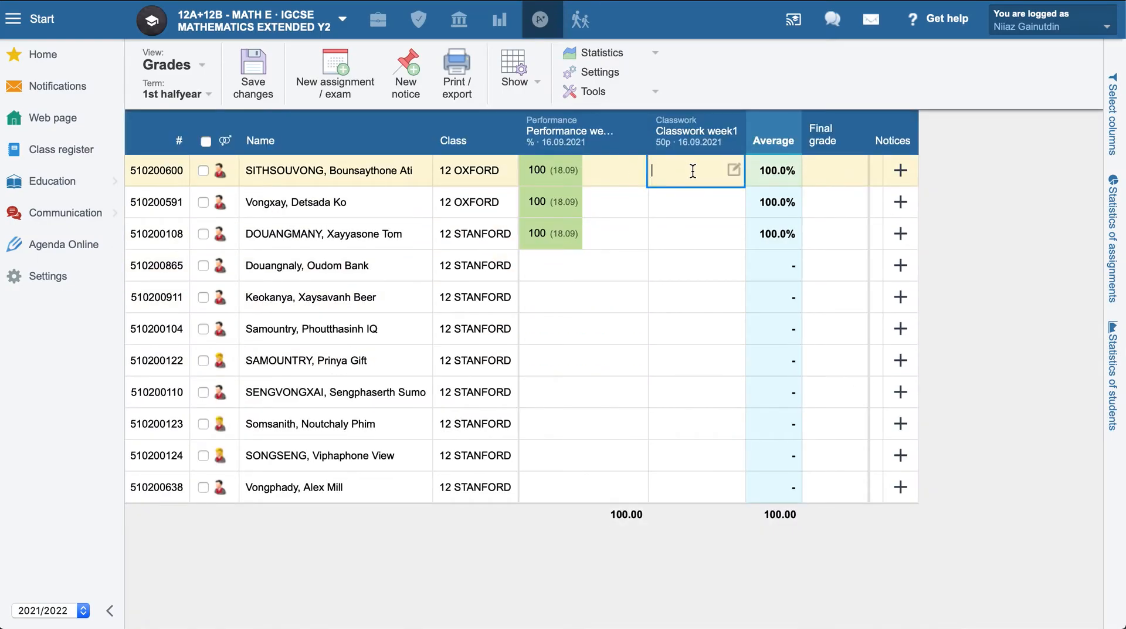
Step: Enter Classwork week1 scores of 20, 50 and 40 for the first three students
text(20)
click(697, 202)
text(50)
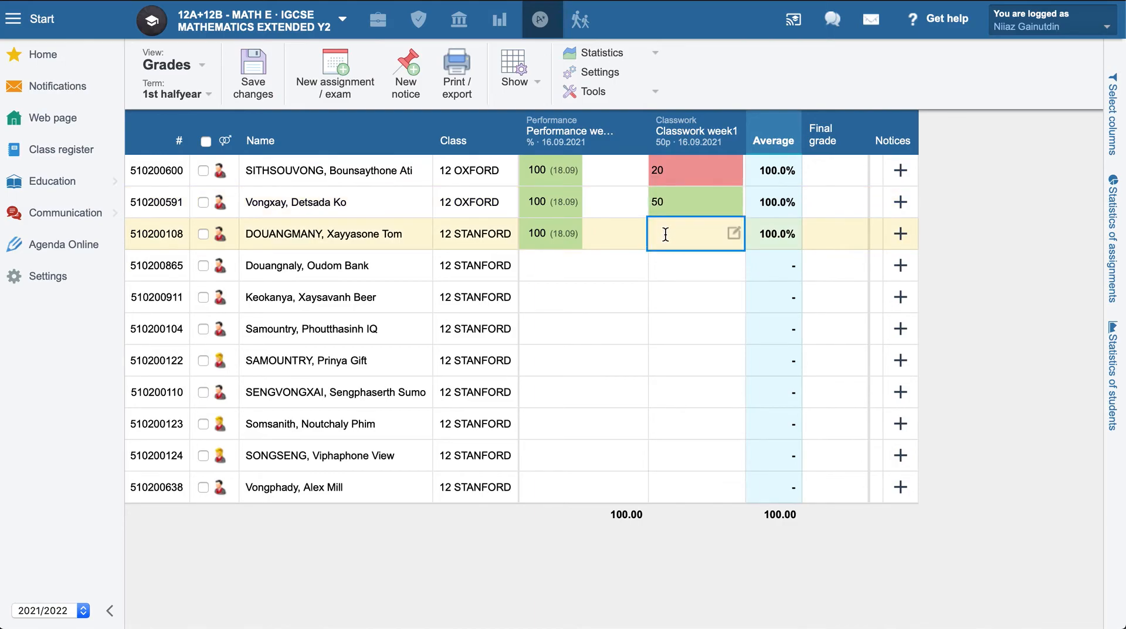
text(40)
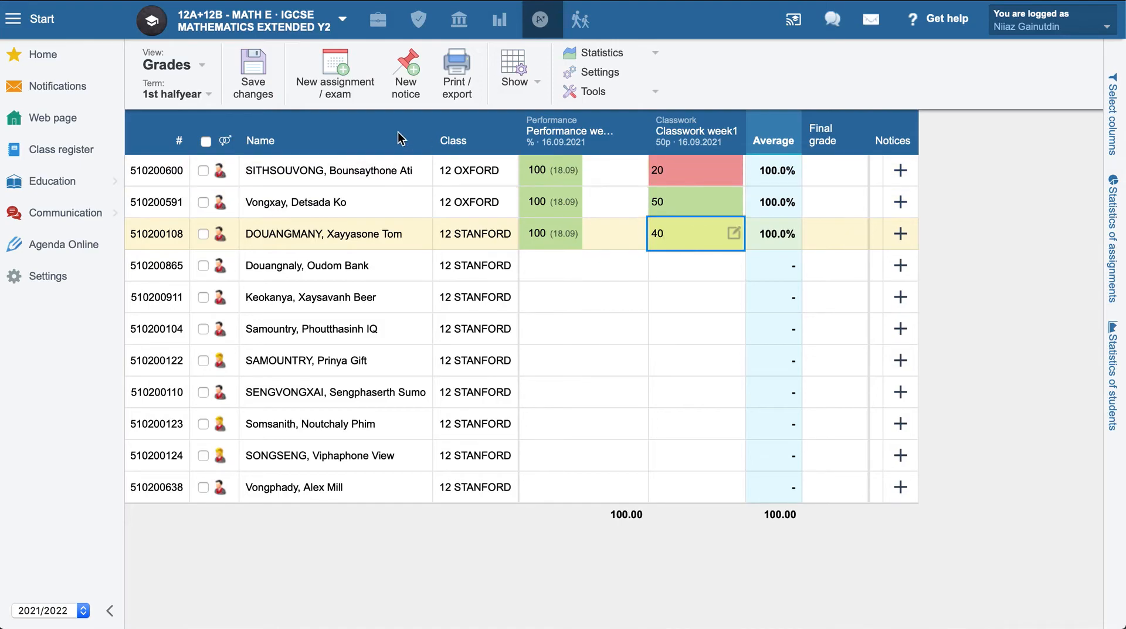
click(583, 265)
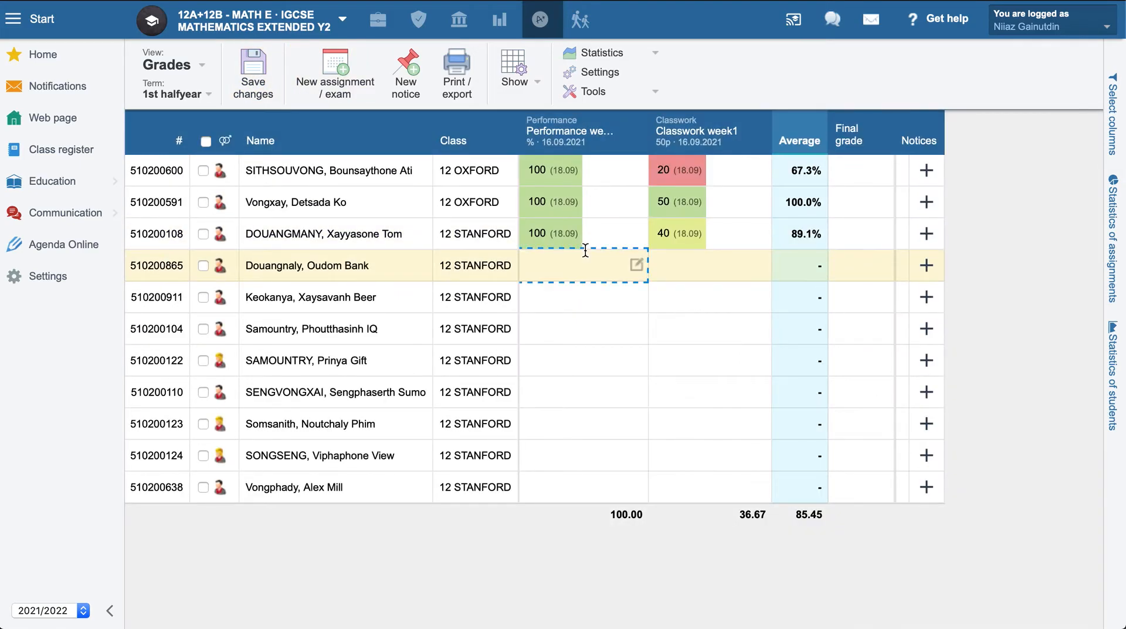
mouse_move(803, 170)
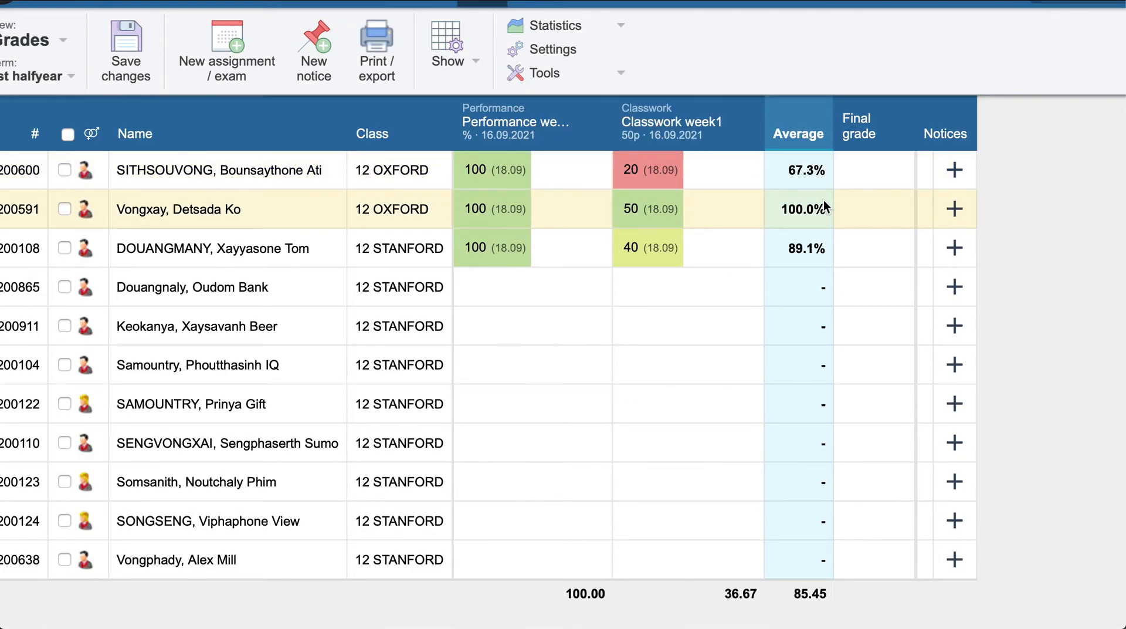
click(707, 264)
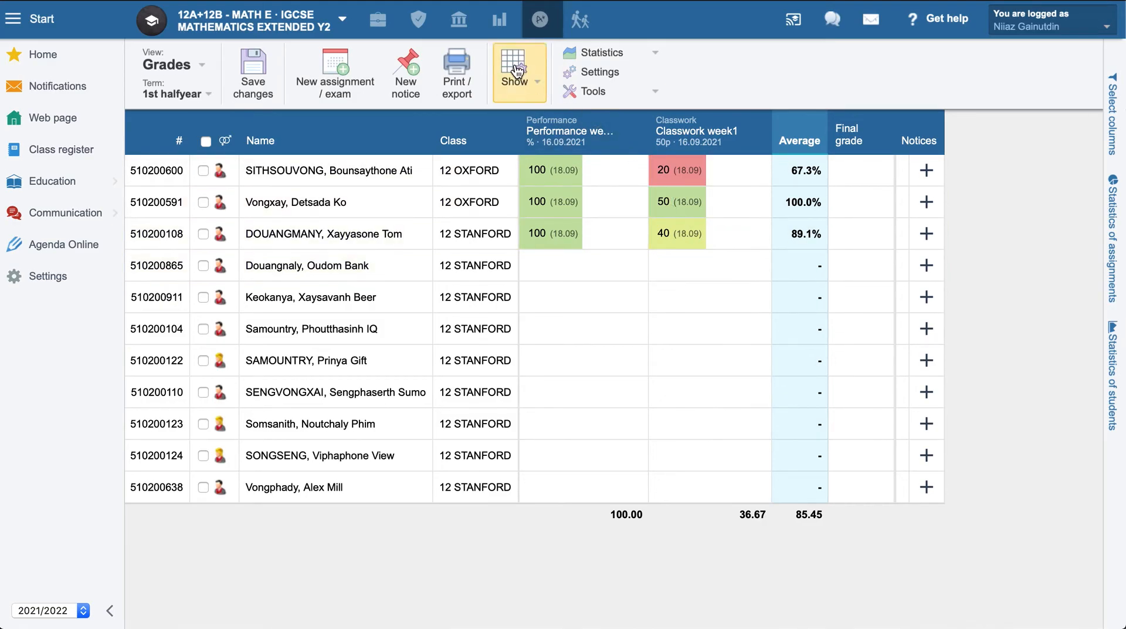
click(515, 72)
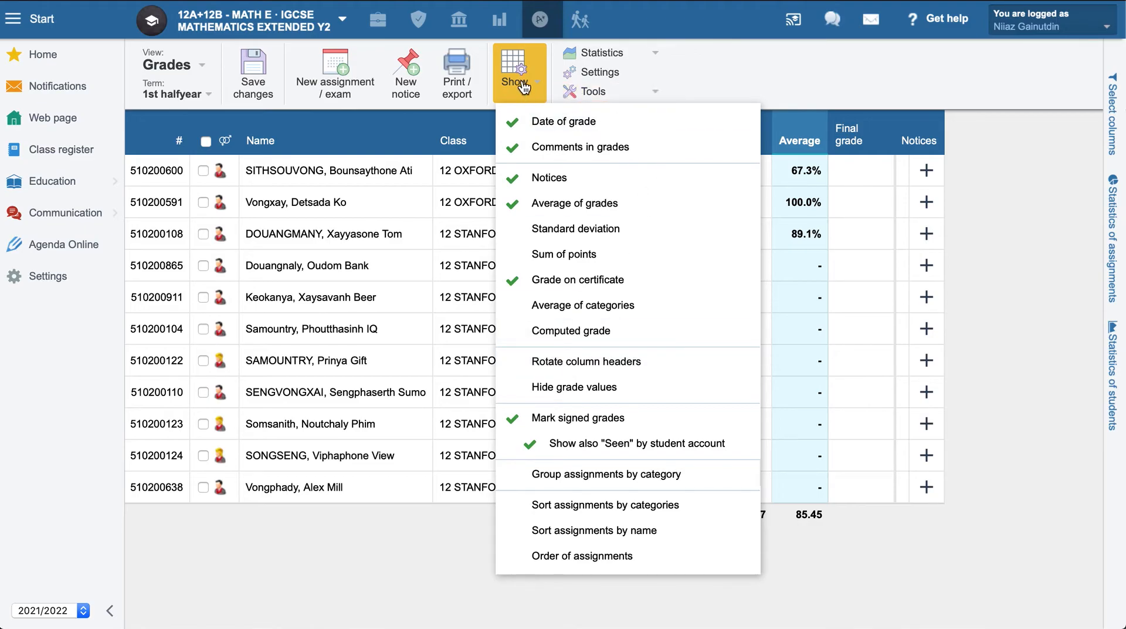
mouse_move(608, 305)
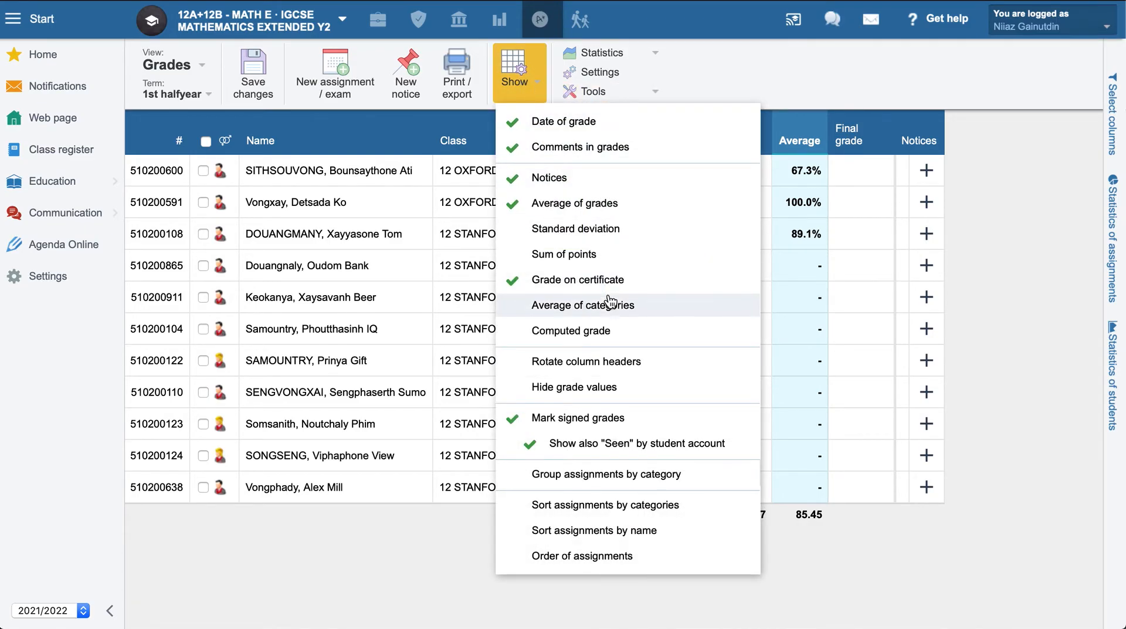
mouse_move(578, 279)
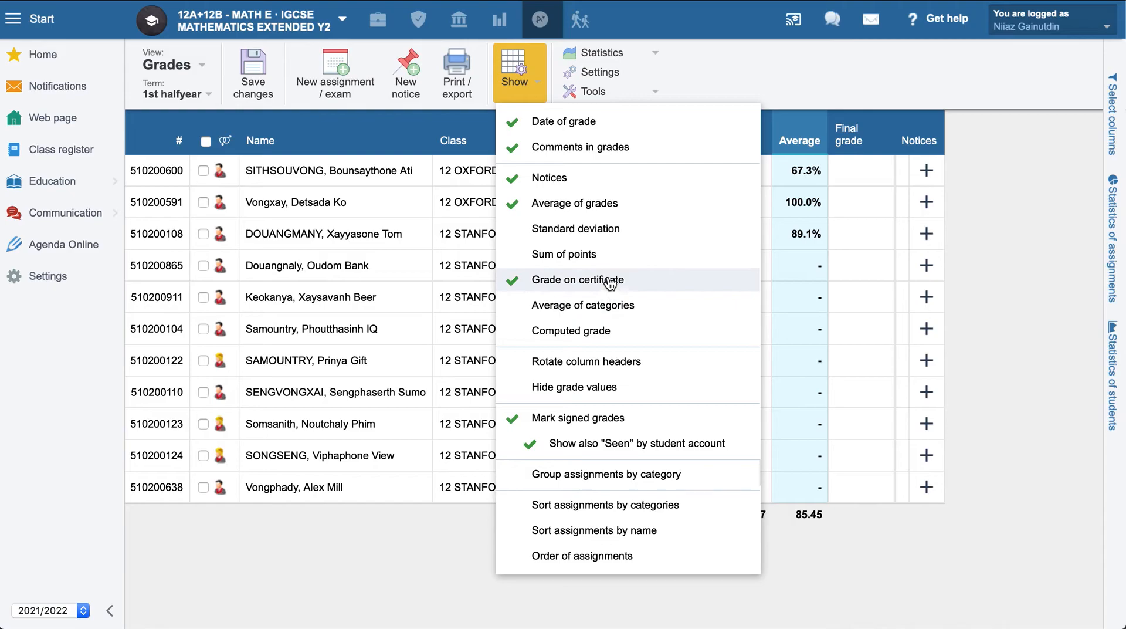
mouse_move(574, 228)
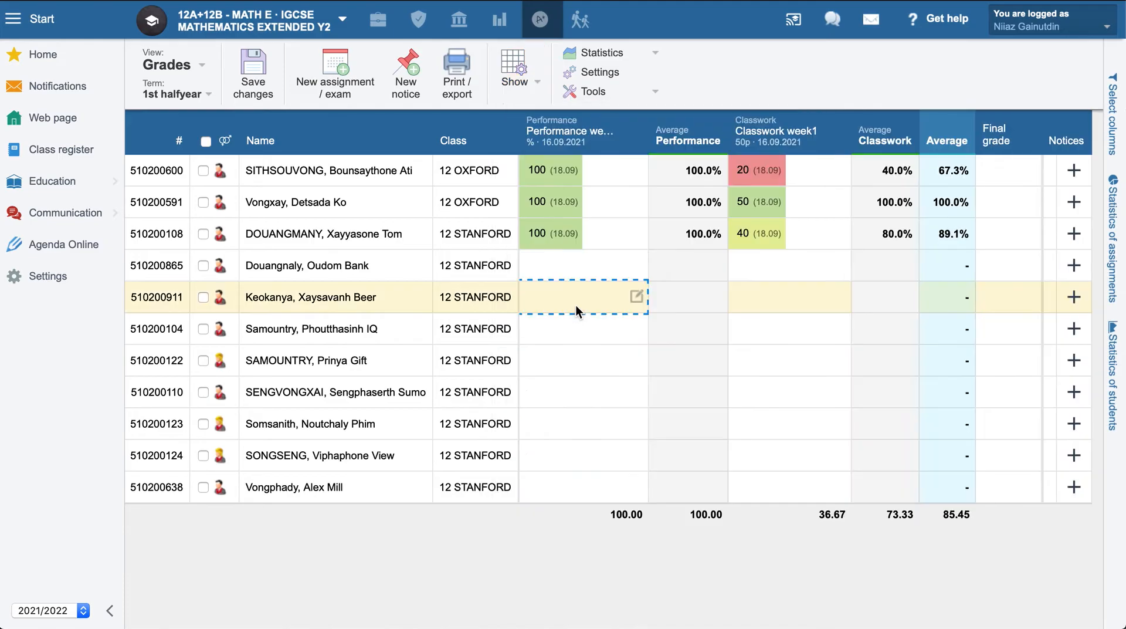
click(583, 170)
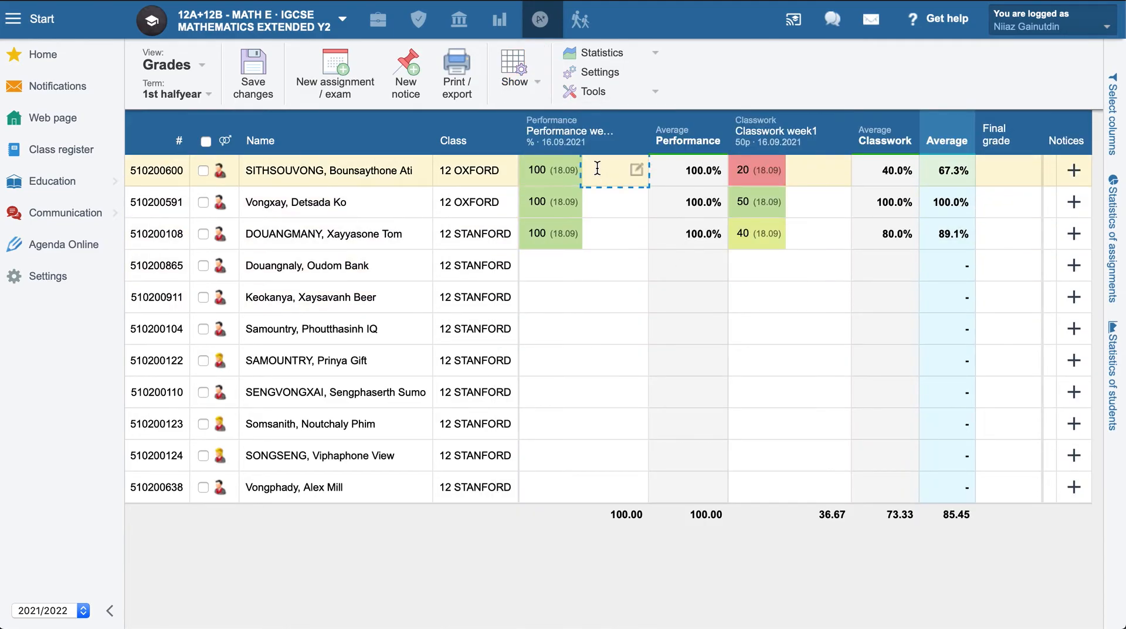
click(583, 233)
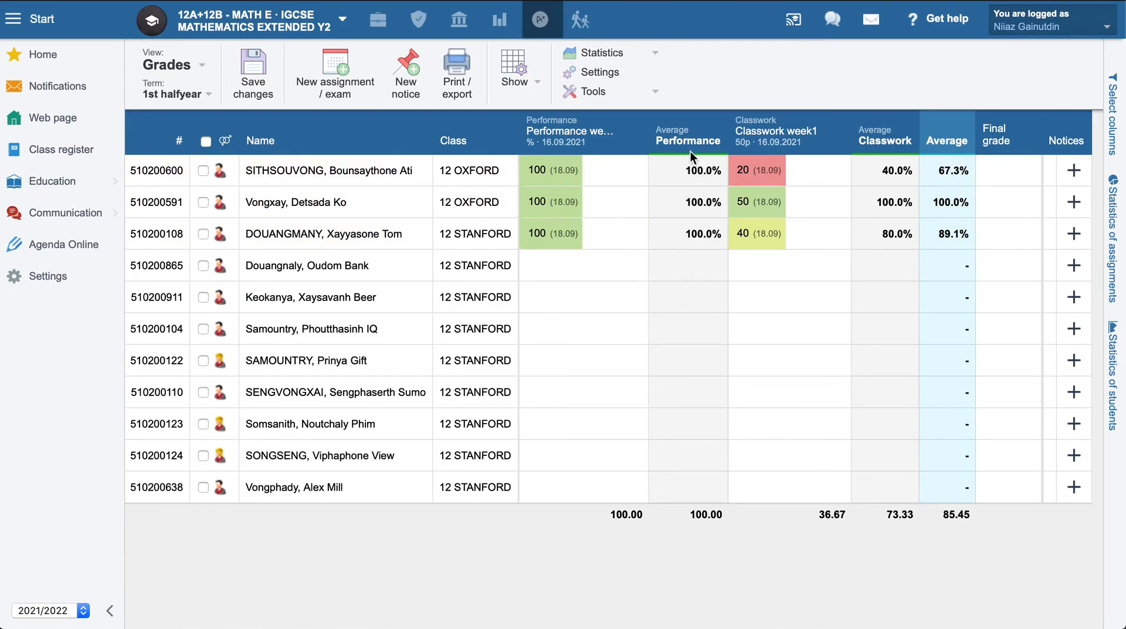
click(817, 202)
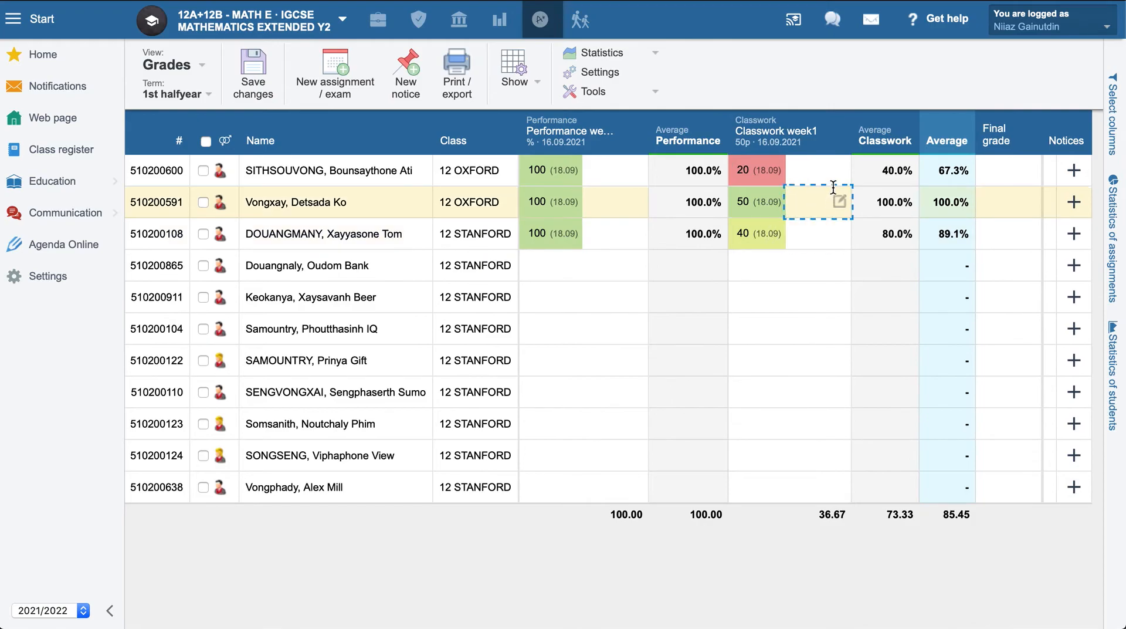
mouse_move(912, 219)
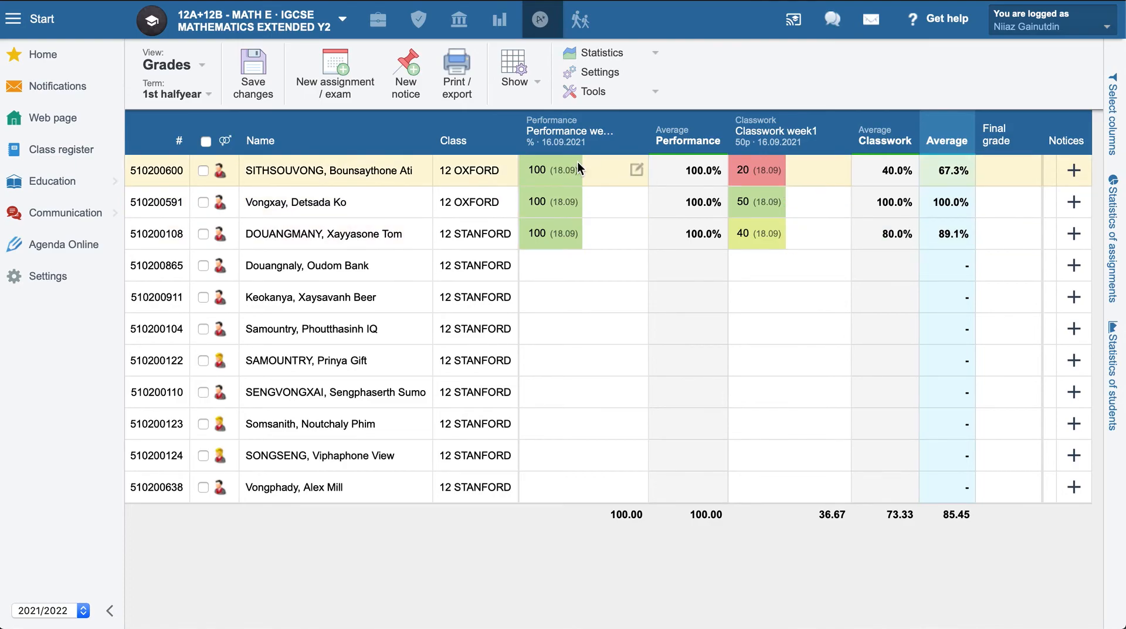
mouse_move(503, 162)
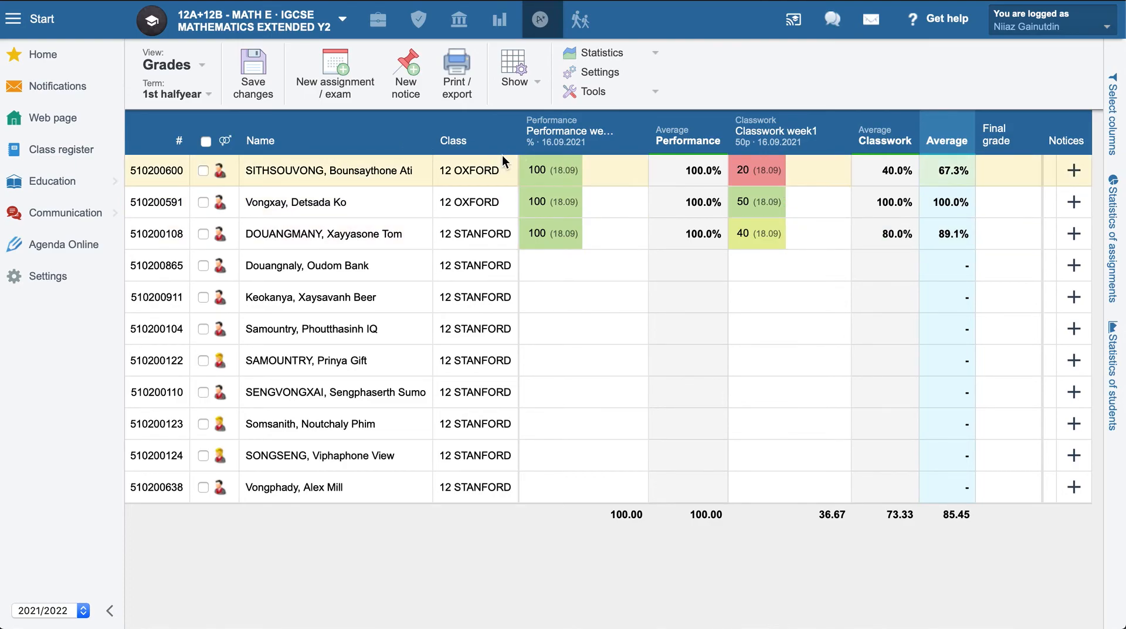
click(515, 73)
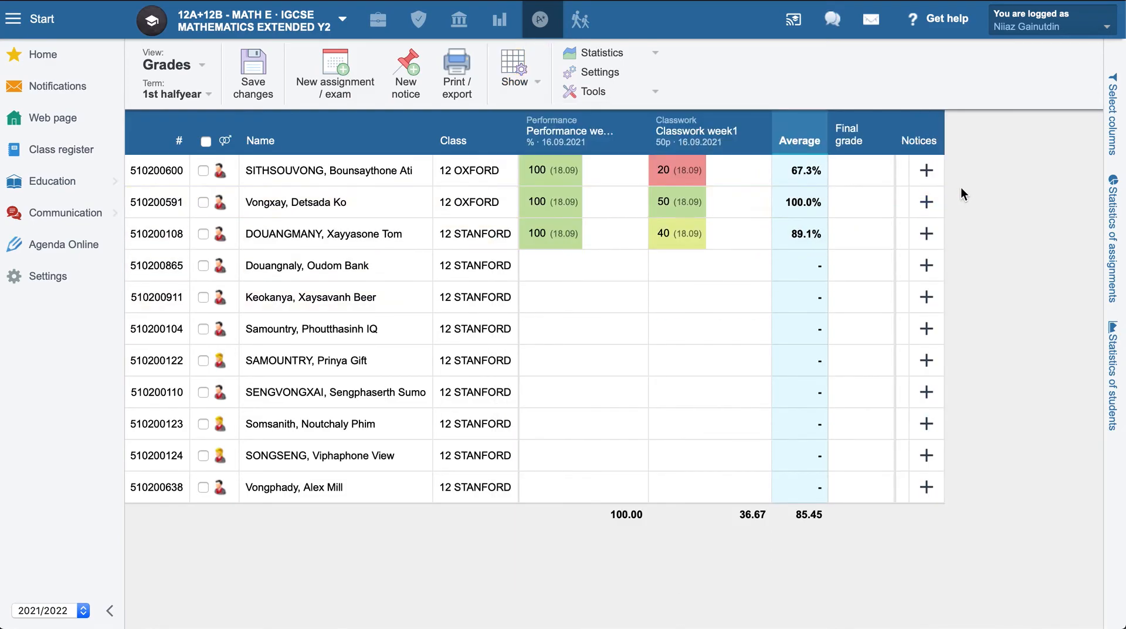
mouse_move(927, 175)
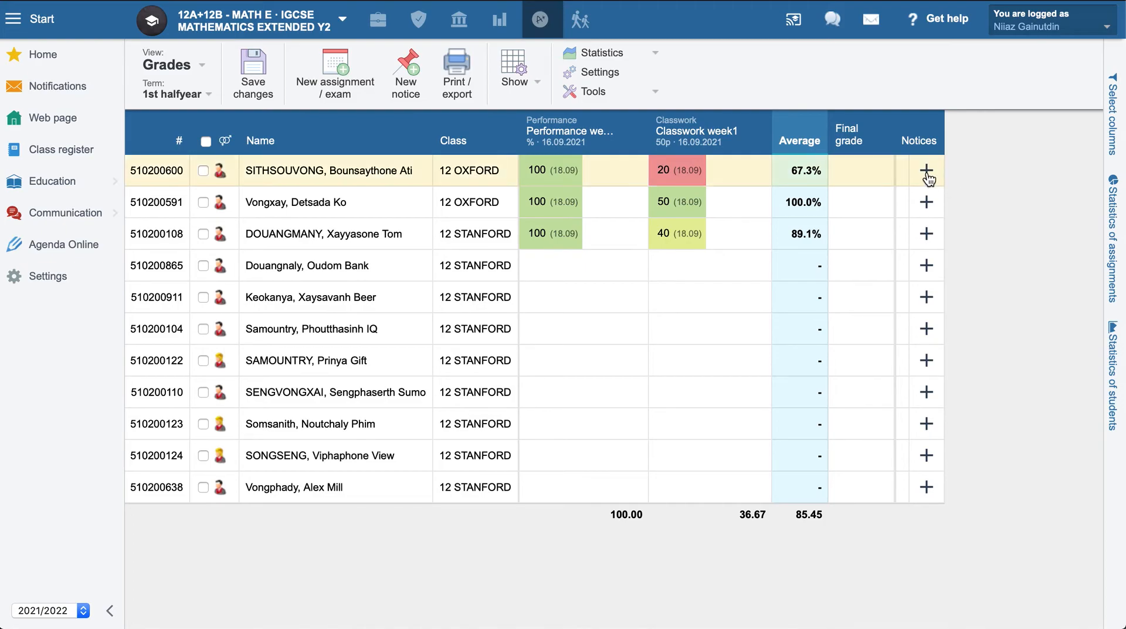
Step: Give the first student a +1 notice reading 'Well done. Good work.'
click(927, 171)
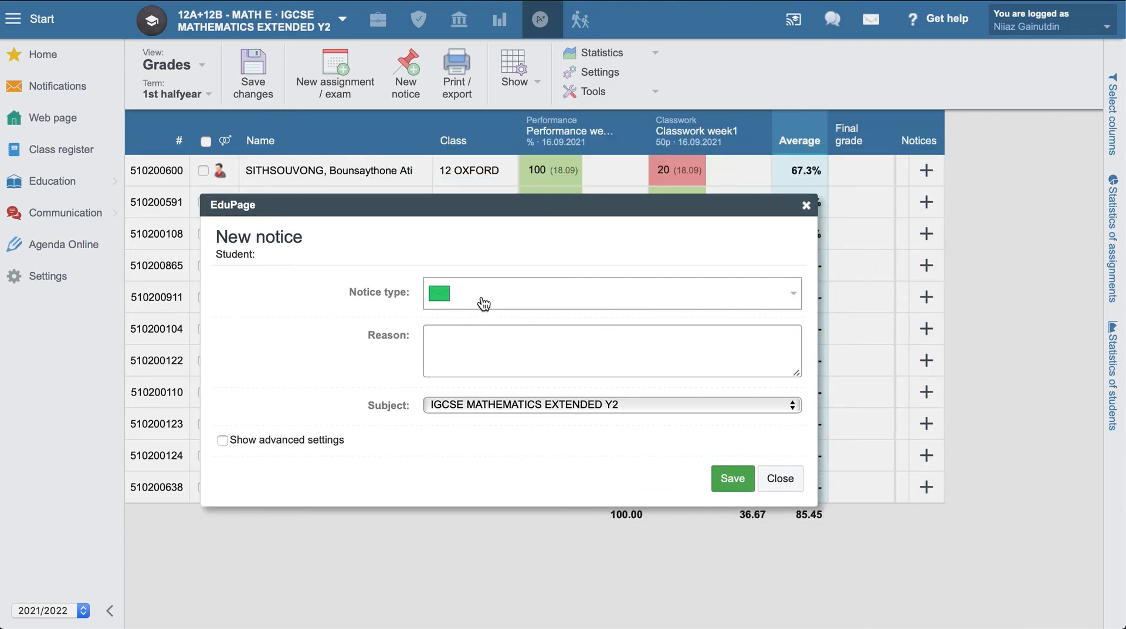
click(611, 293)
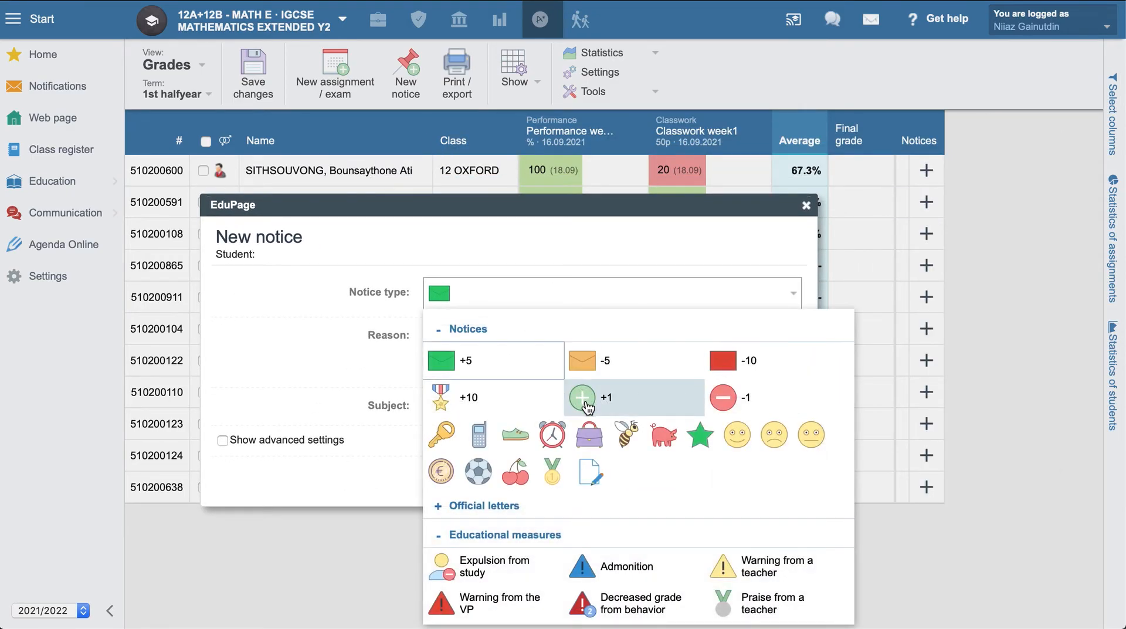
click(582, 397)
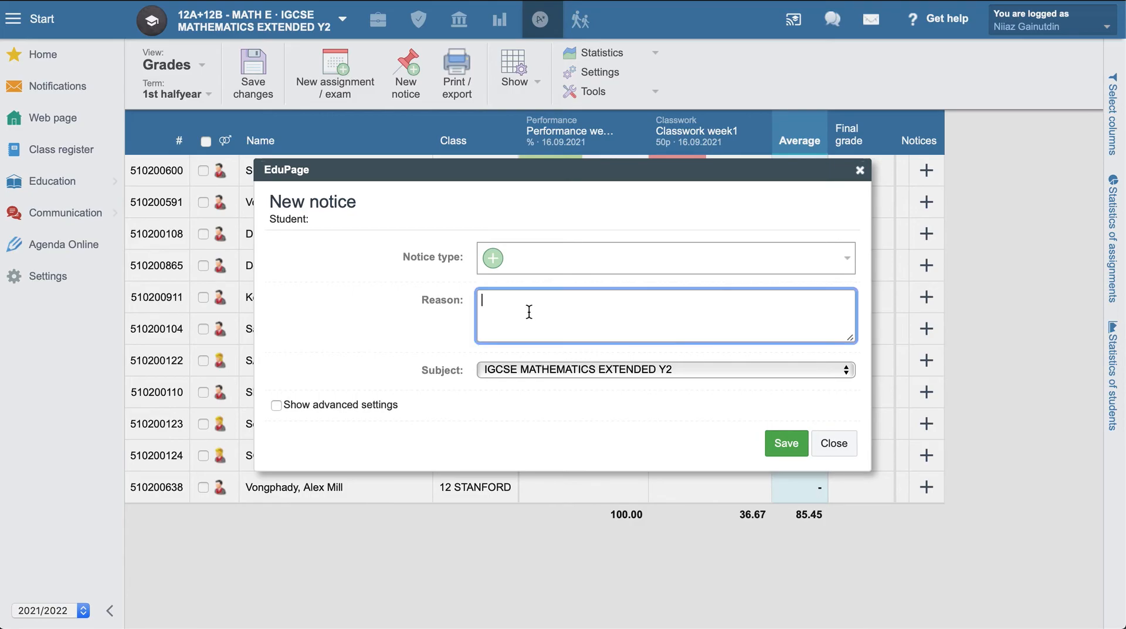
mouse_move(533, 271)
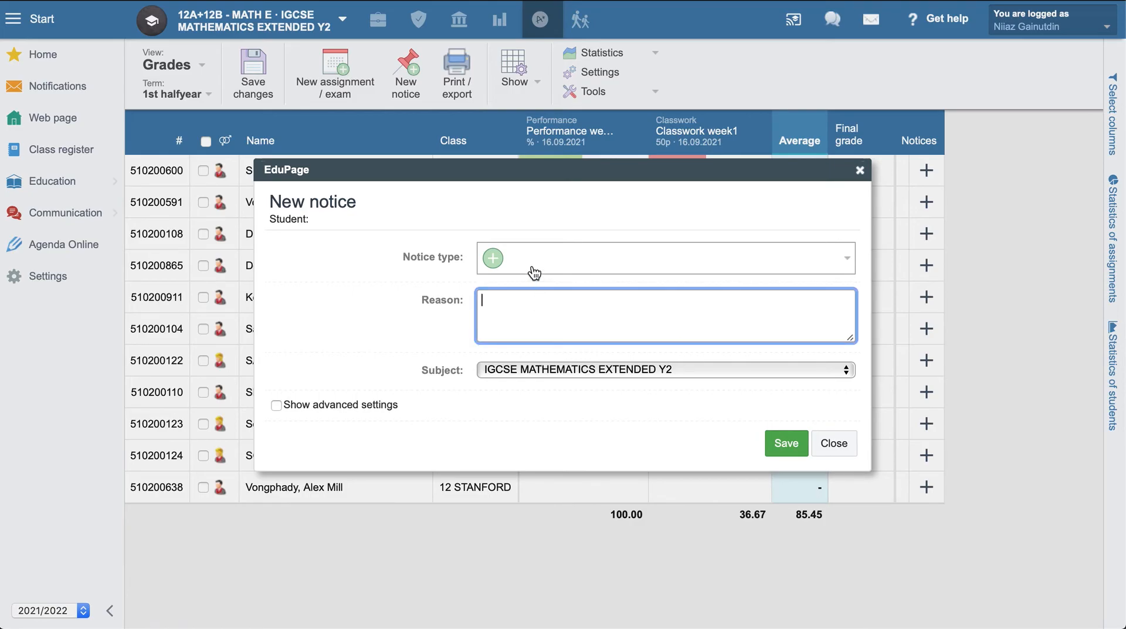
mouse_move(519, 318)
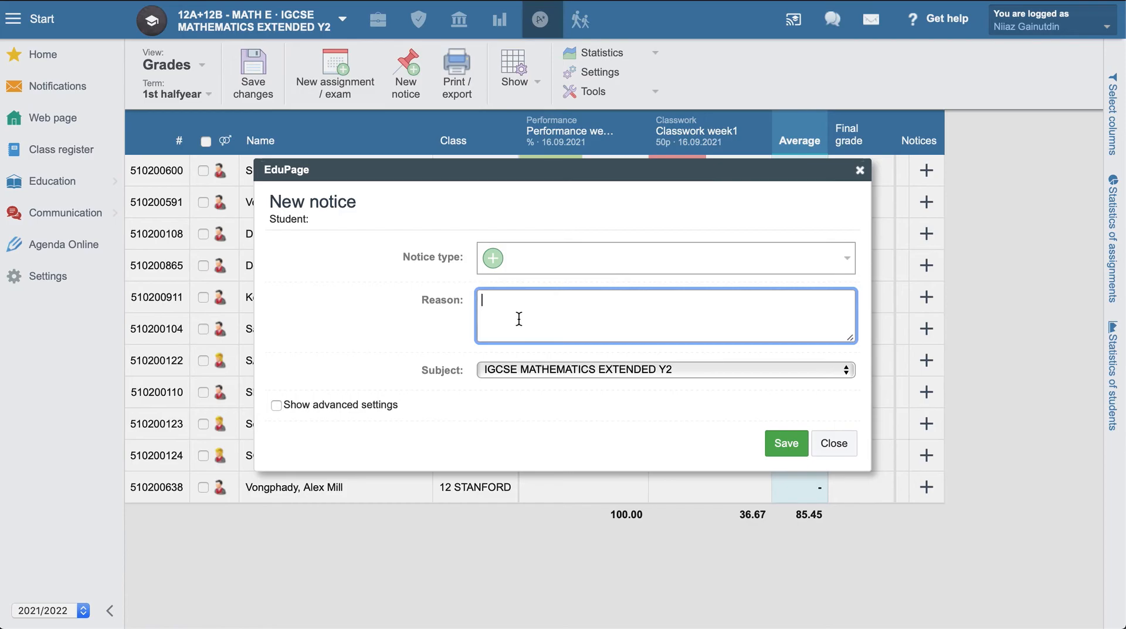
text(We)
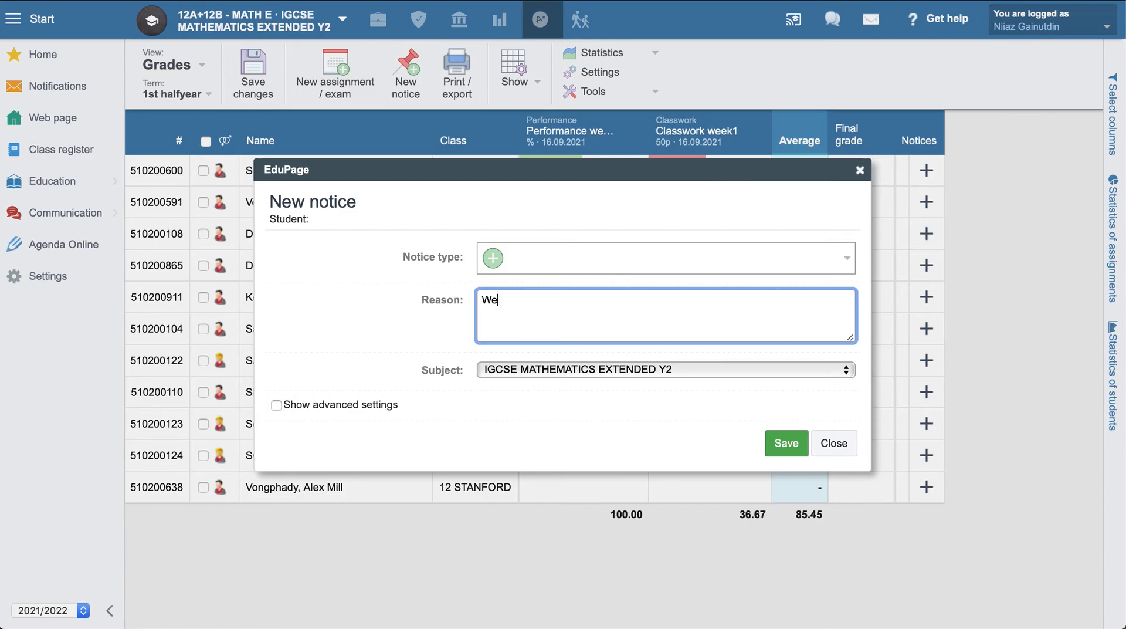
text(ll done.)
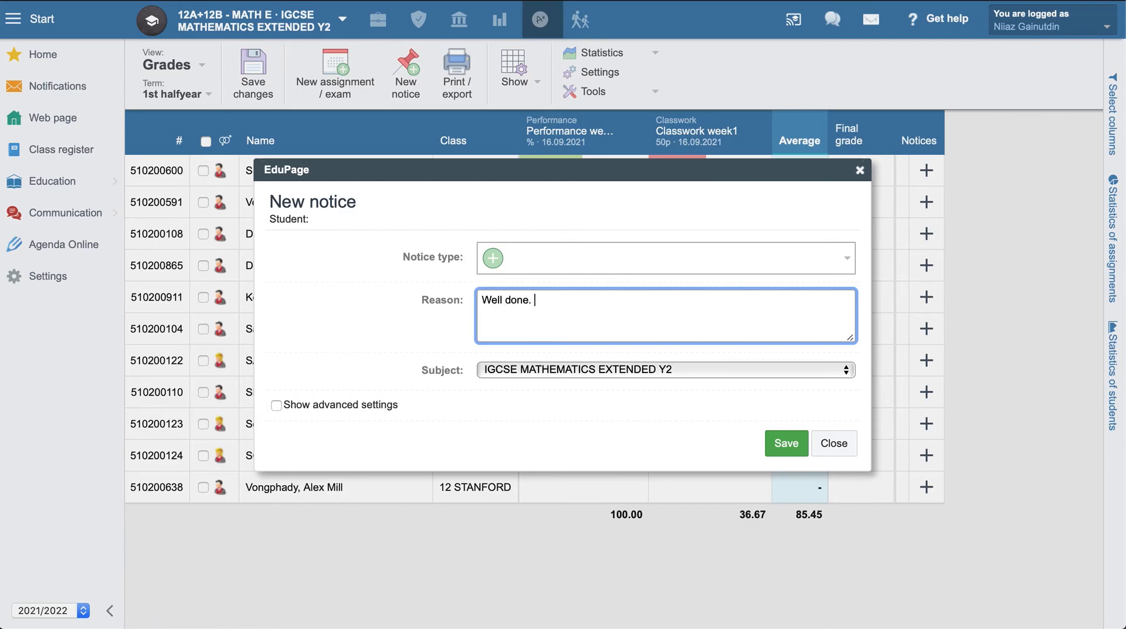
text(Good)
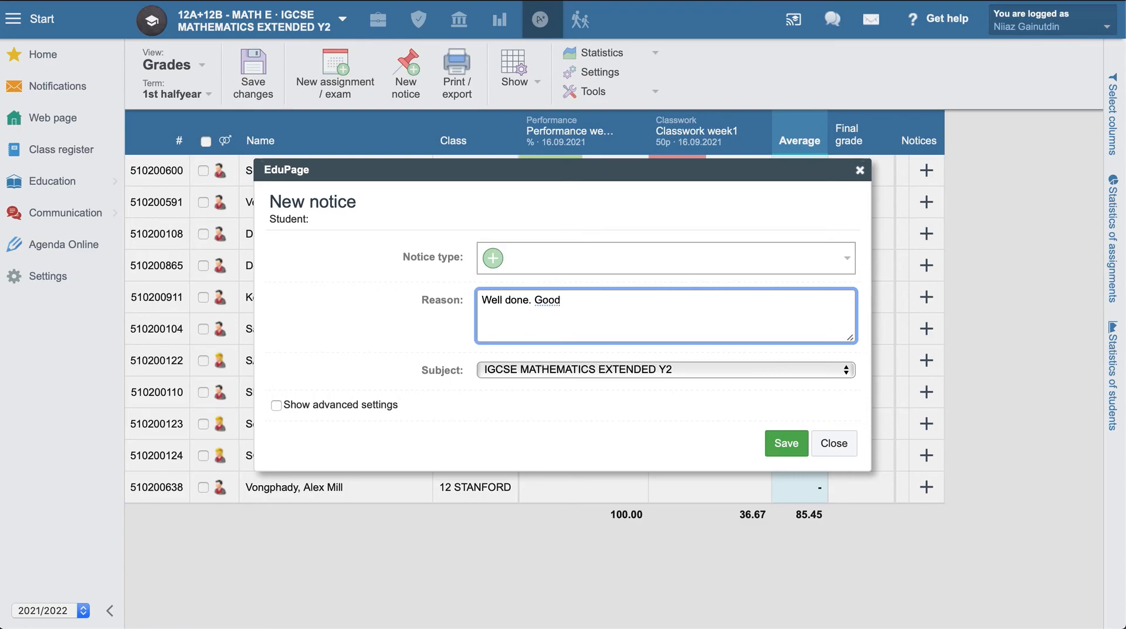
text(work.)
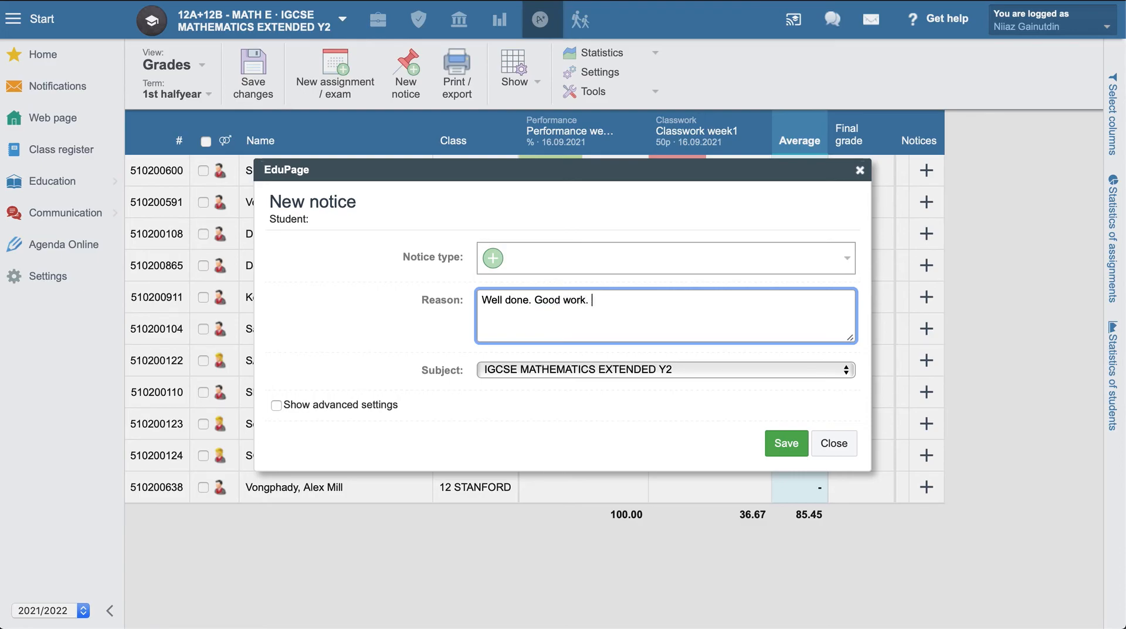
mouse_move(601, 349)
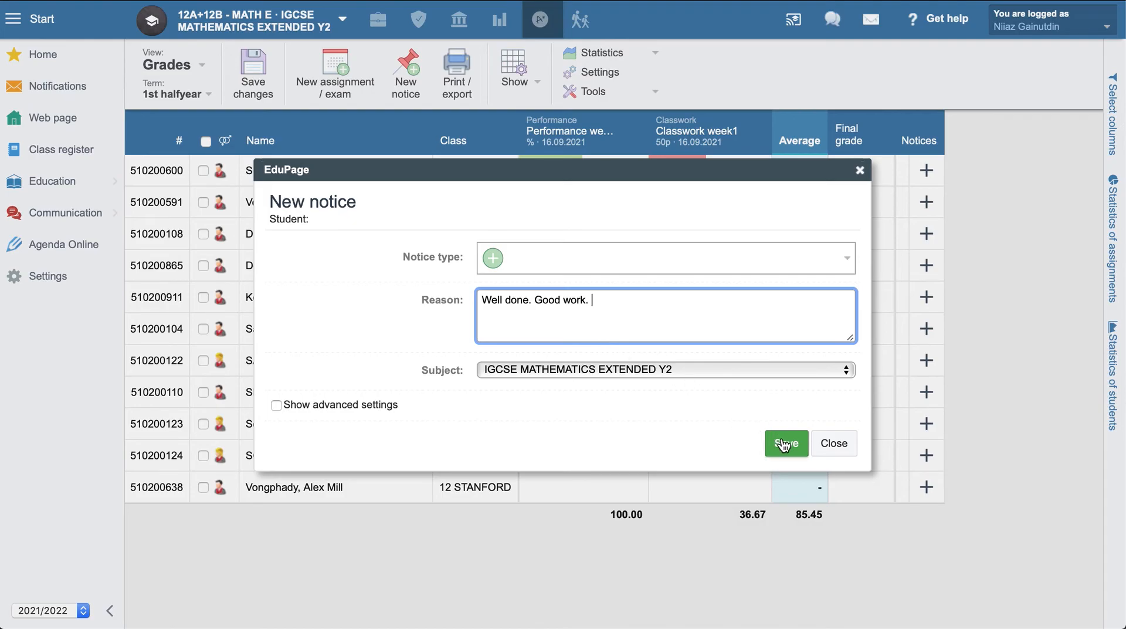
click(785, 442)
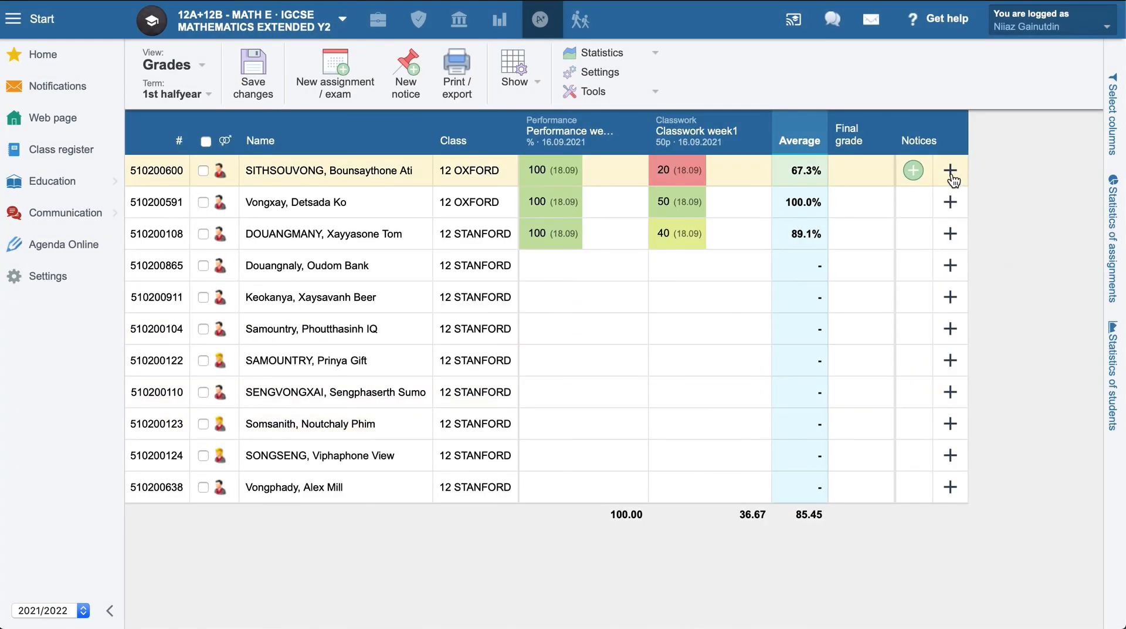
mouse_move(950, 233)
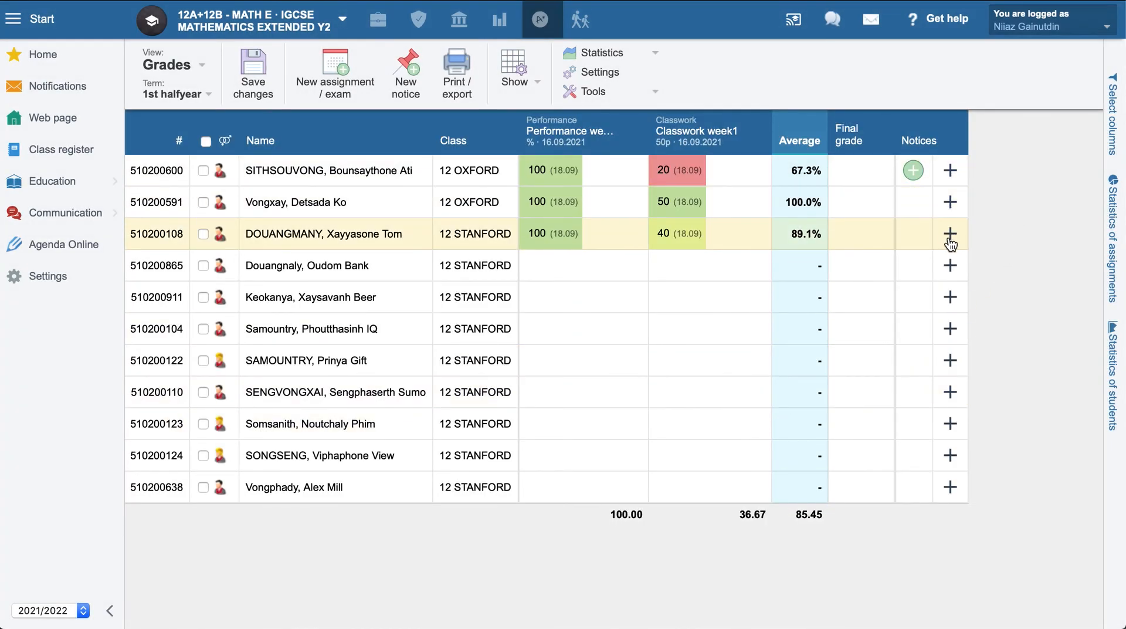
Step: Give the fourth student a -1 notice reading 'Needs to work harder.'
click(950, 233)
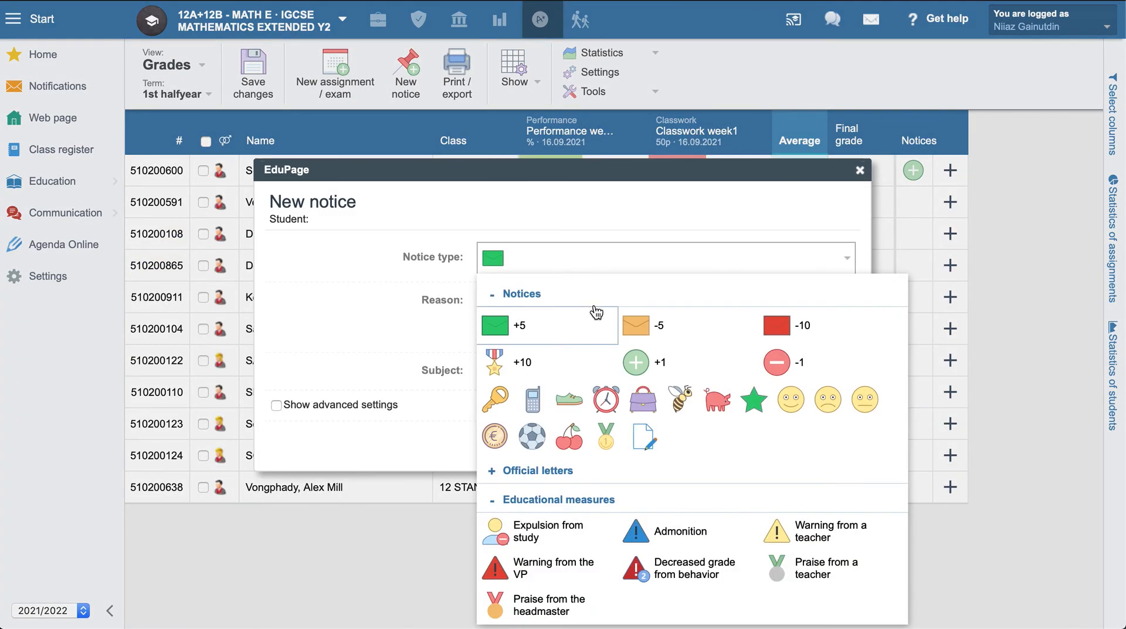
click(775, 361)
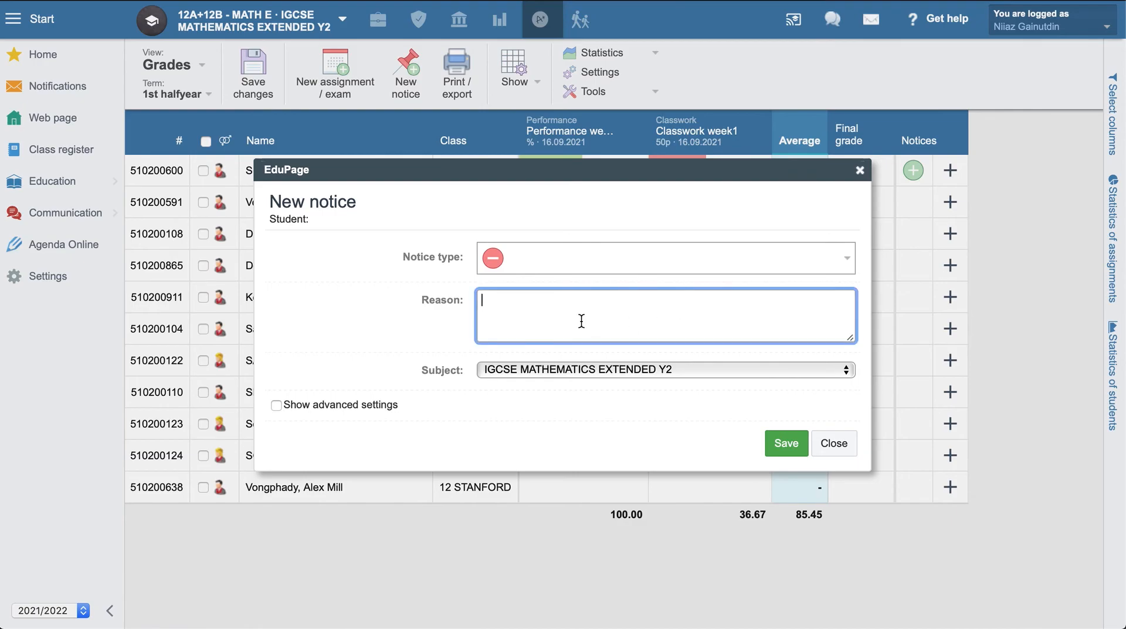
text(N)
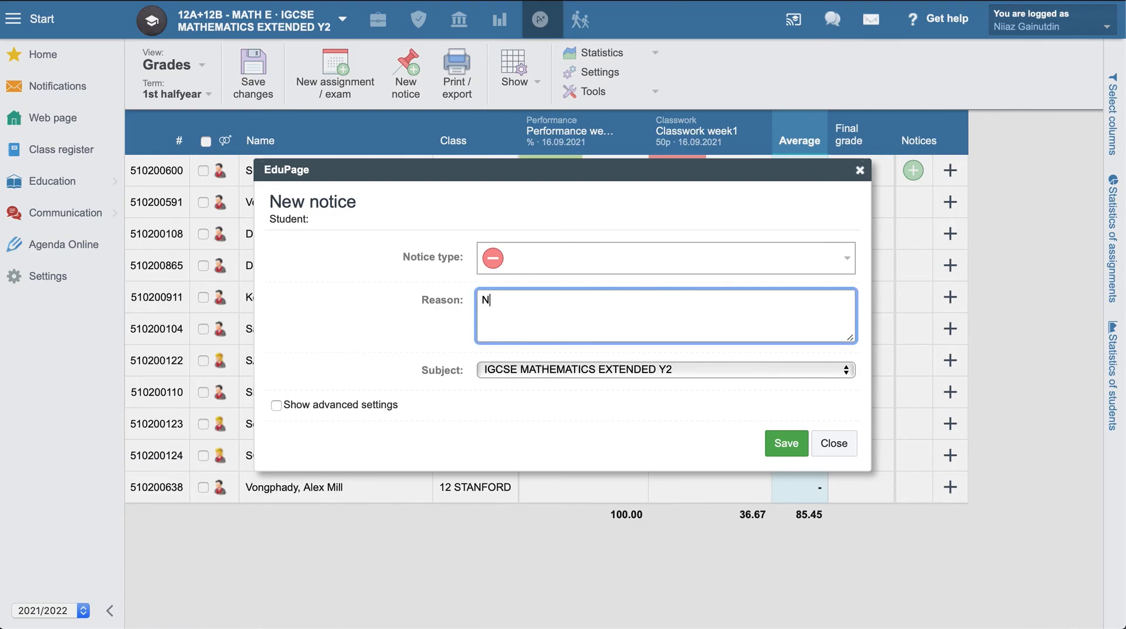
text(eeds to)
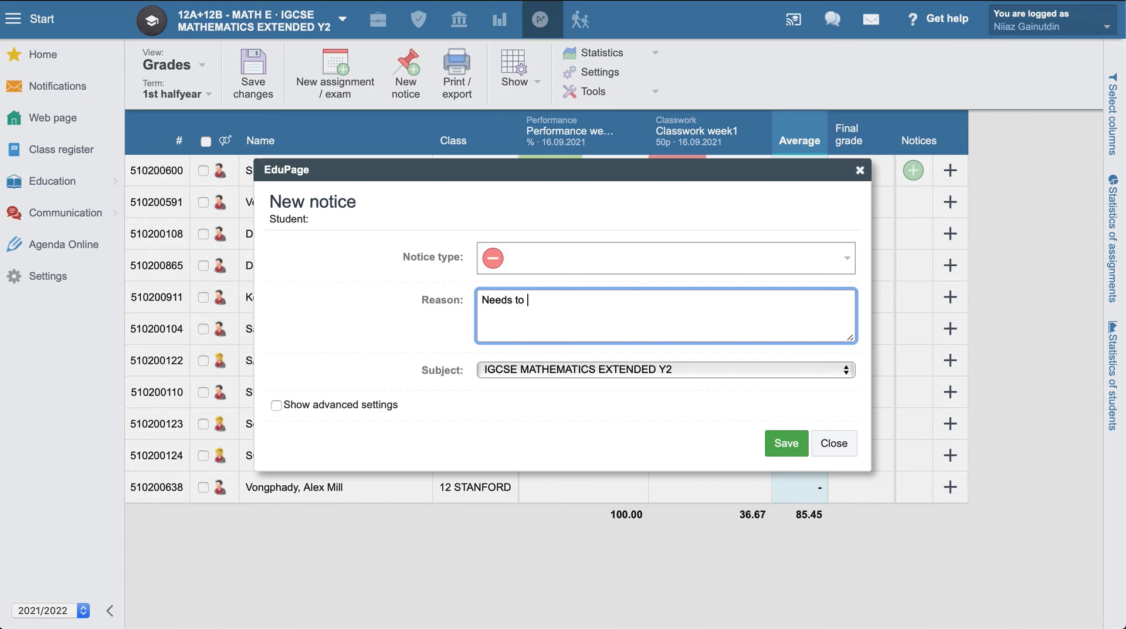
text(work harder)
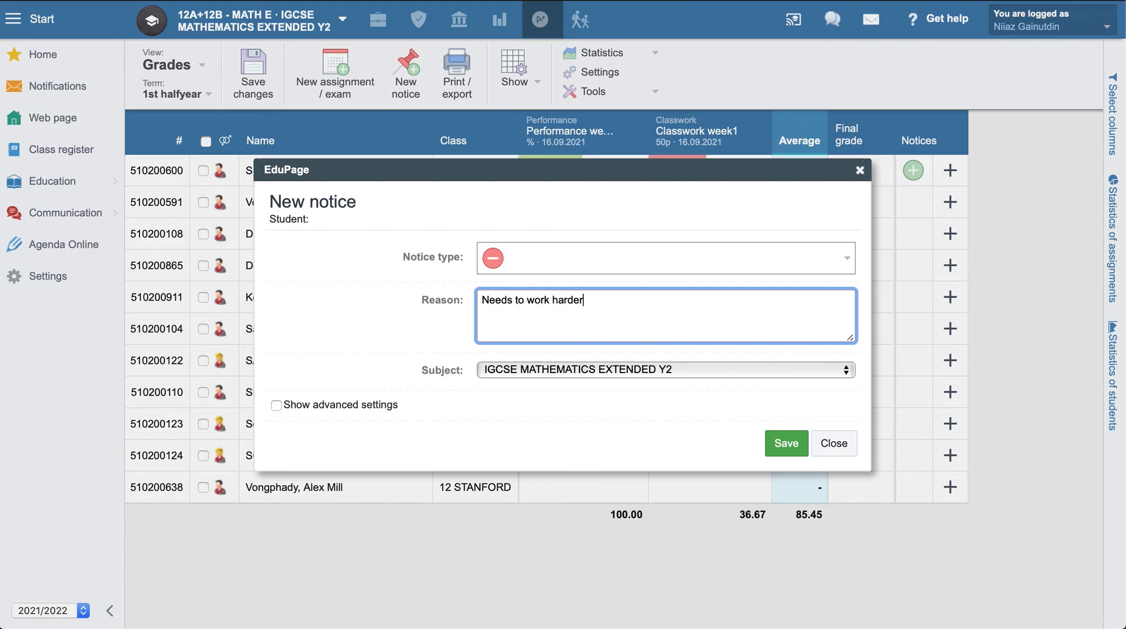
text(.)
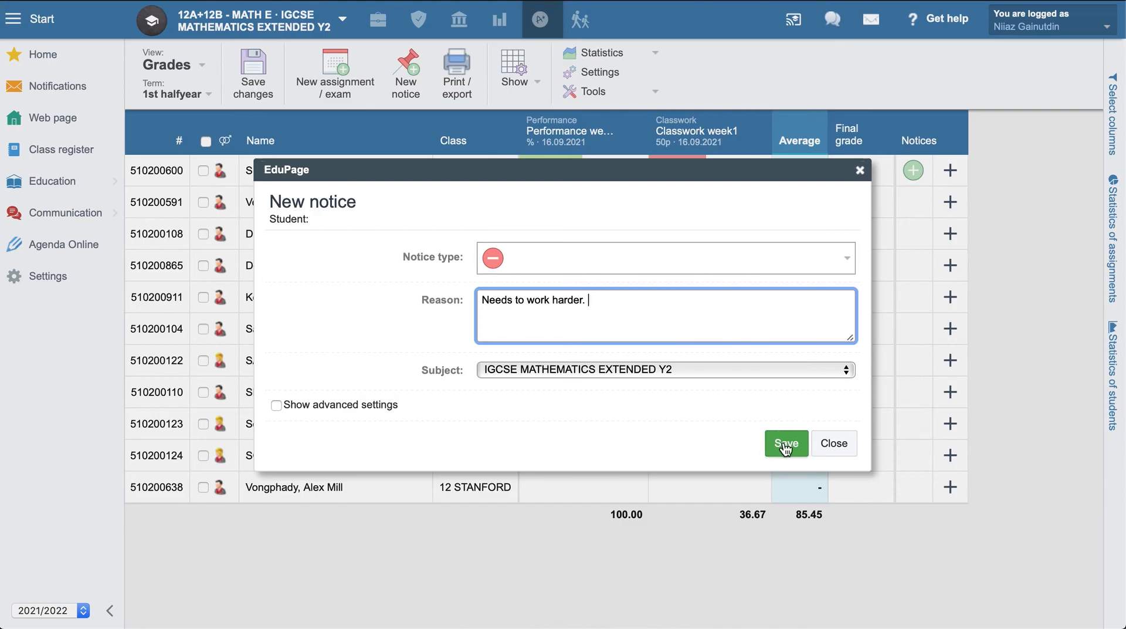
click(784, 443)
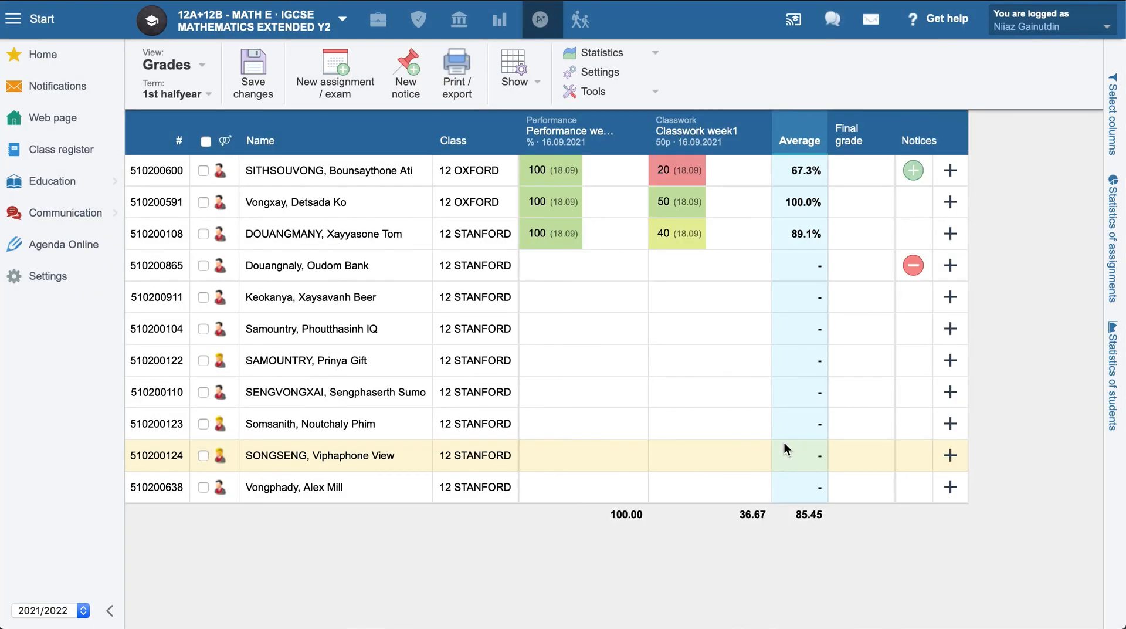
mouse_move(912, 265)
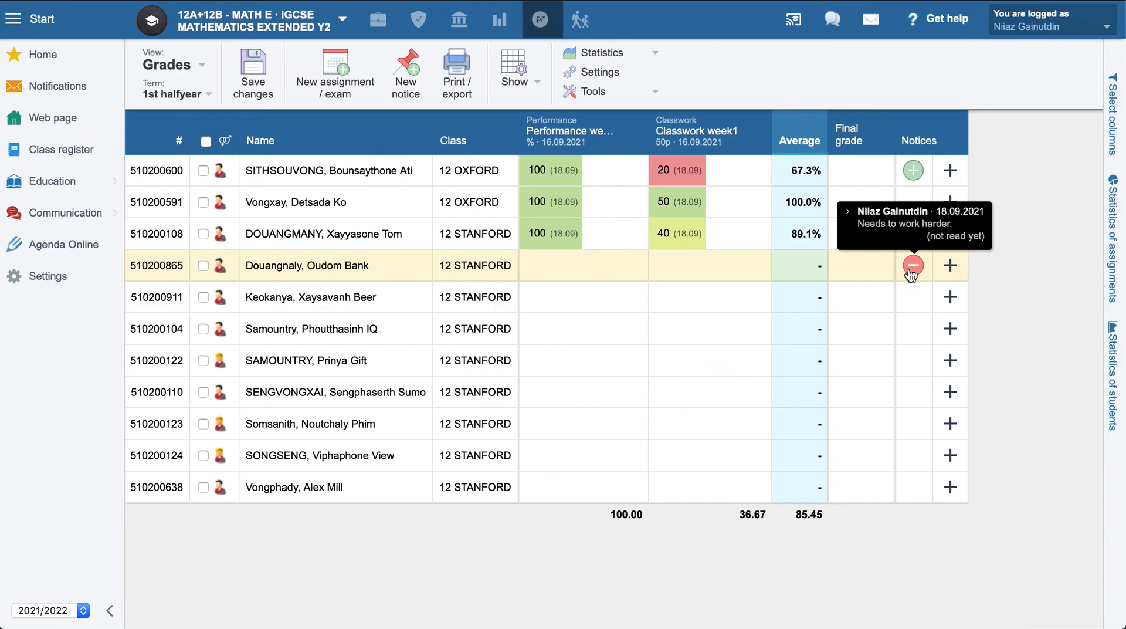
mouse_move(913, 171)
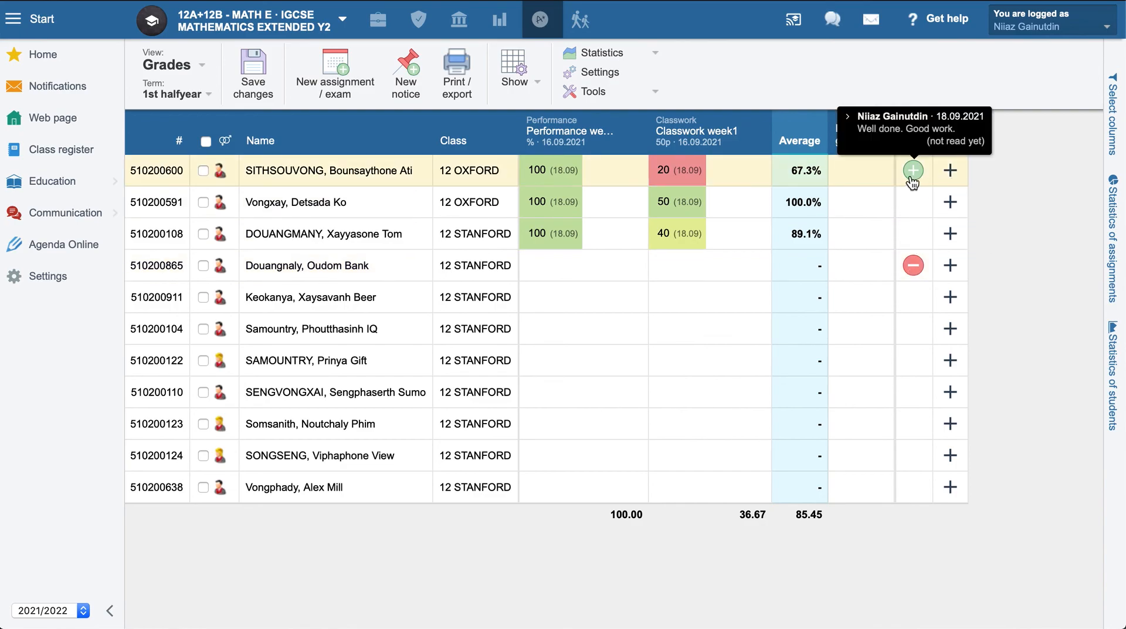
mouse_move(913, 266)
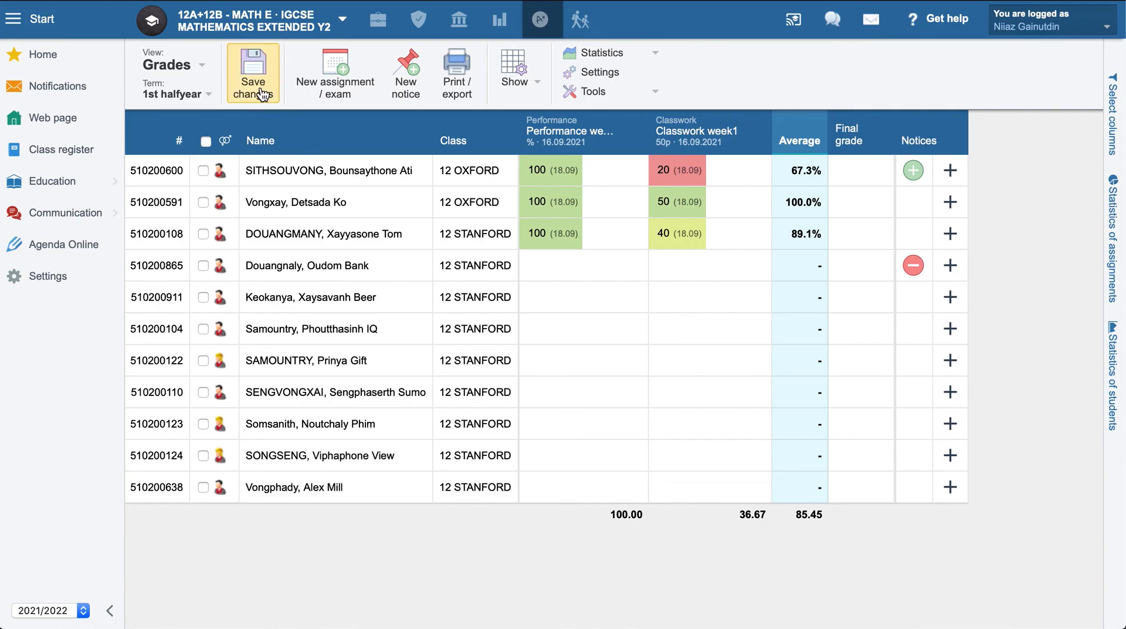
Step: Save the gradebook changes, confirming no unsaved changes remain for either notice
click(253, 72)
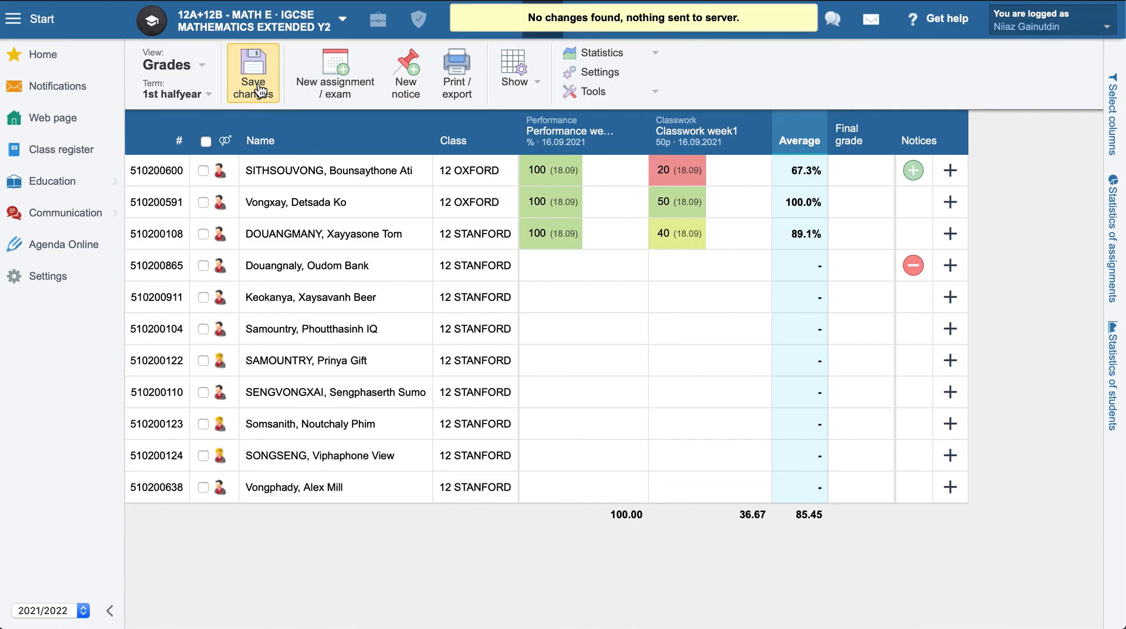
mouse_move(1003, 181)
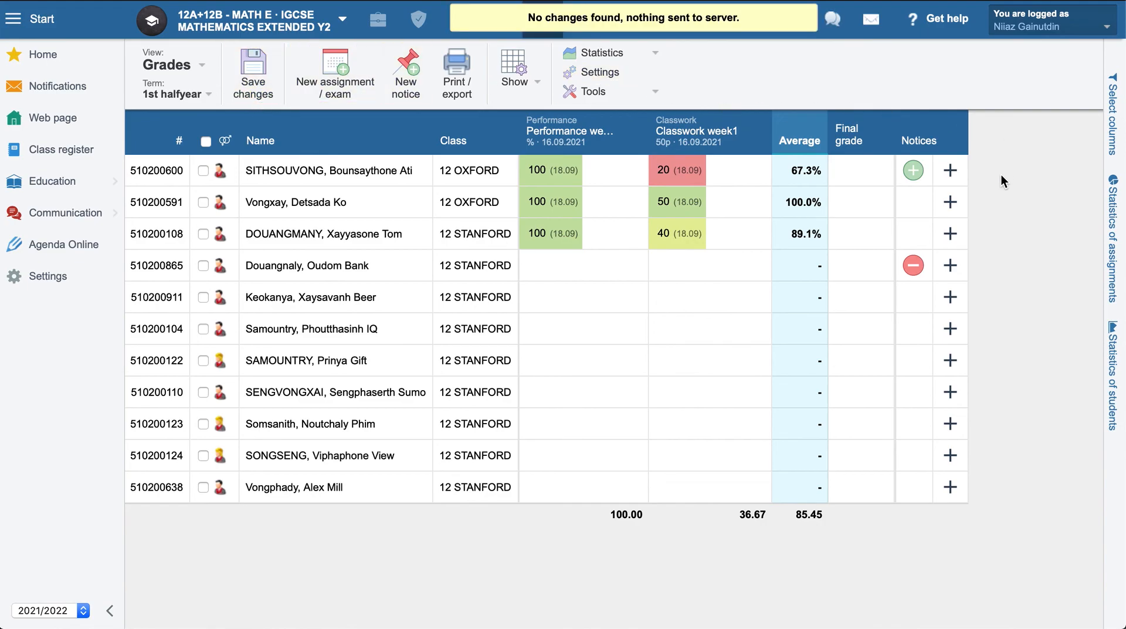